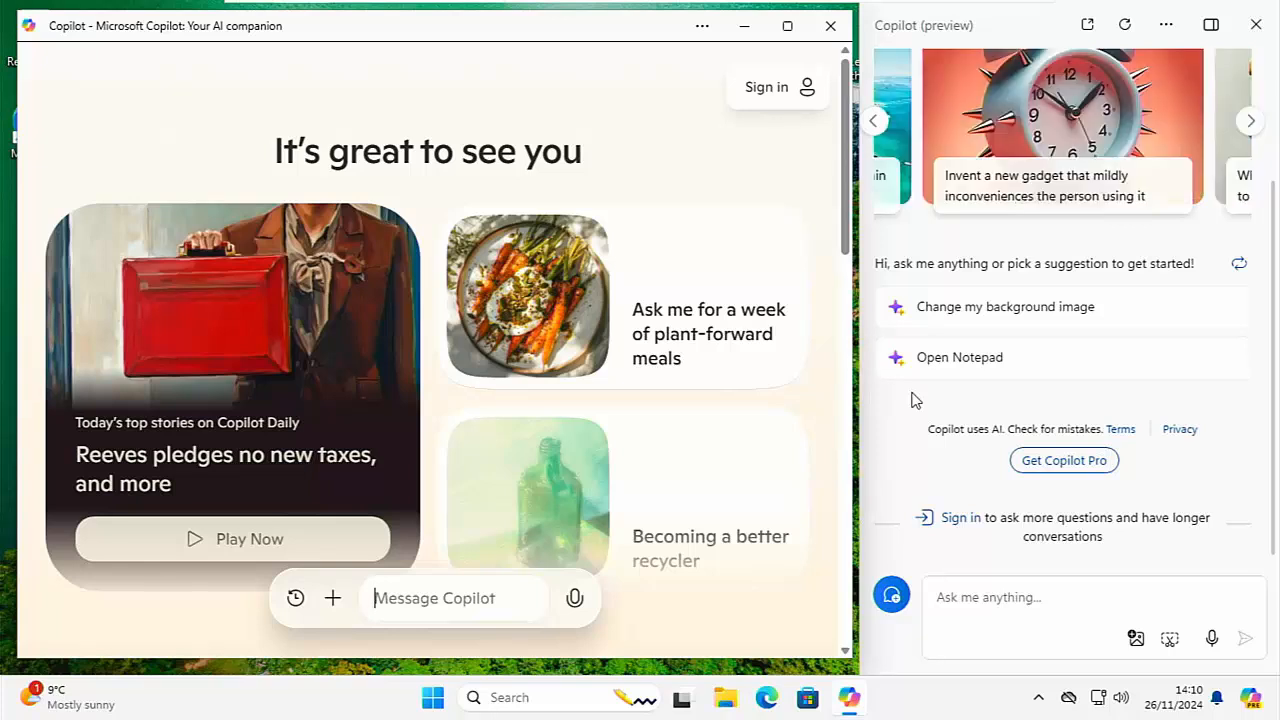
- Close the Copilot side panel and the standalone Copilot app window, returning to the desktop
left_click(1248, 120)
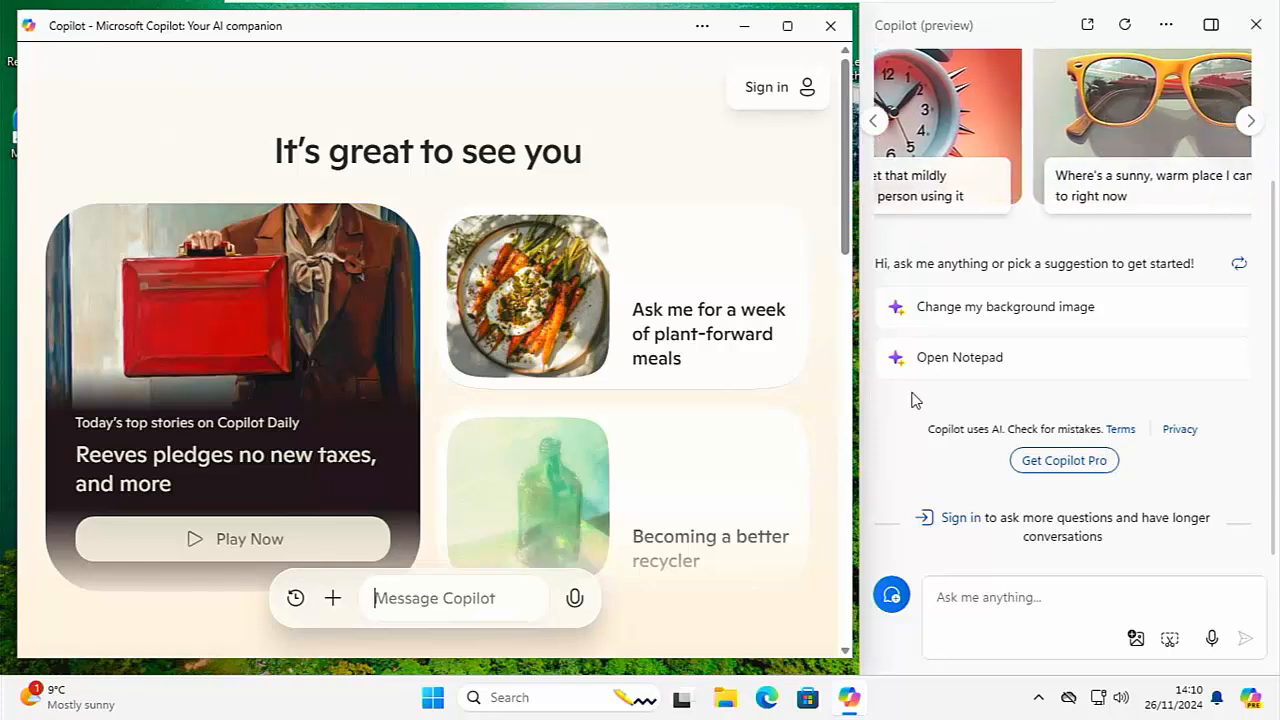
left_click(1250, 120)
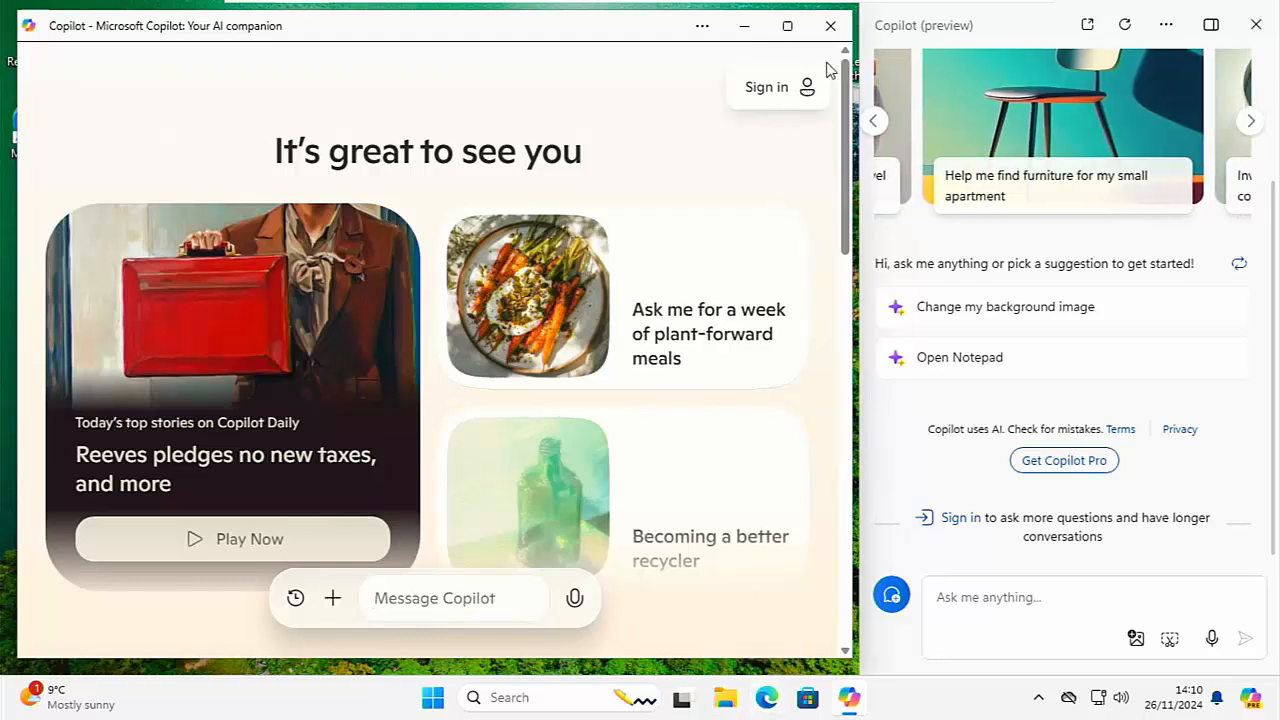
left_click(830, 24)
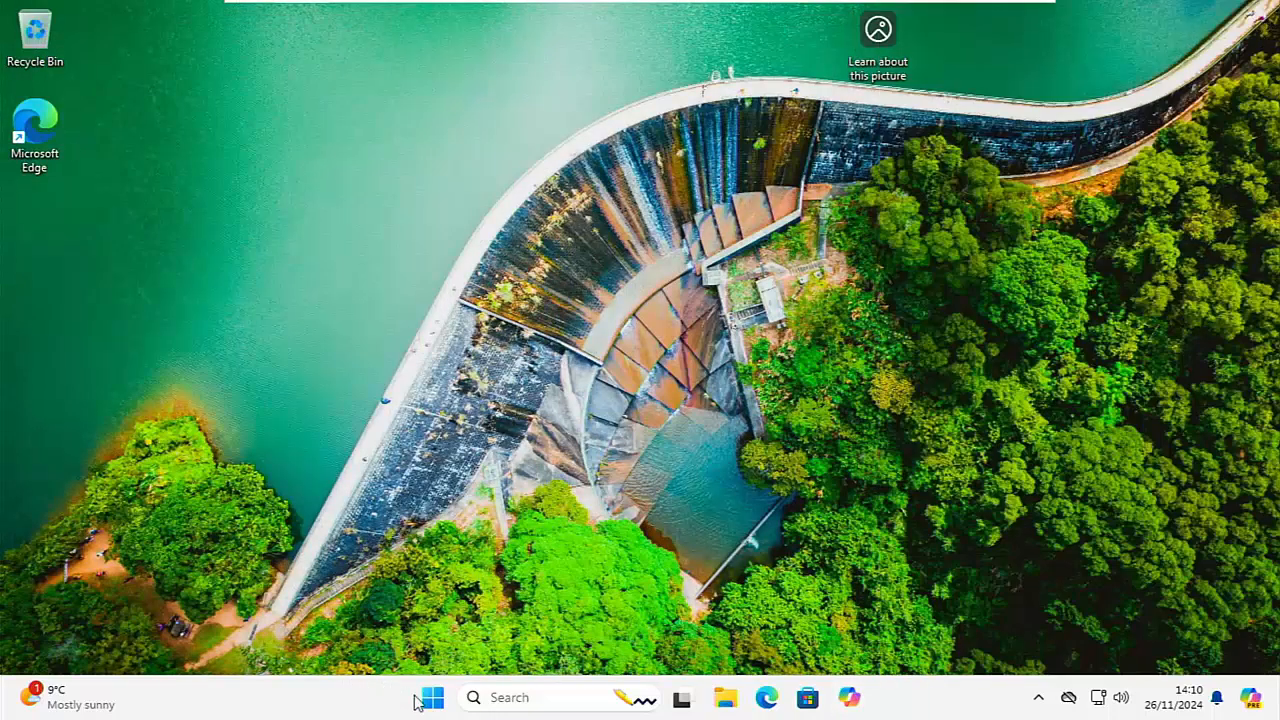
- Search Start for 'powers' and run Windows PowerShell as administrator
left_click(432, 696)
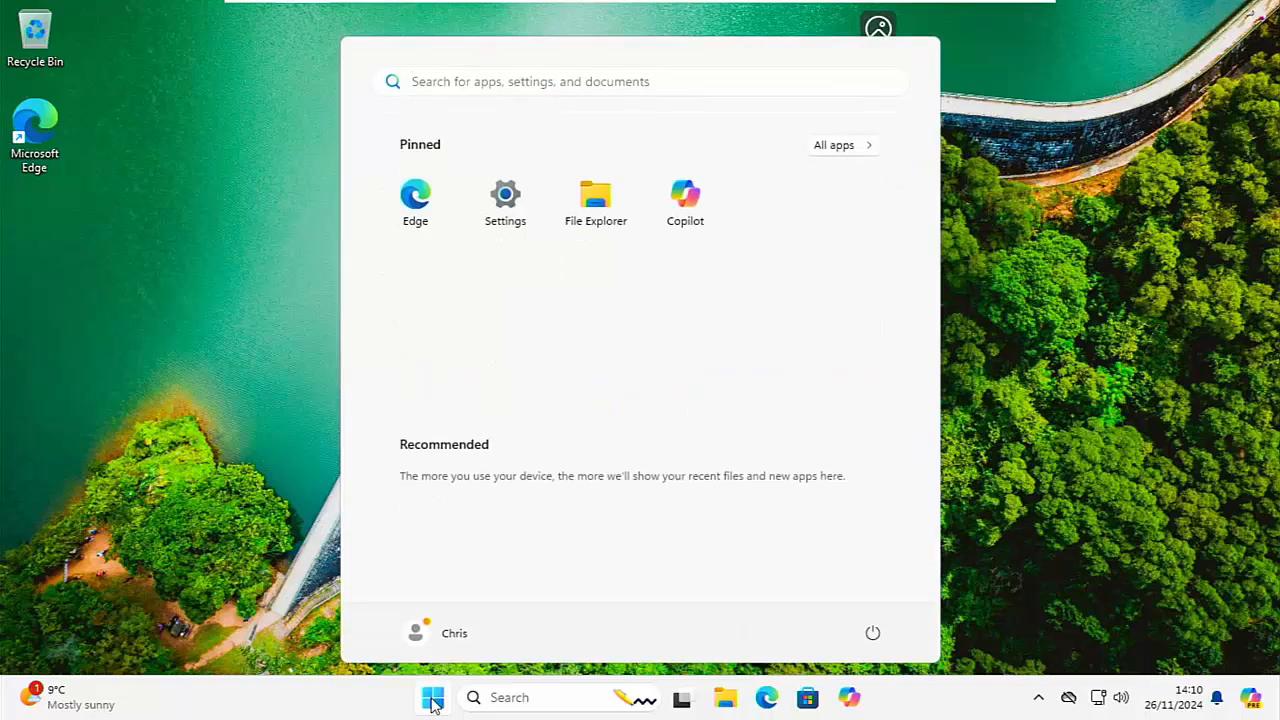
type("powe")
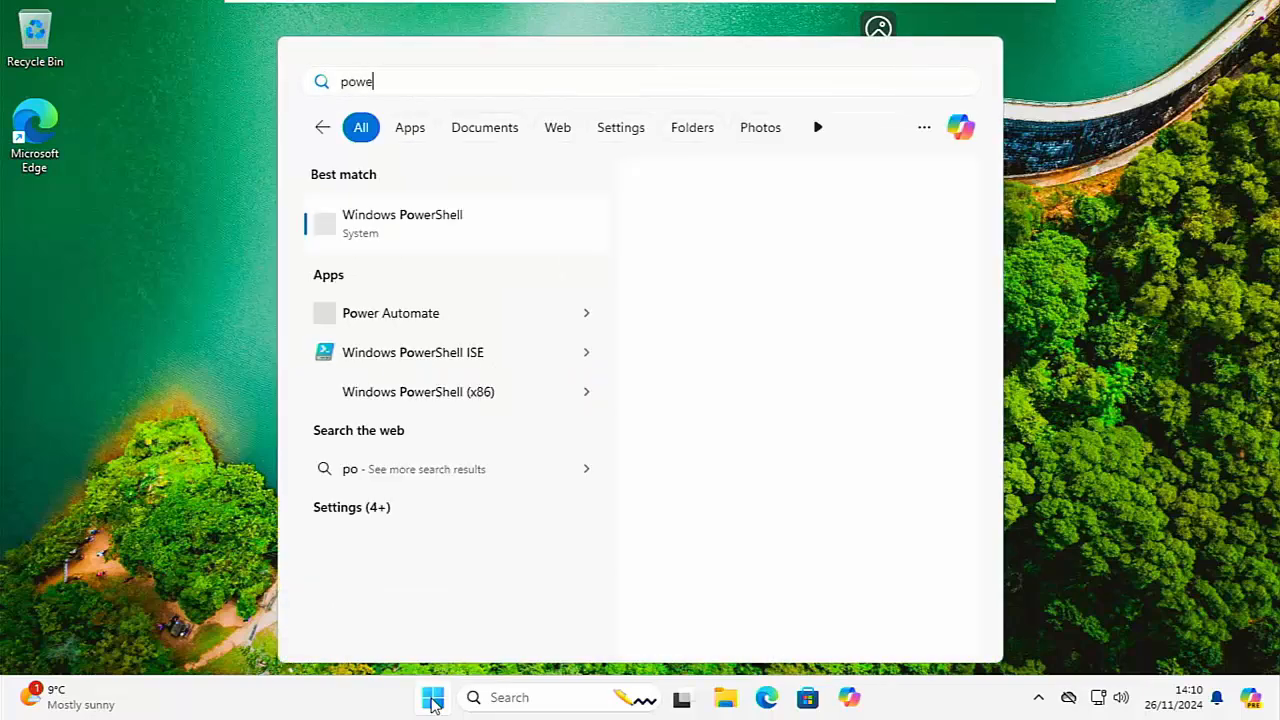
type("s")
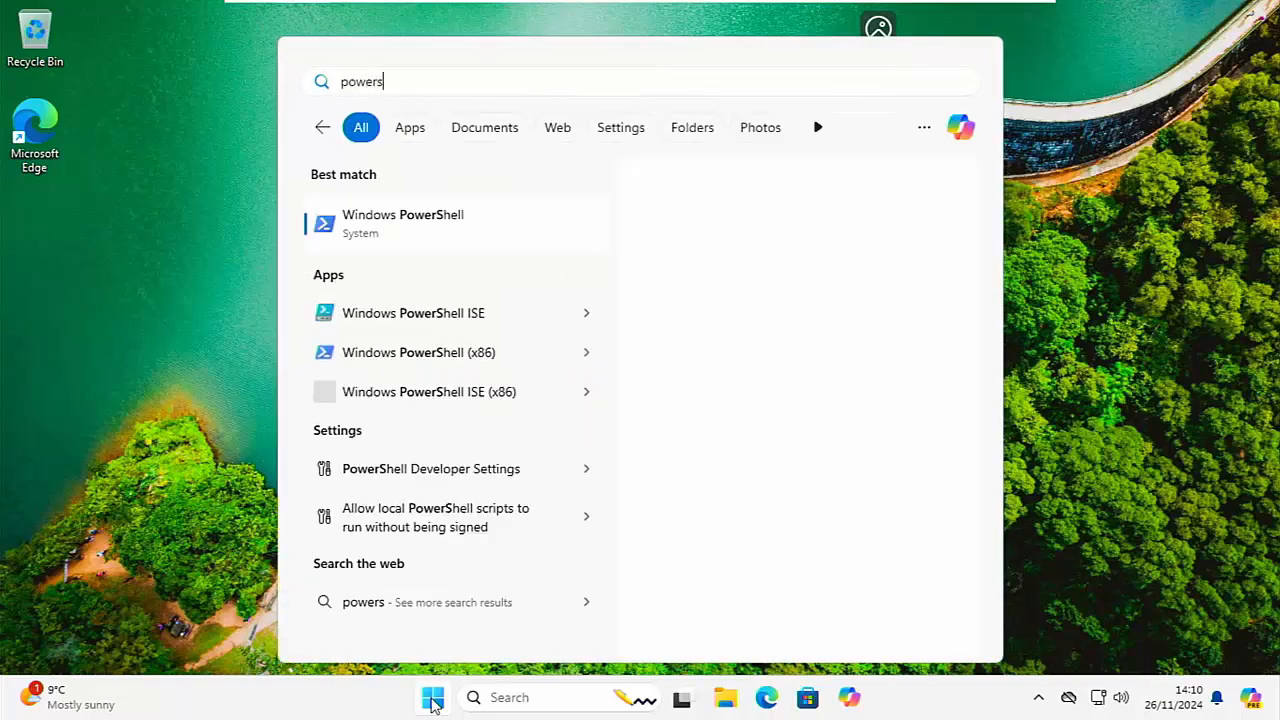
left_click(404, 224)
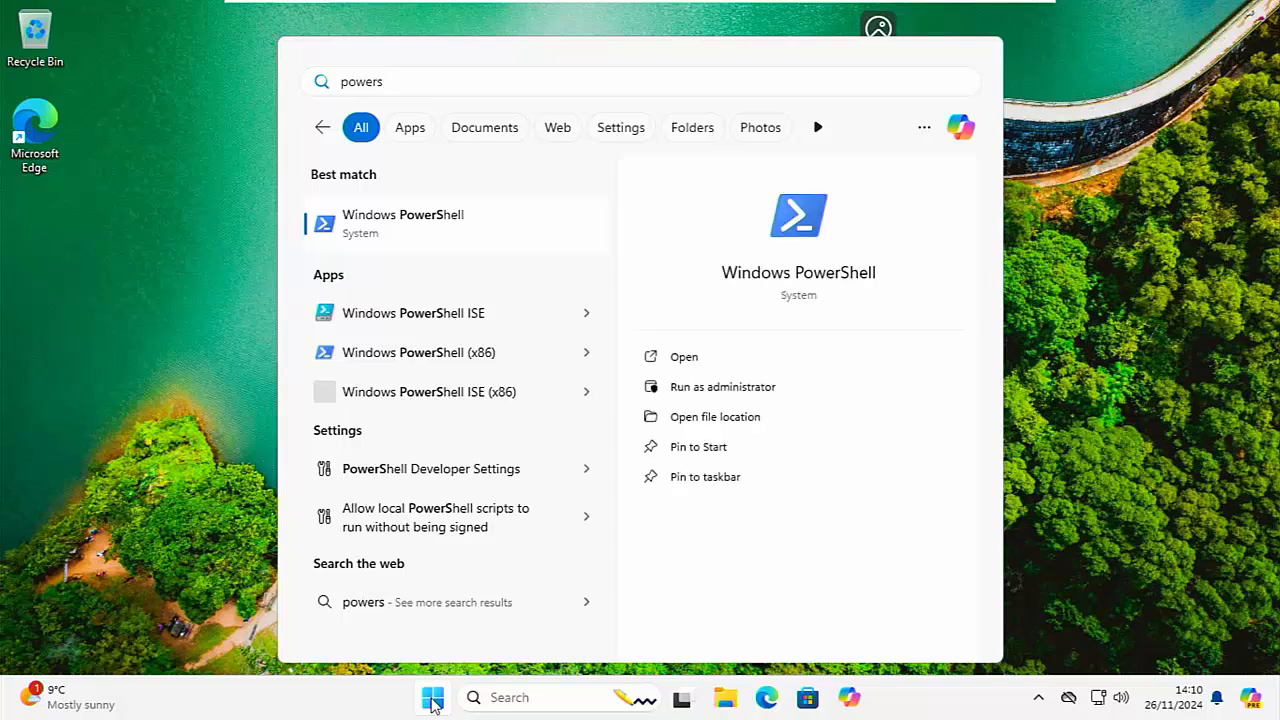
mouse_move(436, 244)
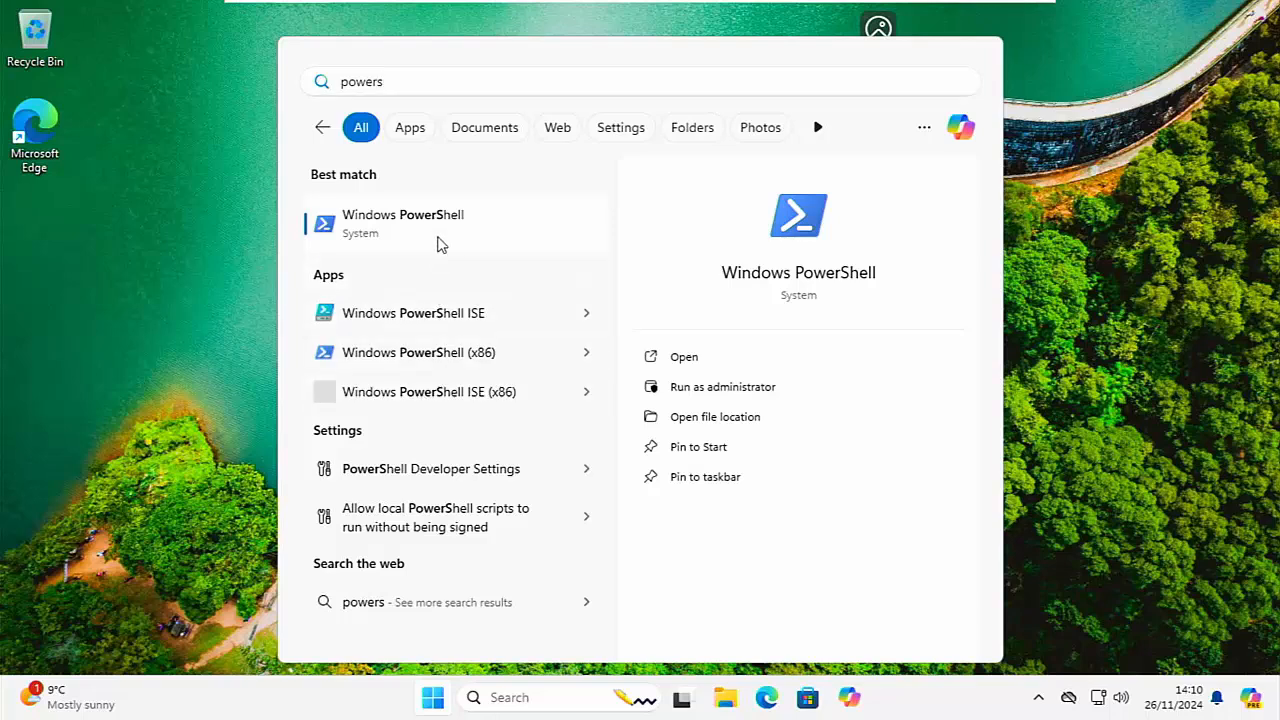
right_click(430, 224)
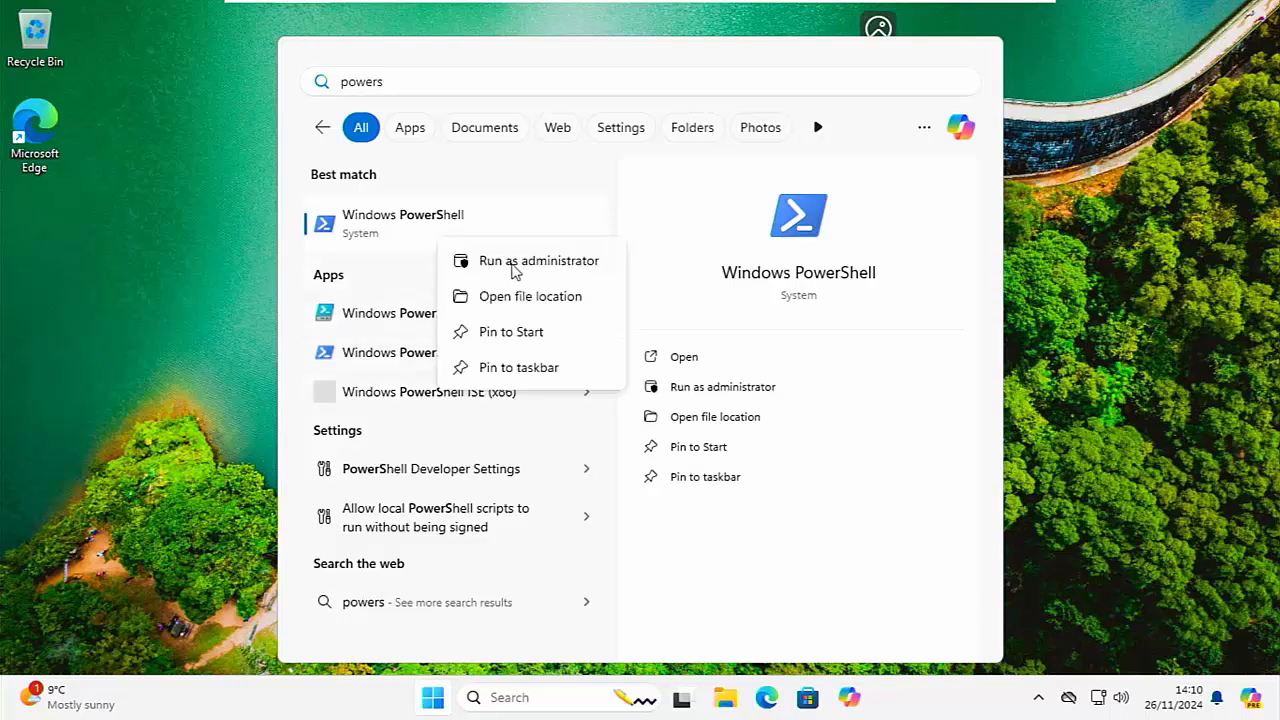
left_click(538, 260)
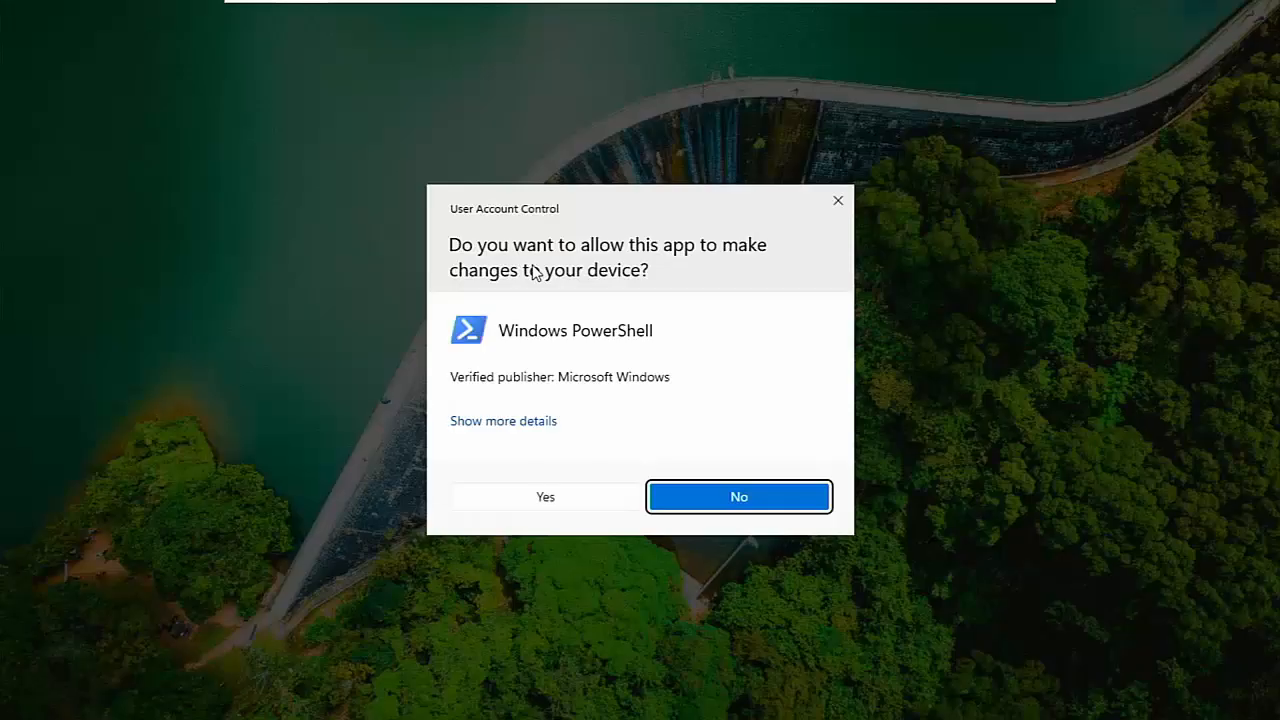
- Approve the UAC prompt so the elevated PowerShell can remove the Microsoft.Copilot package
left_click(544, 496)
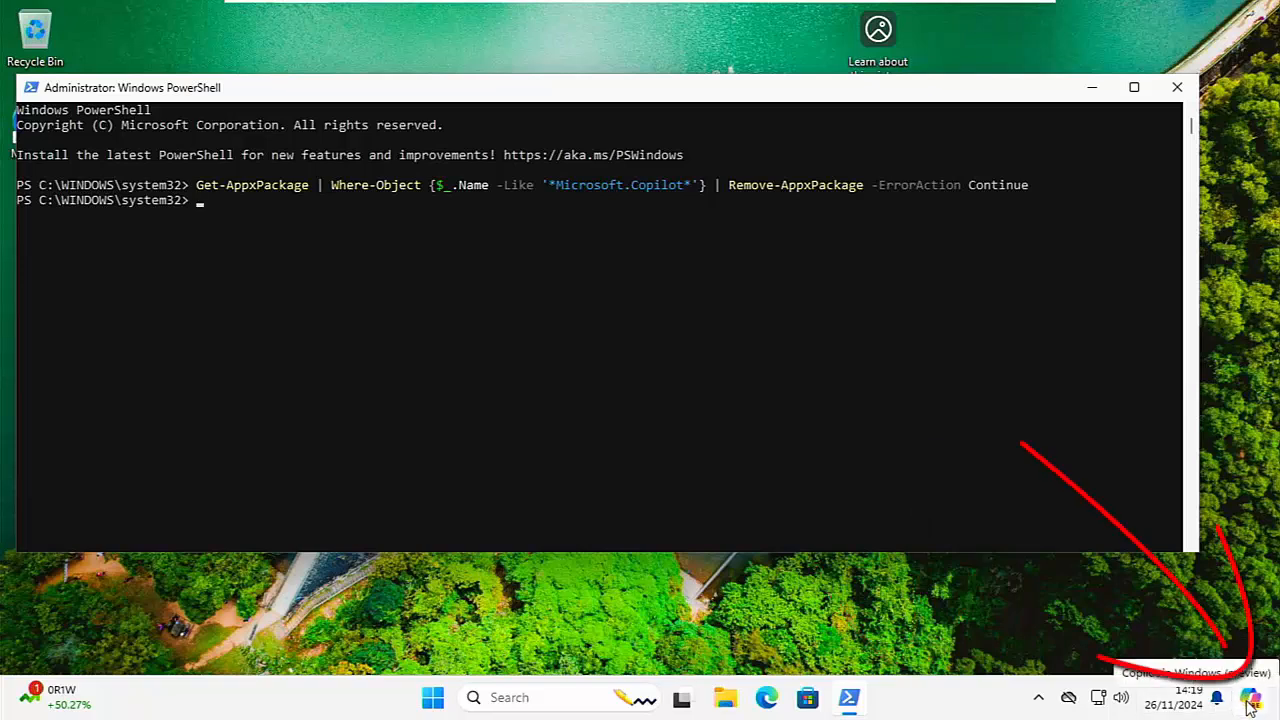
- Find Taskbar settings via Start search and switch Copilot in Windows (preview) off
left_click(1252, 696)
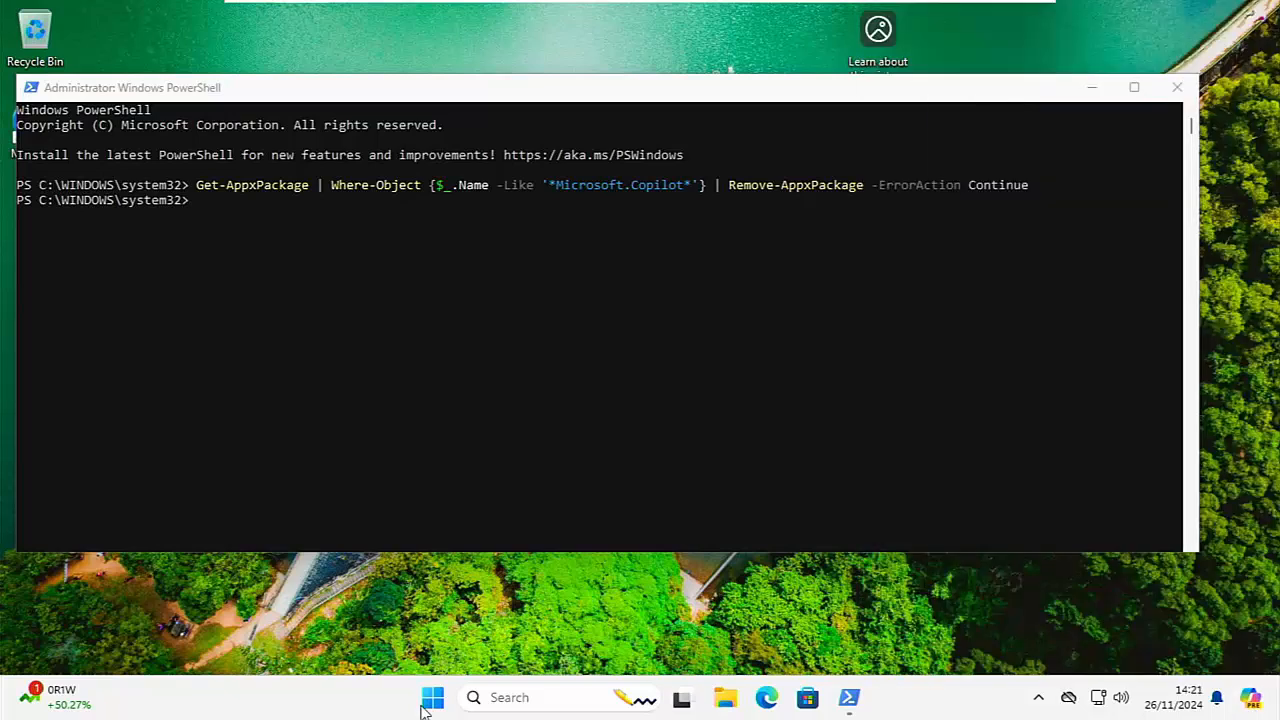
left_click(432, 696)
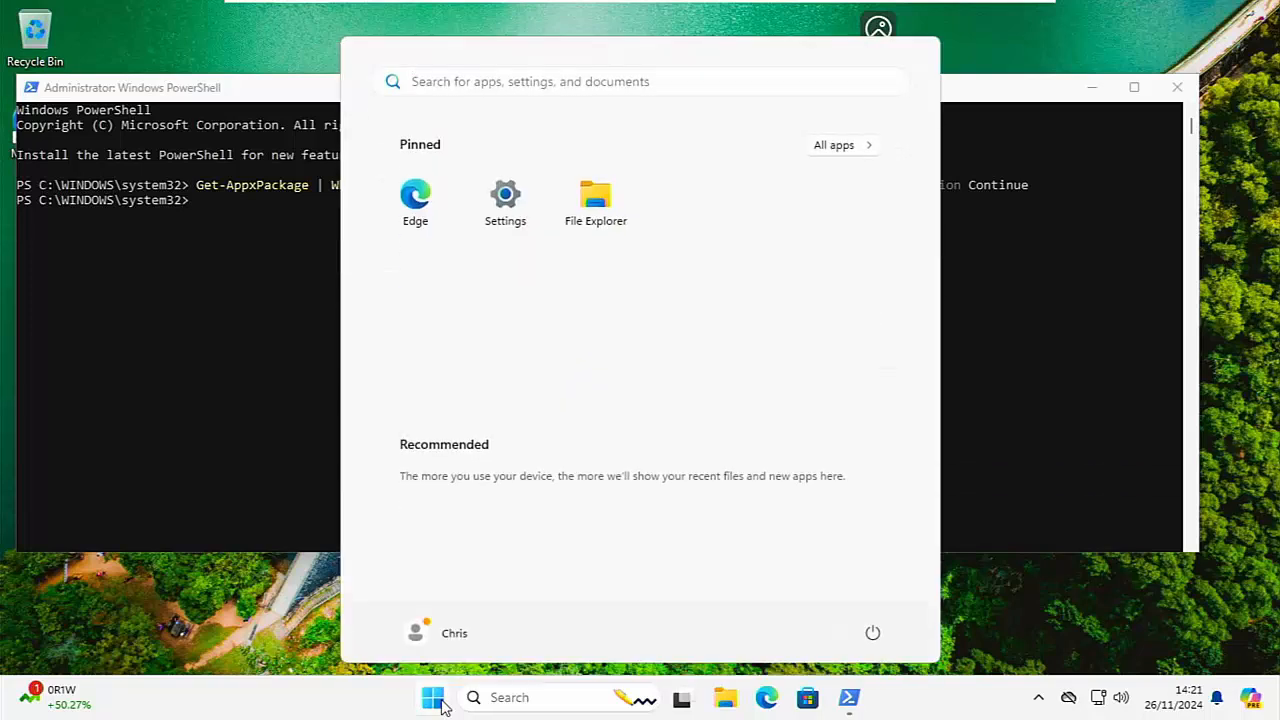
type("tasbar")
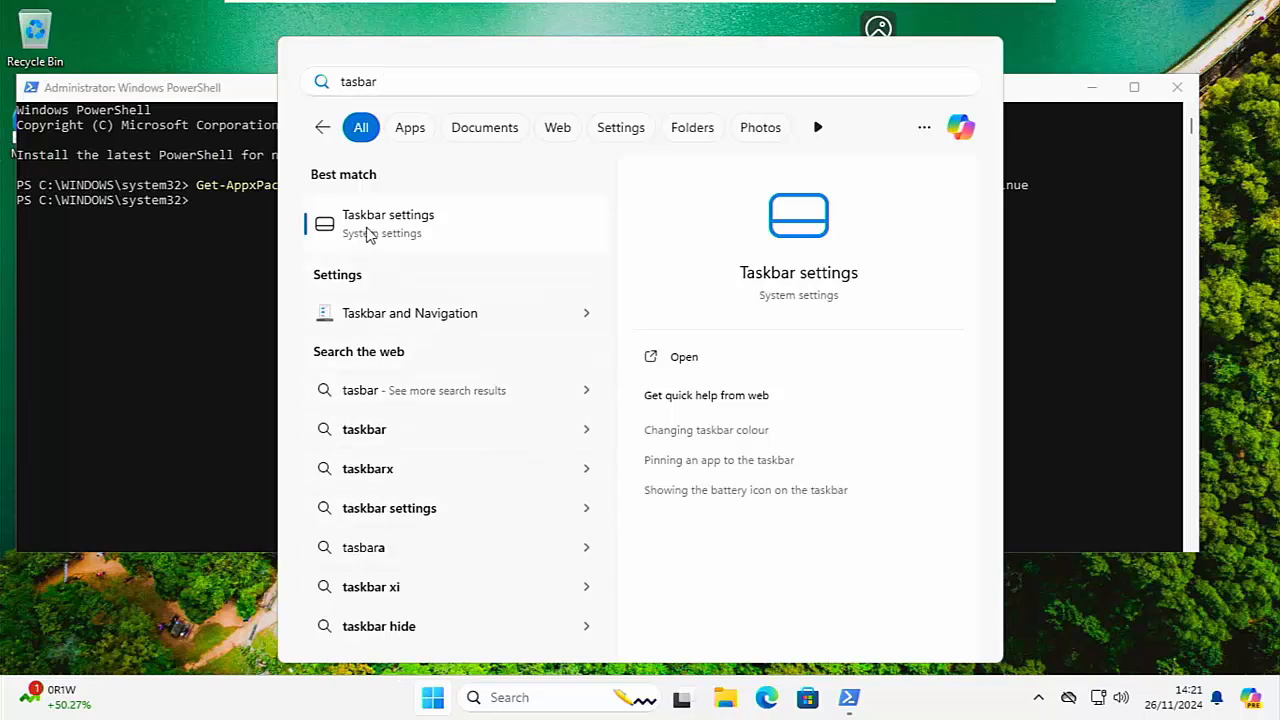
left_click(388, 224)
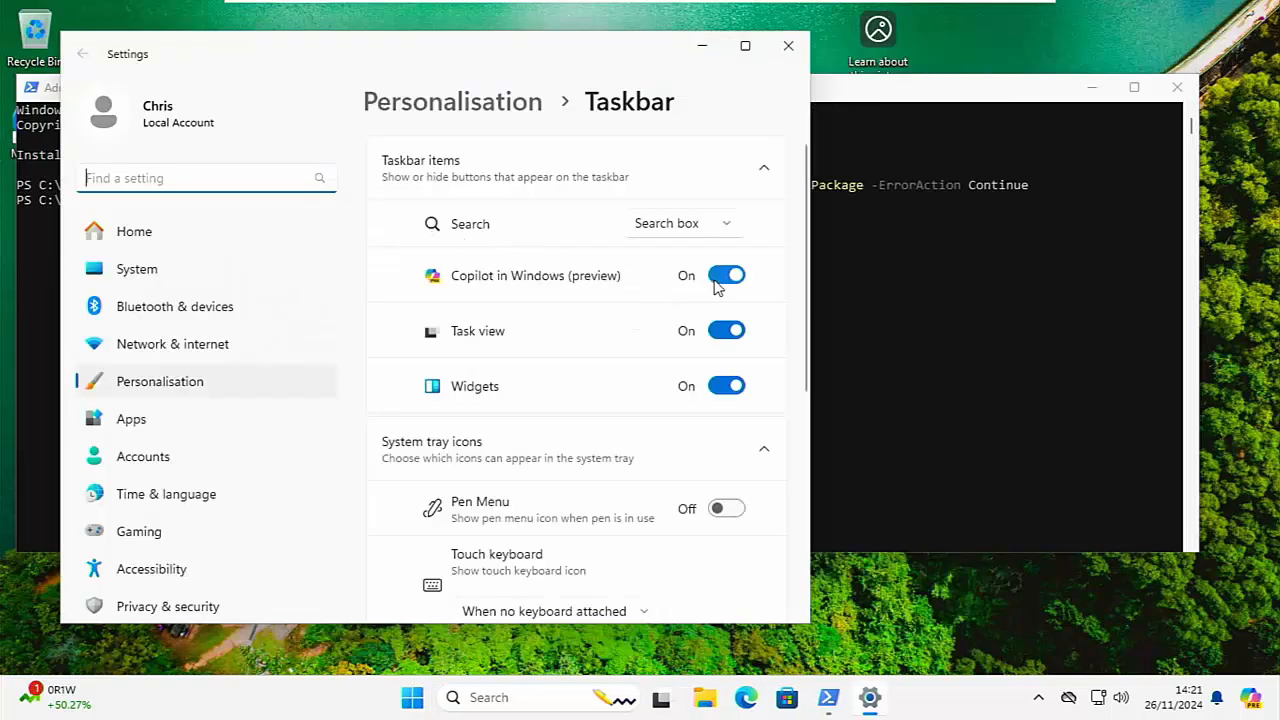
left_click(728, 276)
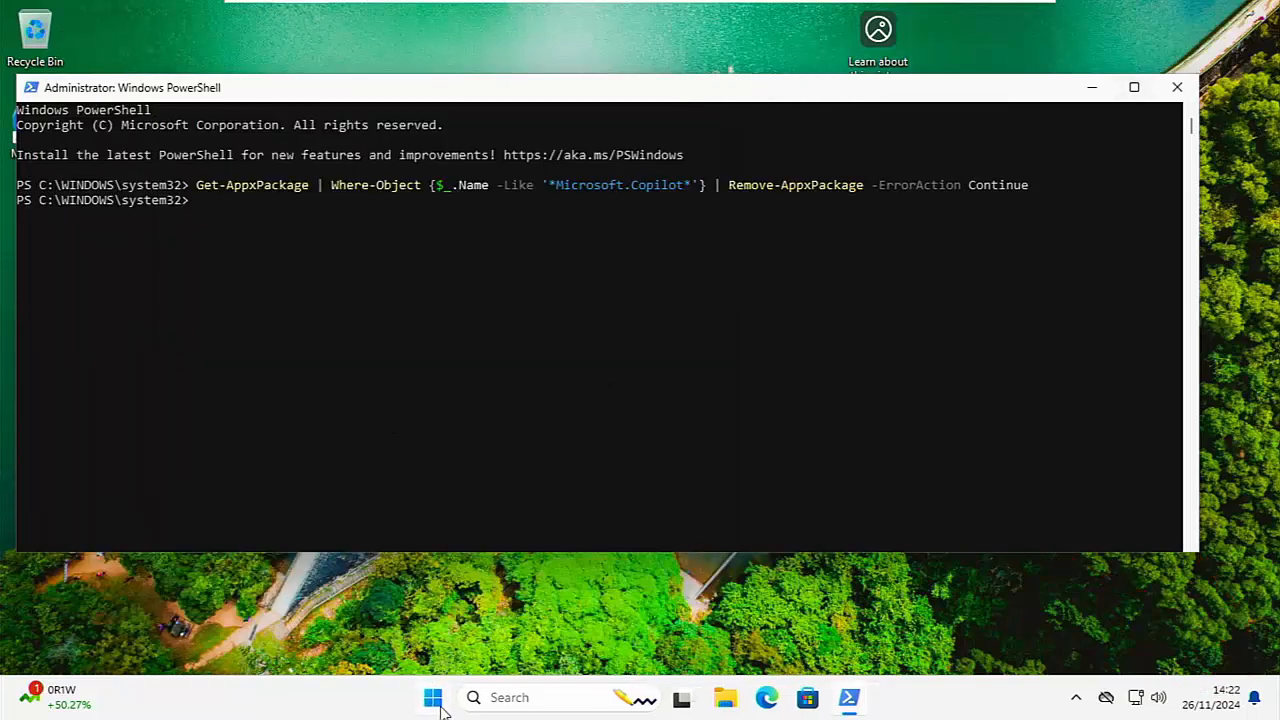
- Search Start for 'tasb' again to reach Copilot from the search panel
left_click(432, 696)
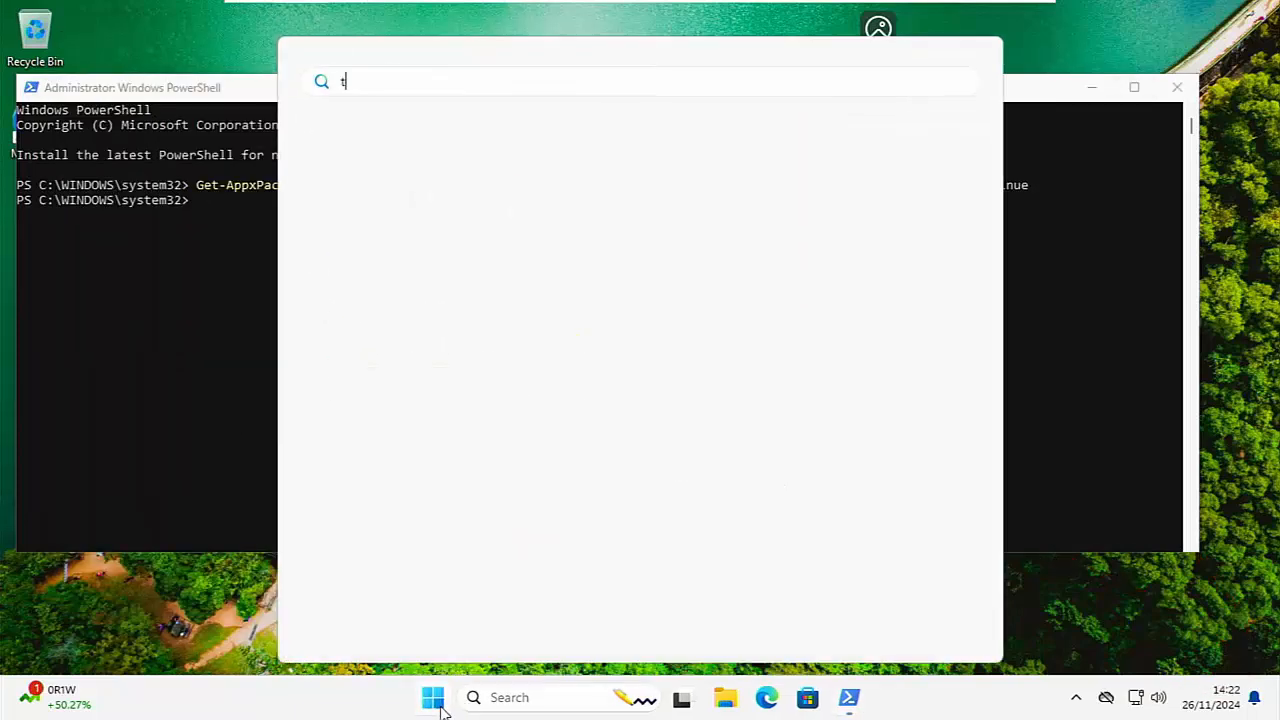
type("asb")
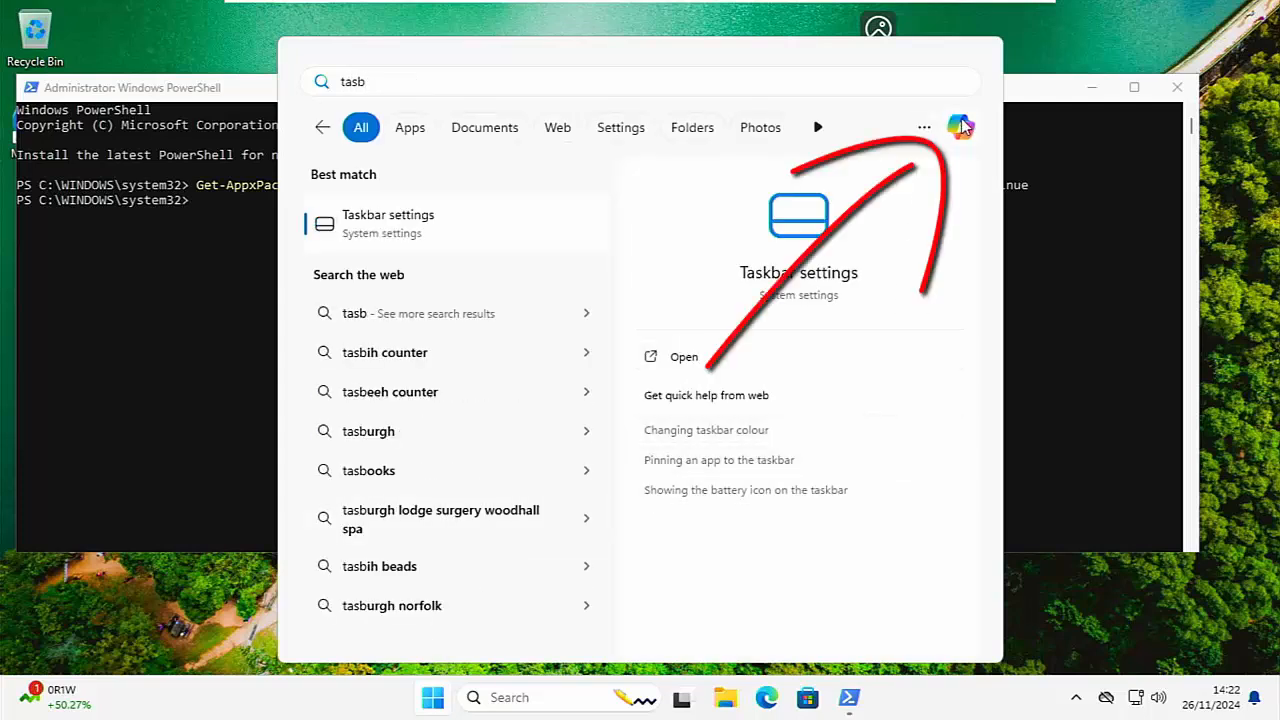
mouse_move(960, 128)
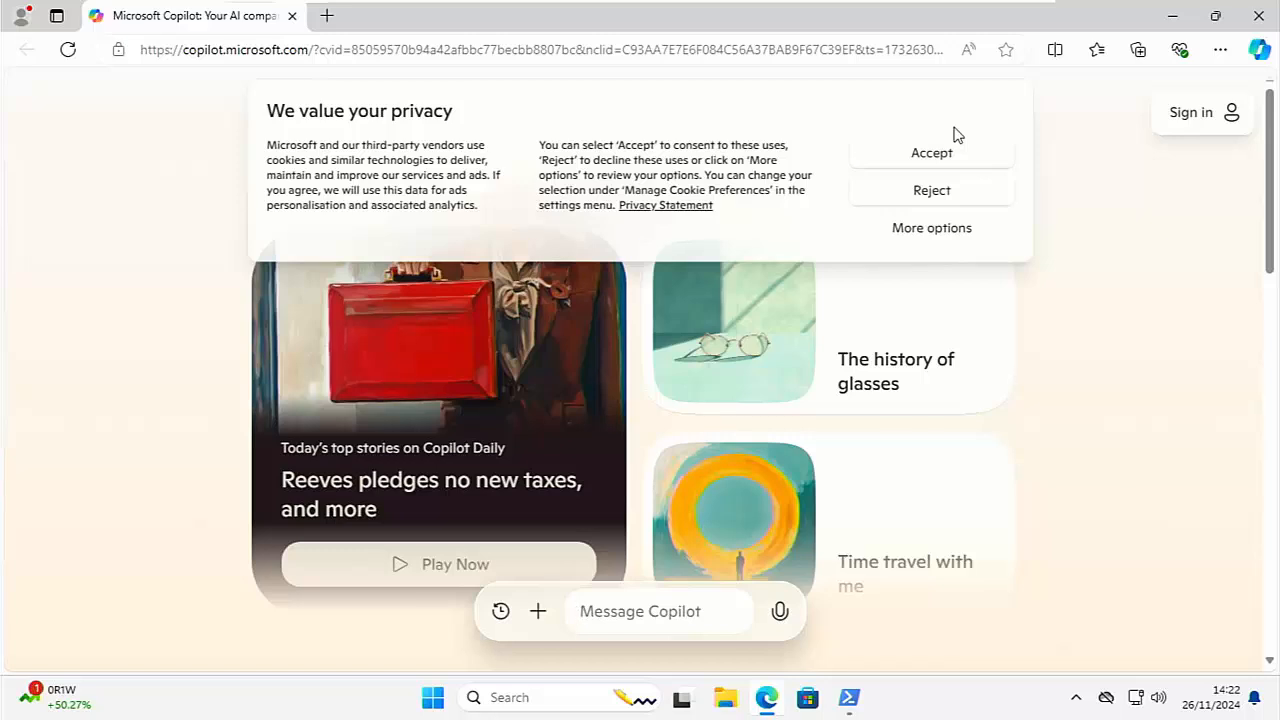
- Select and clear the copilot.microsoft.com address in Edge's address bar
left_click(658, 612)
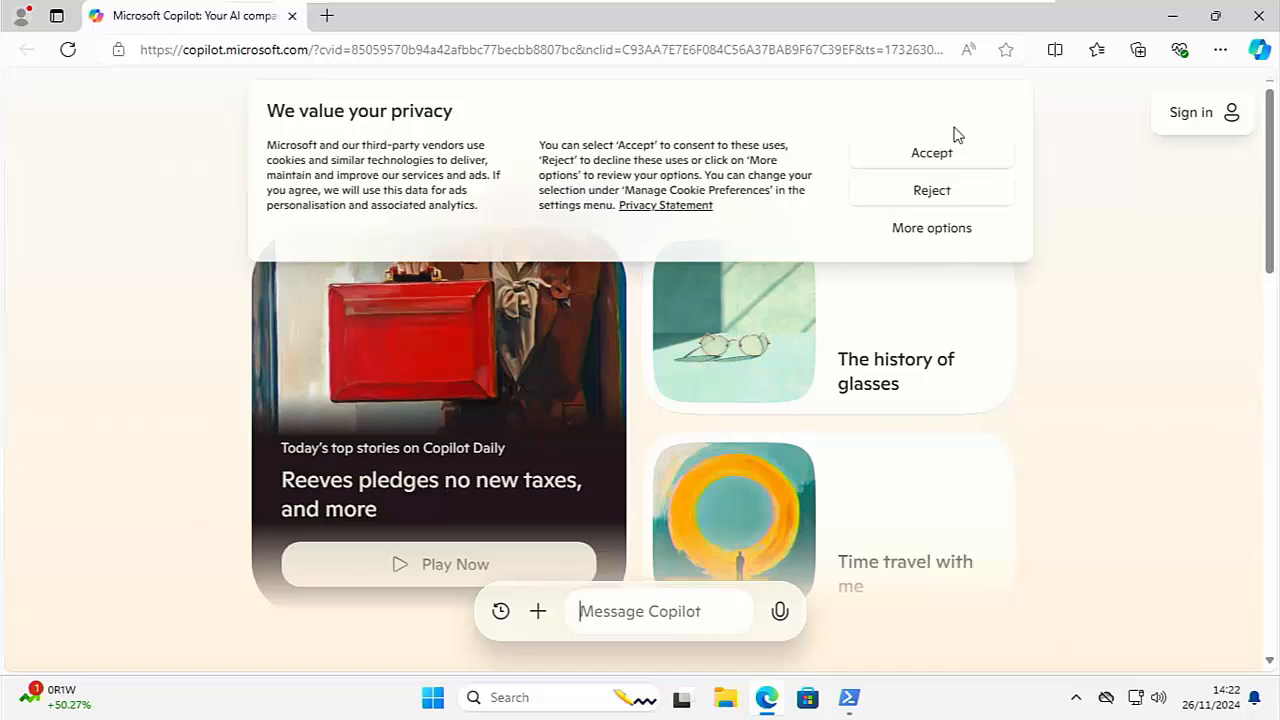
mouse_move(1004, 48)
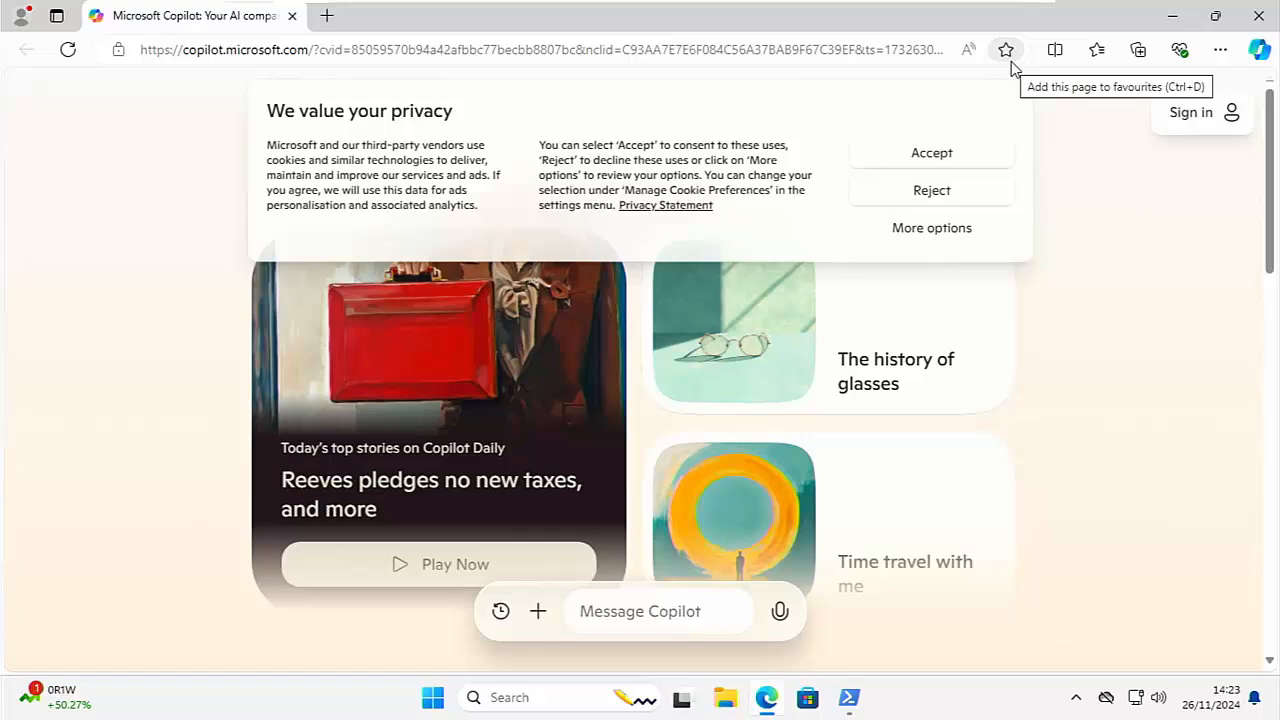
left_click(550, 48)
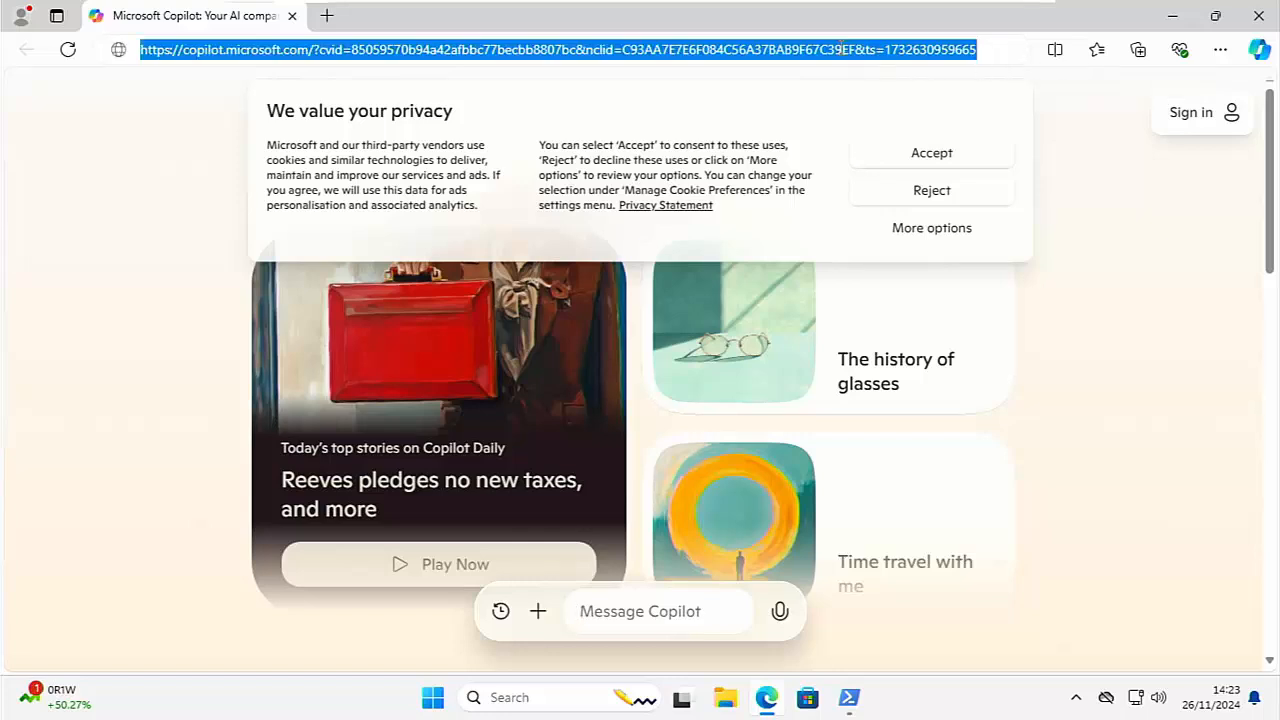
left_click(560, 48)
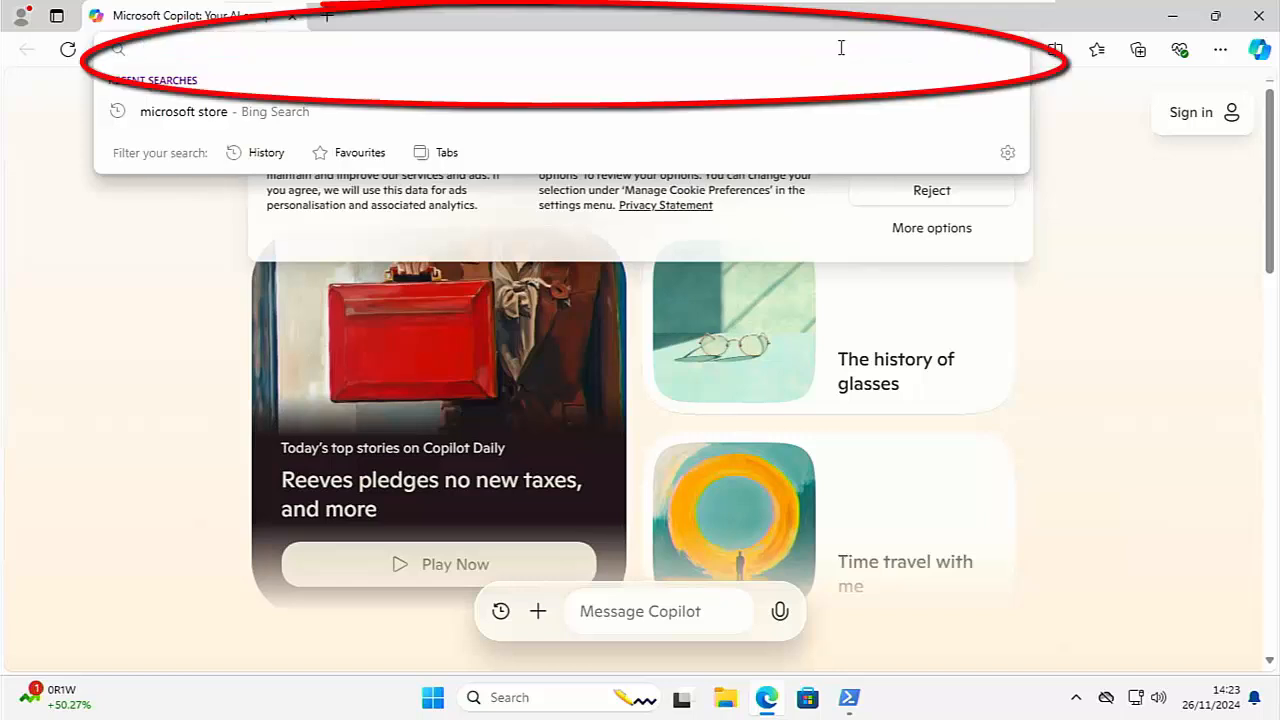
- Go to edge://apps and focus the apps search field to review installed web apps
type("edge://apps")
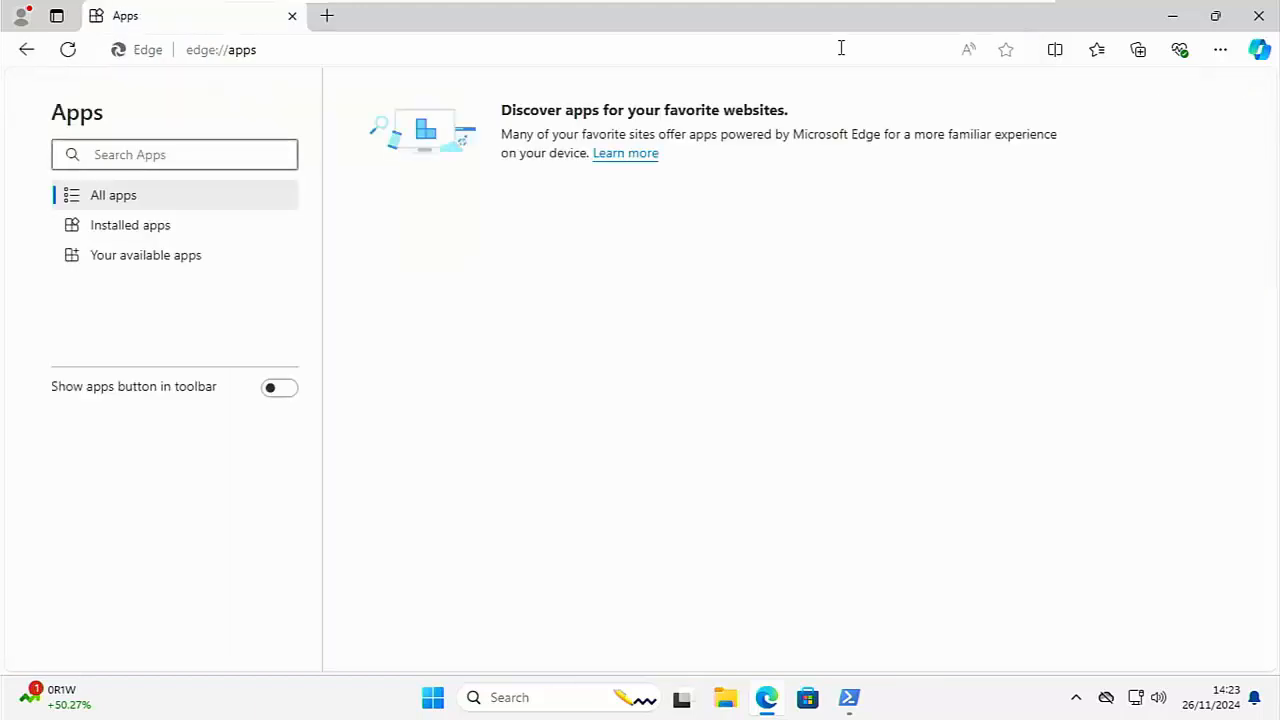
left_click(176, 154)
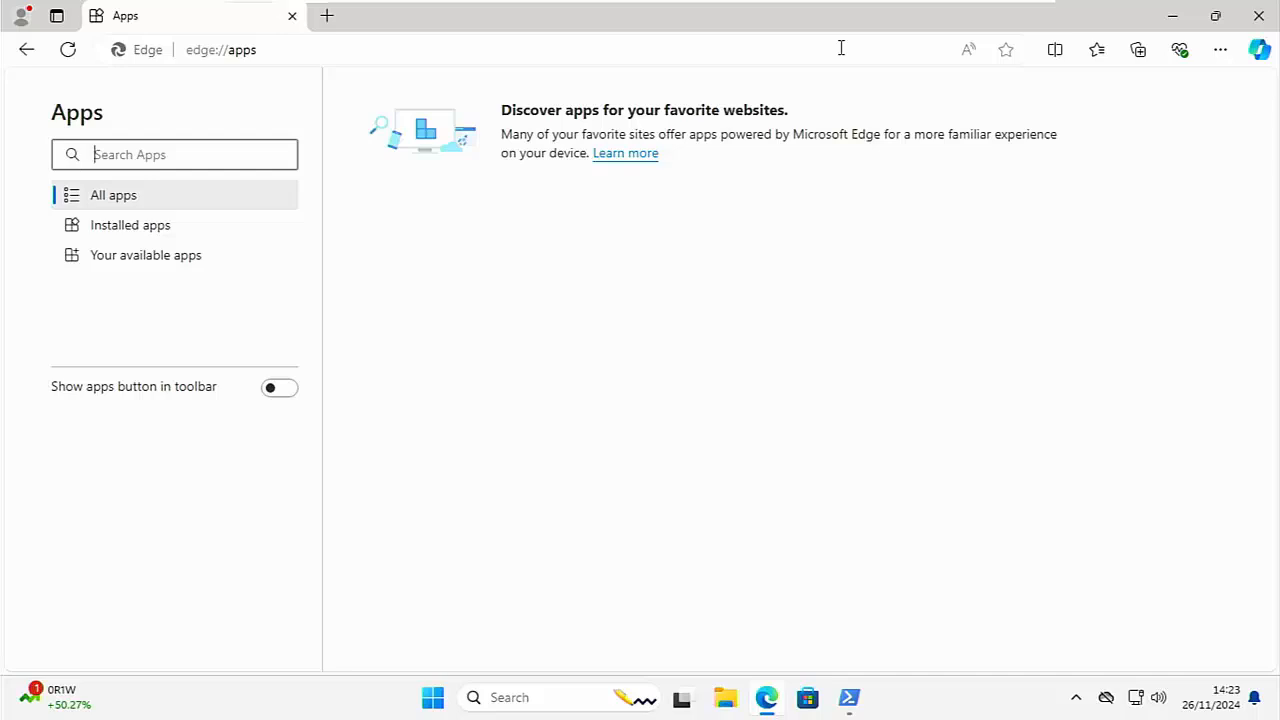
mouse_move(728, 256)
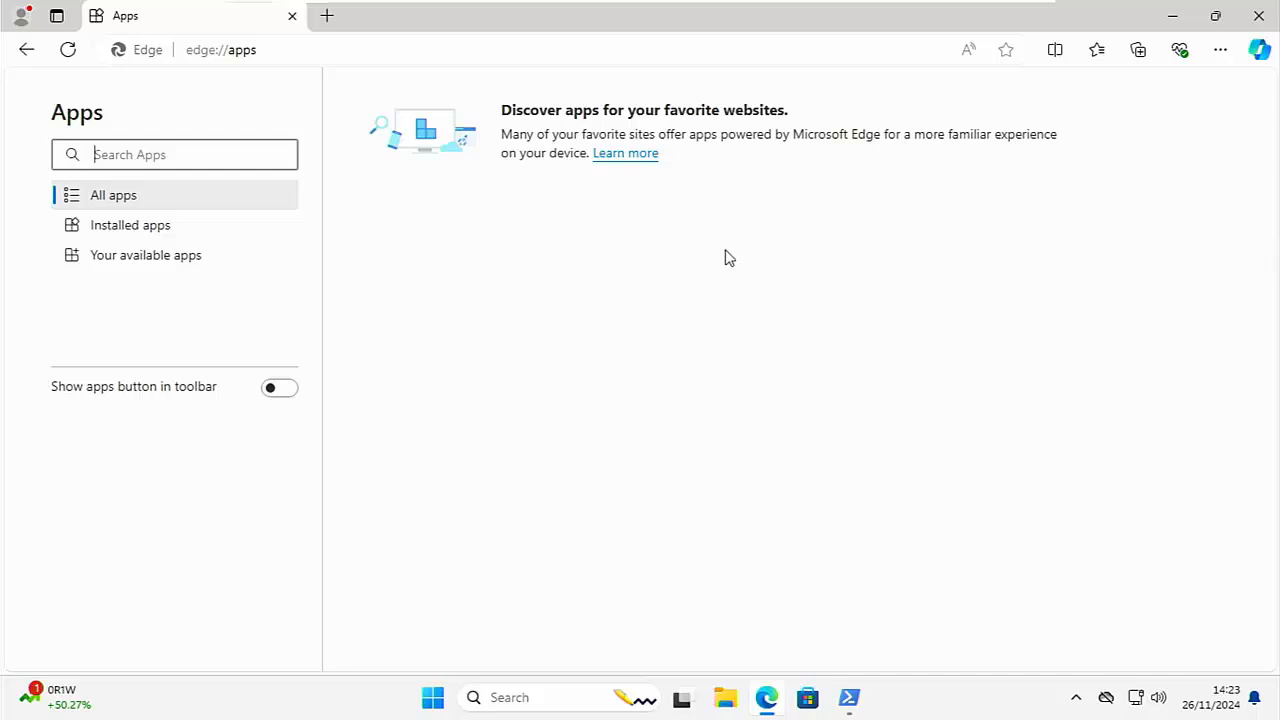
mouse_move(632, 368)
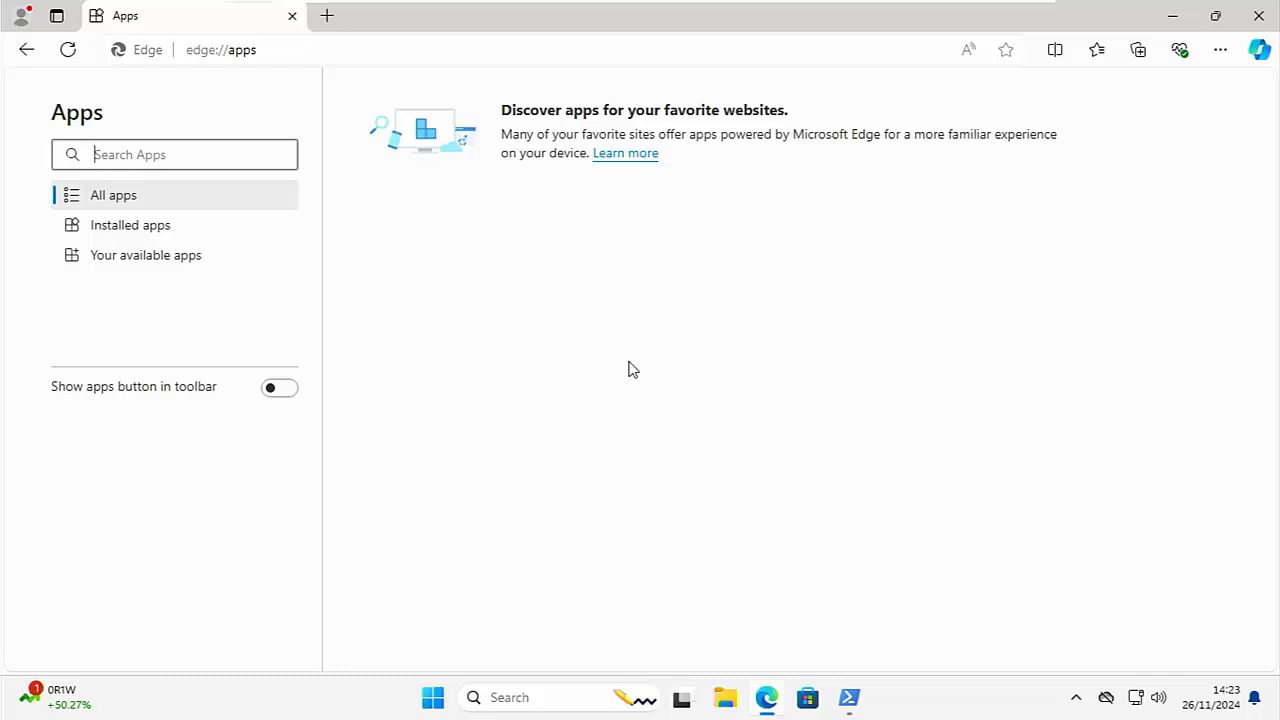
mouse_move(1176, 194)
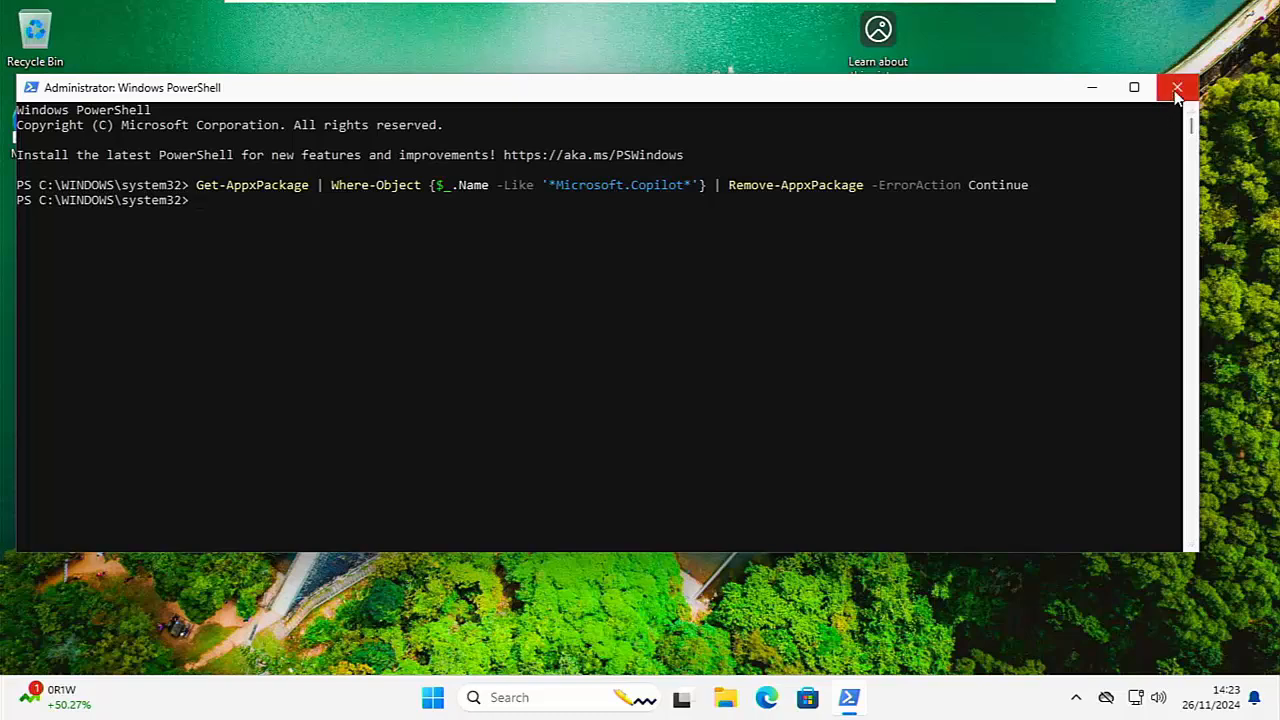
- Close the admin PowerShell window and launch Microsoft Store from a Start search for 'store'
left_click(1176, 88)
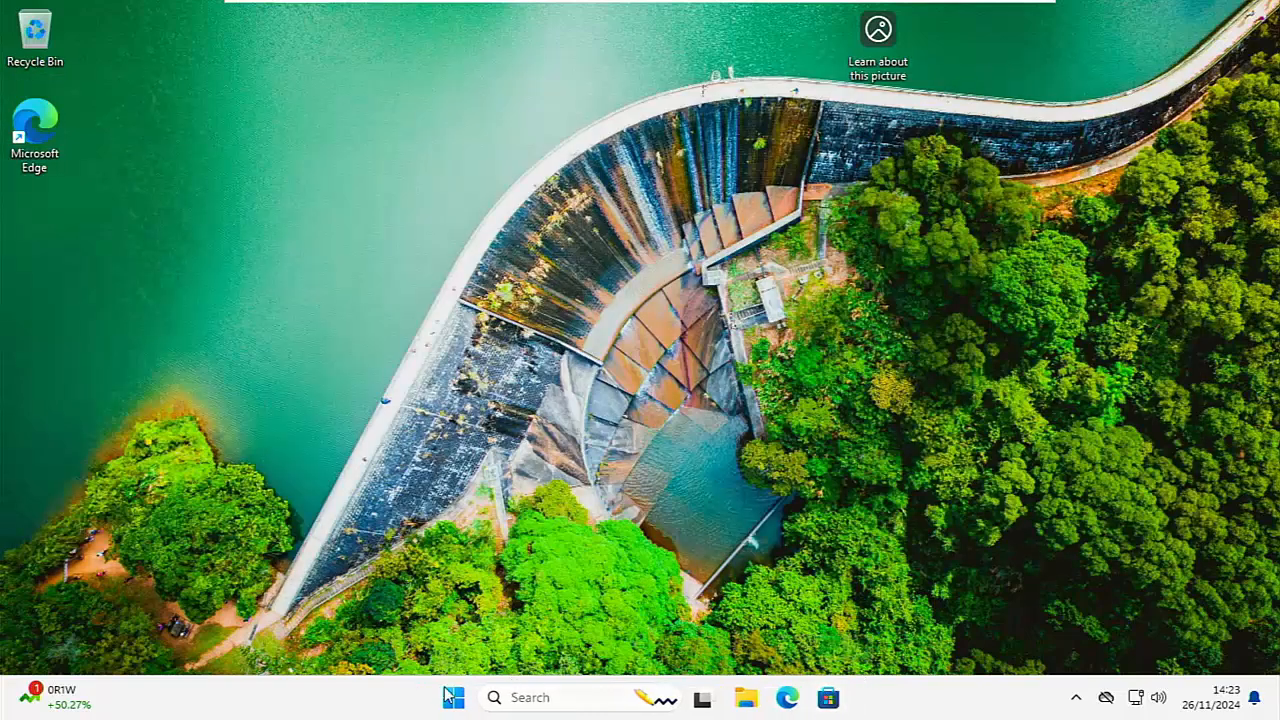
left_click(454, 696)
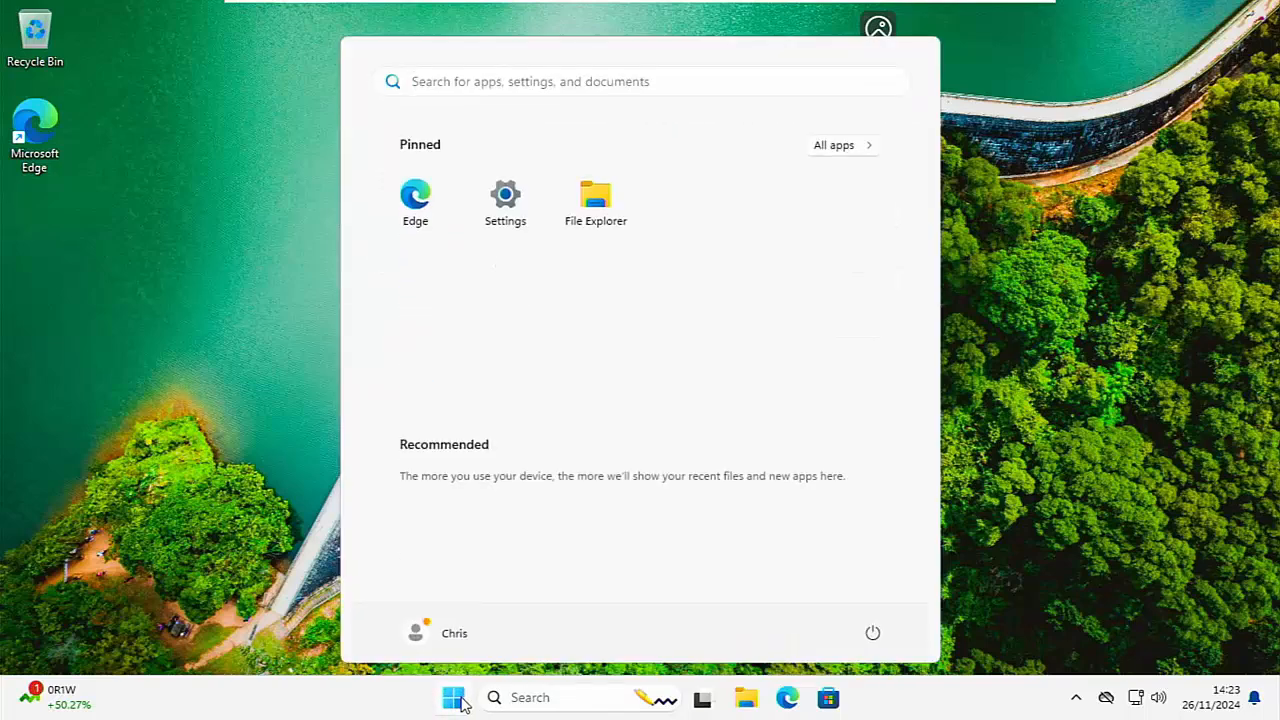
type("store")
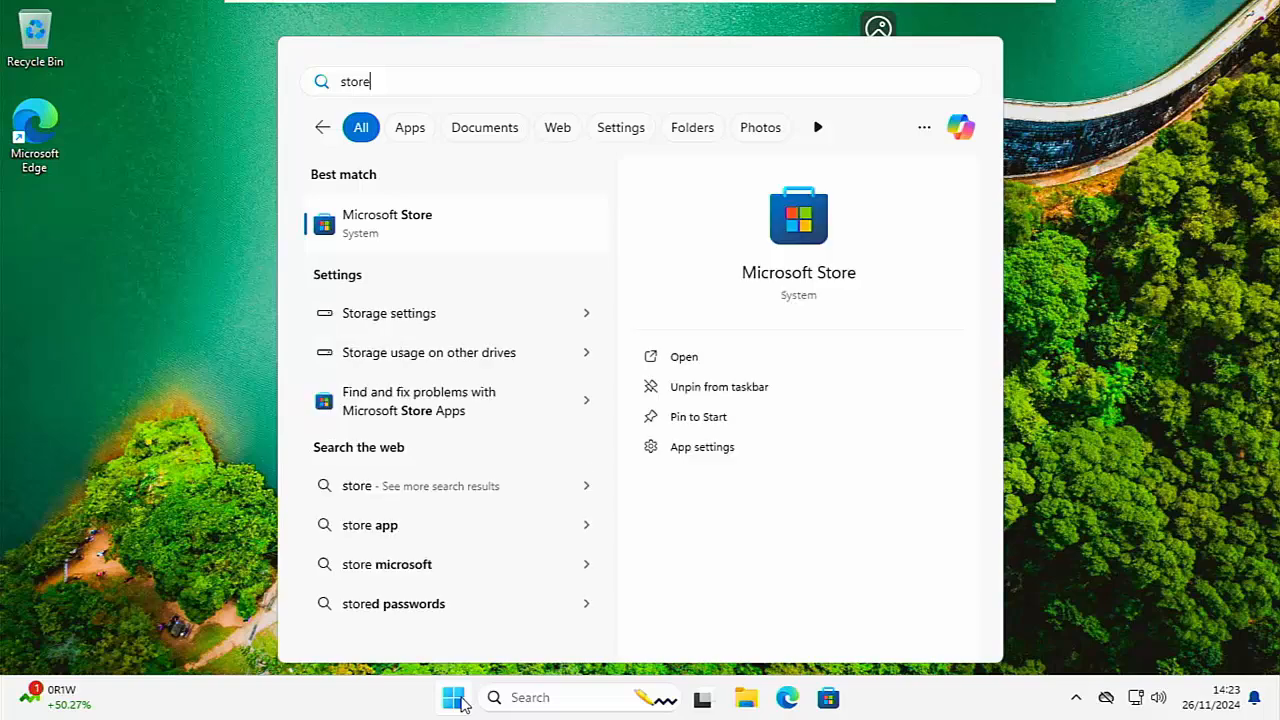
mouse_move(392, 232)
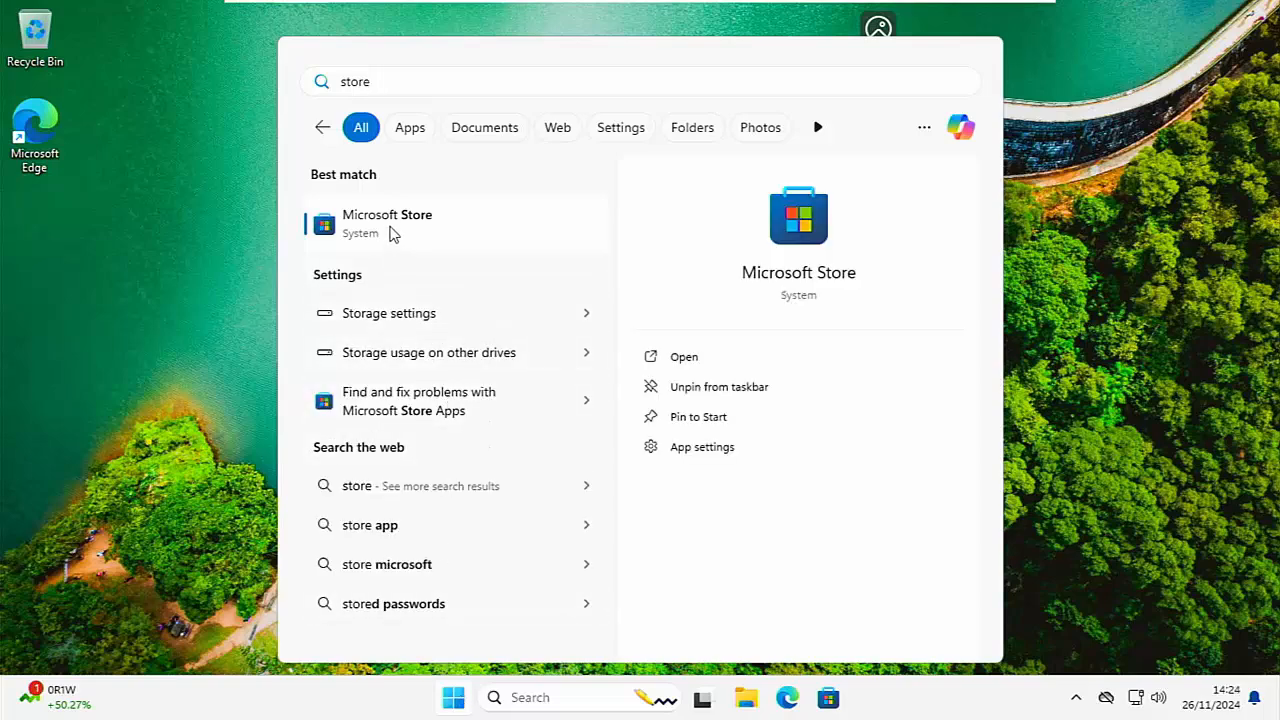
left_click(388, 222)
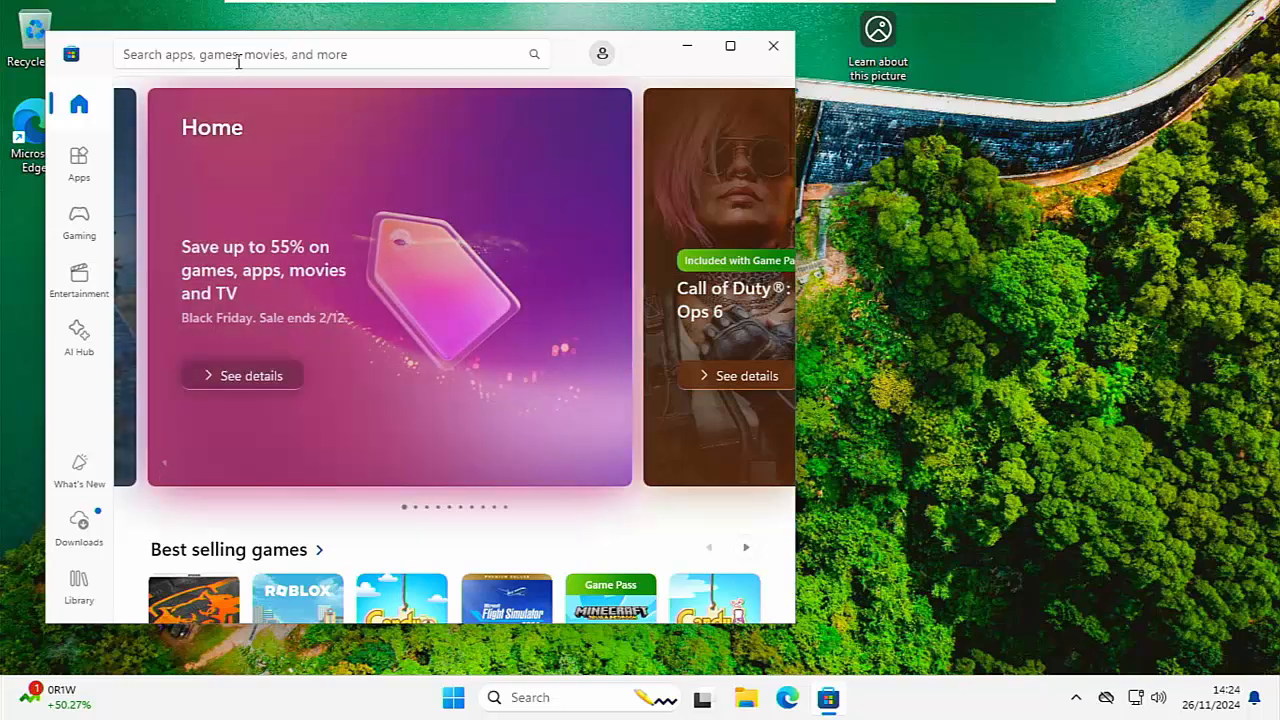
- Search the Store for 'copilot' and open the Microsoft Copilot app listing
left_click(330, 54)
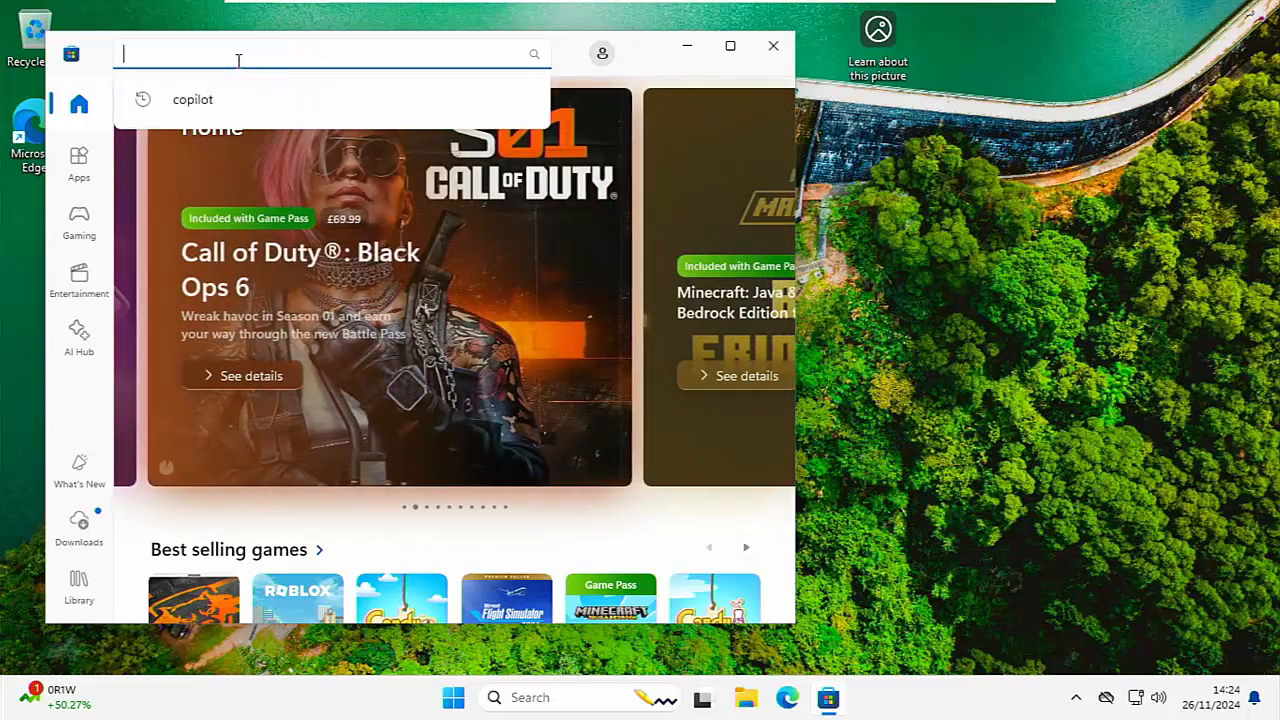
type("copilot")
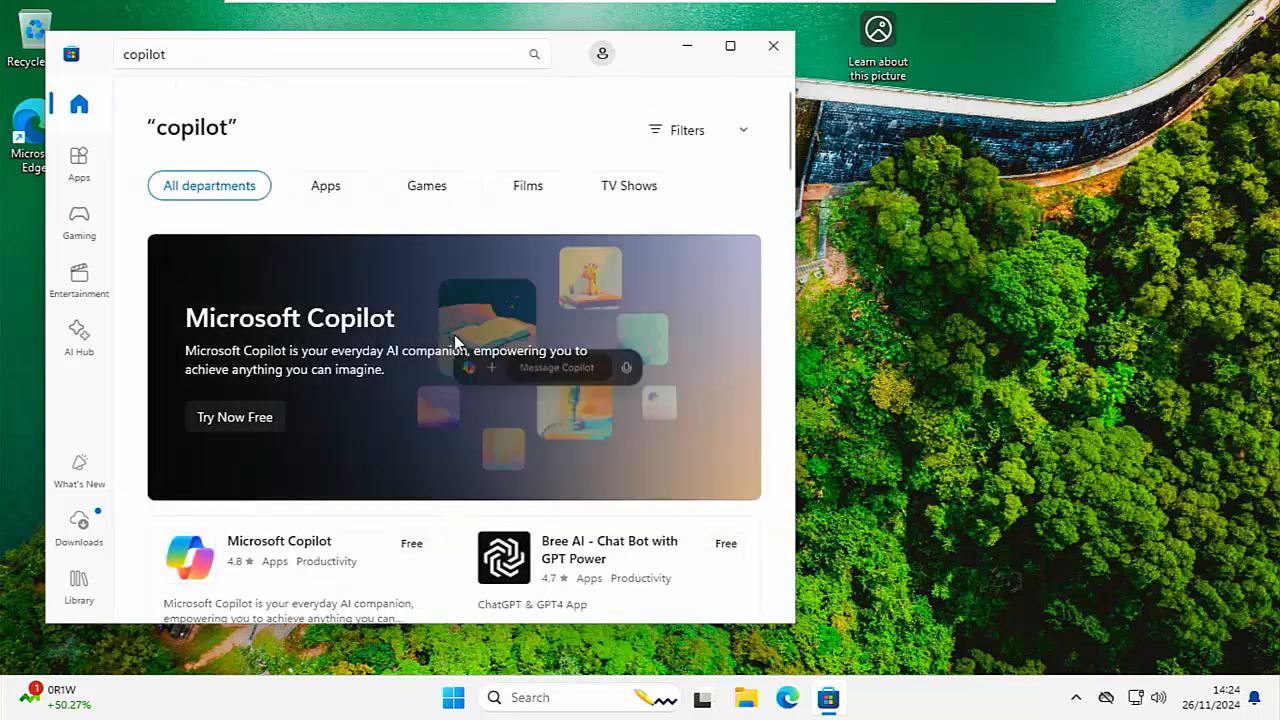
scroll("down", 3)
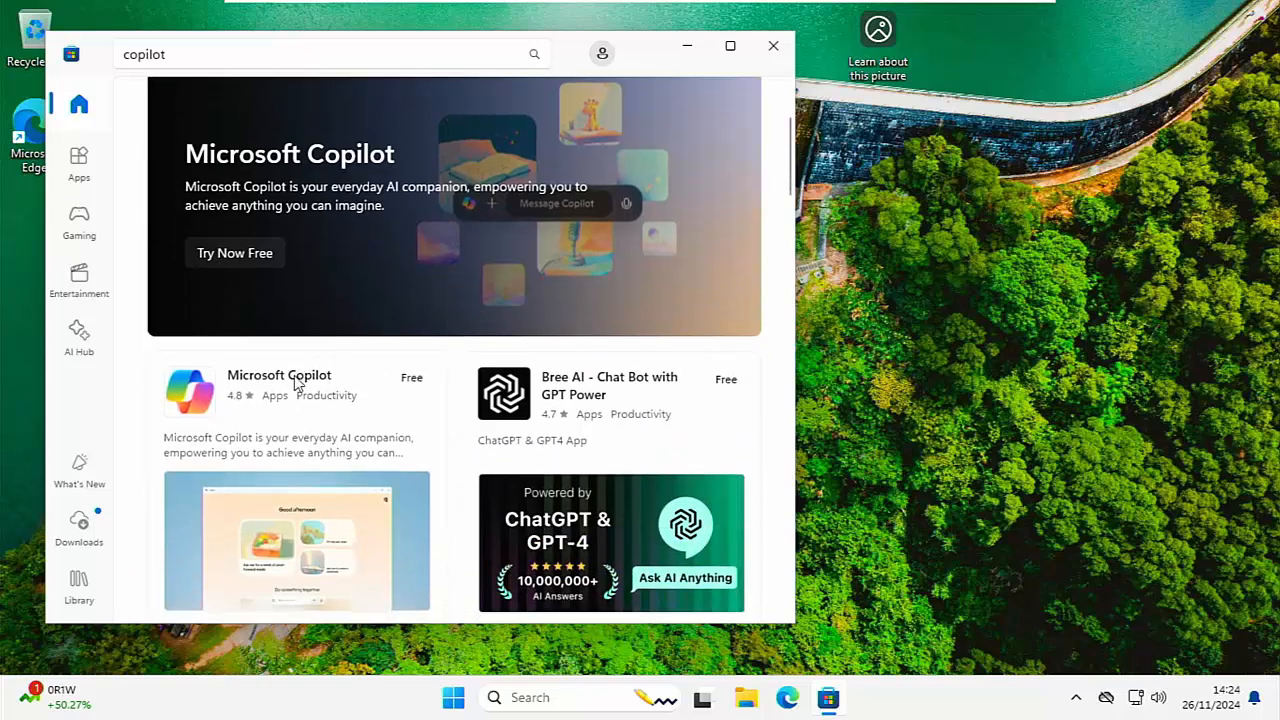
left_click(280, 384)
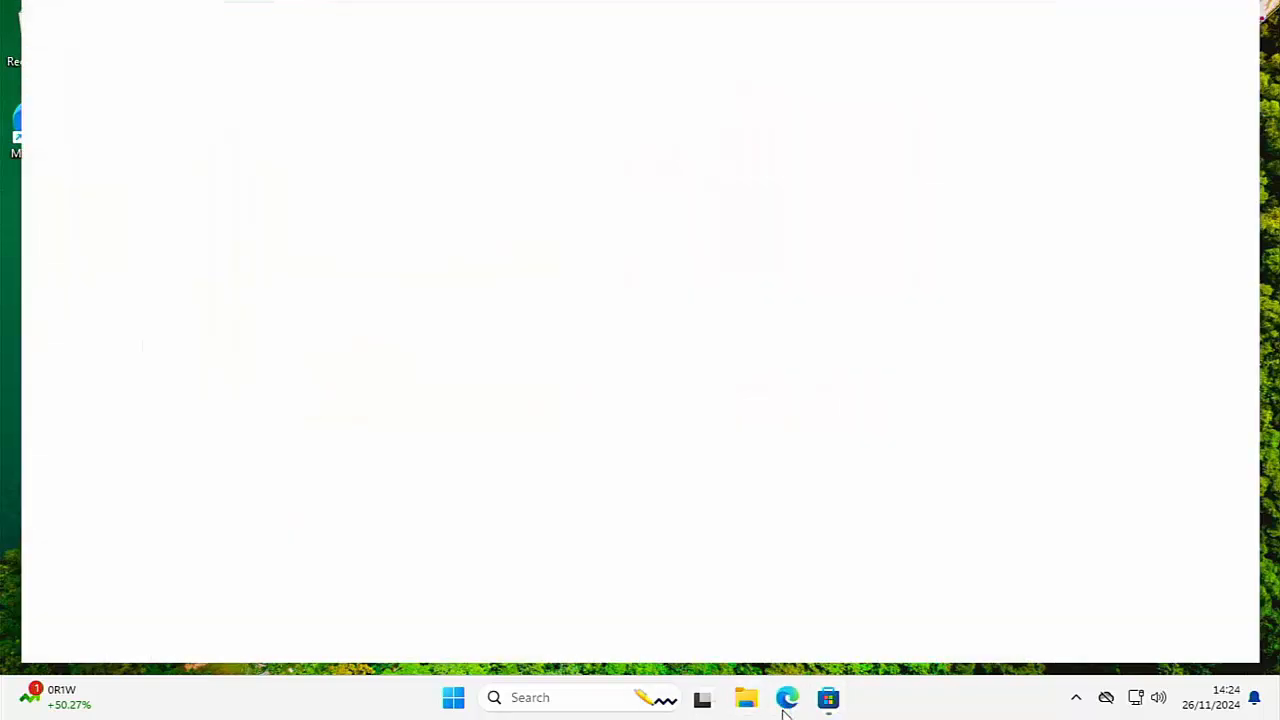
- Launch Edge and go to microsoft.com/store/top-free/apps/pc via the address suggestion
left_click(788, 696)
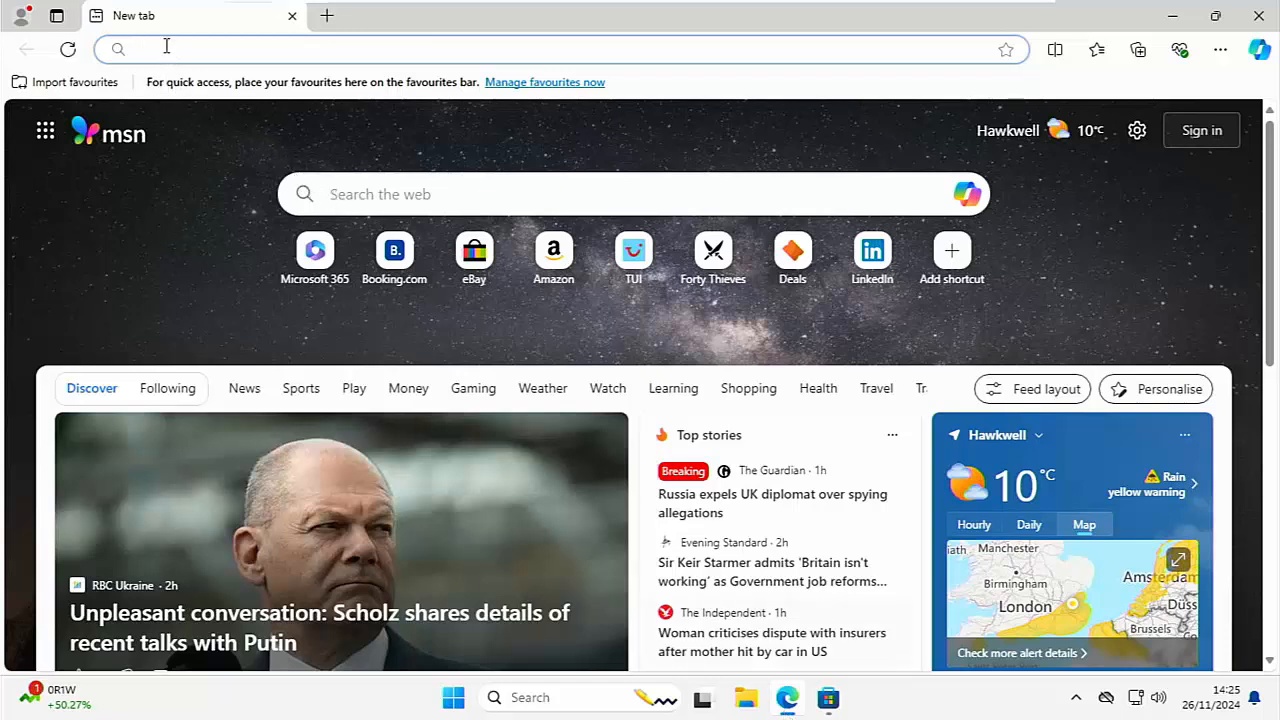
type("microsoft.com/store/top-free/apps/pc")
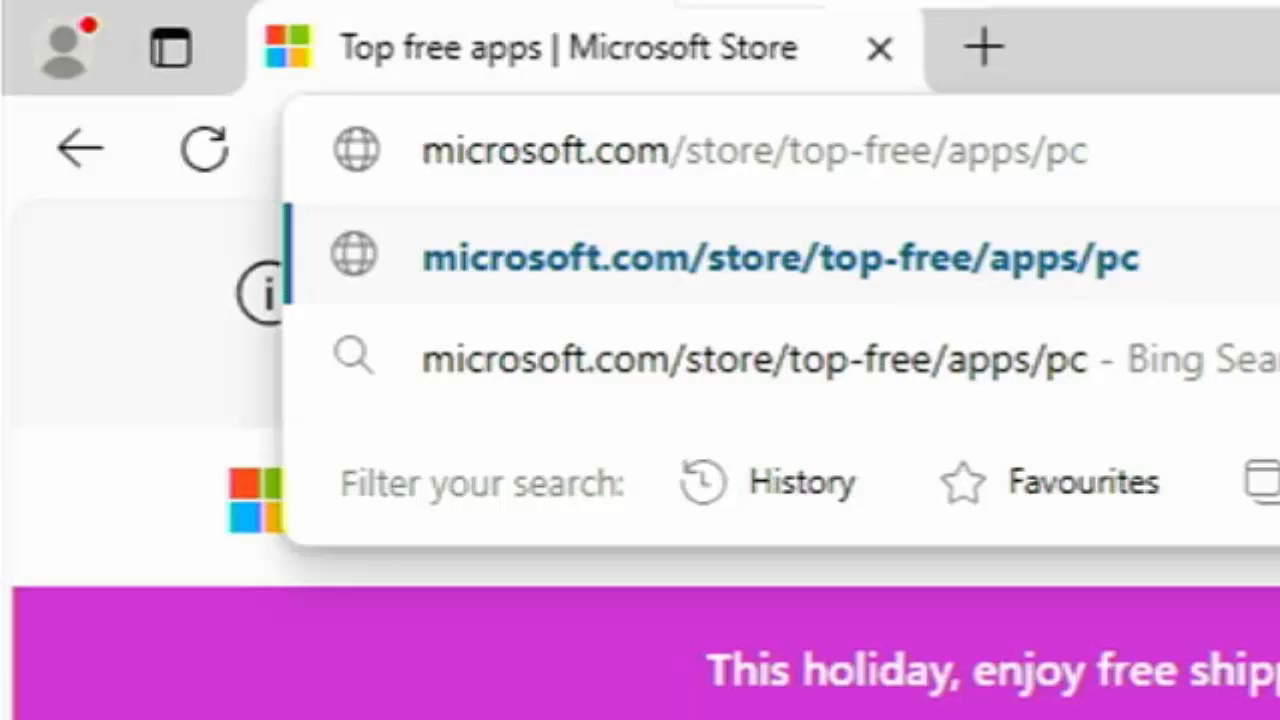
left_click(424, 150)
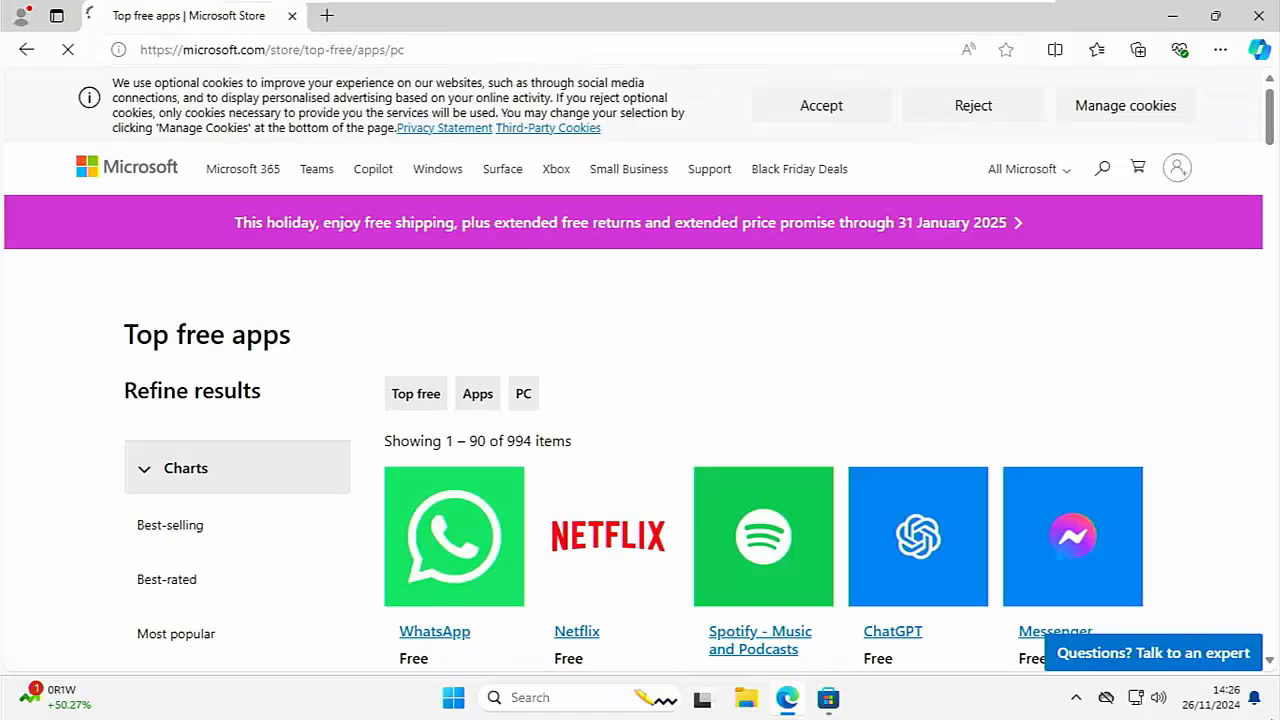
- Scroll down the Top free apps page until the free Microsoft Copilot entry appears
scroll("down", 3)
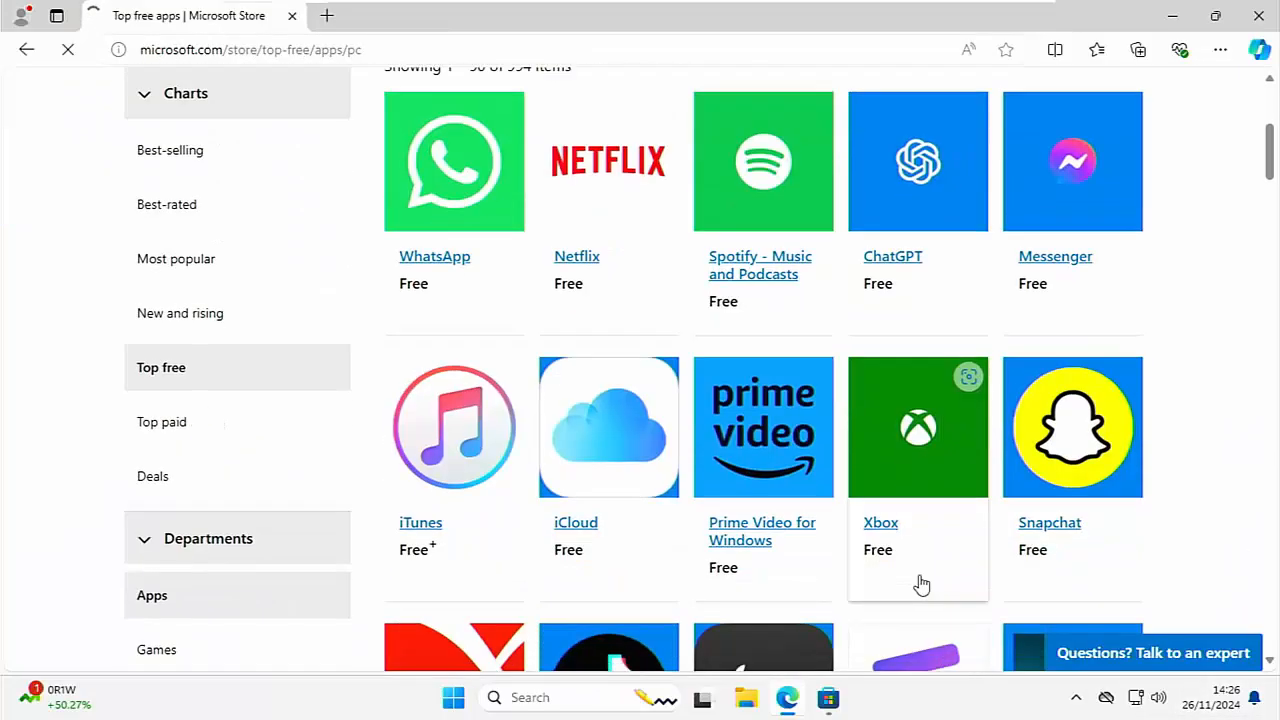
scroll("down", 3)
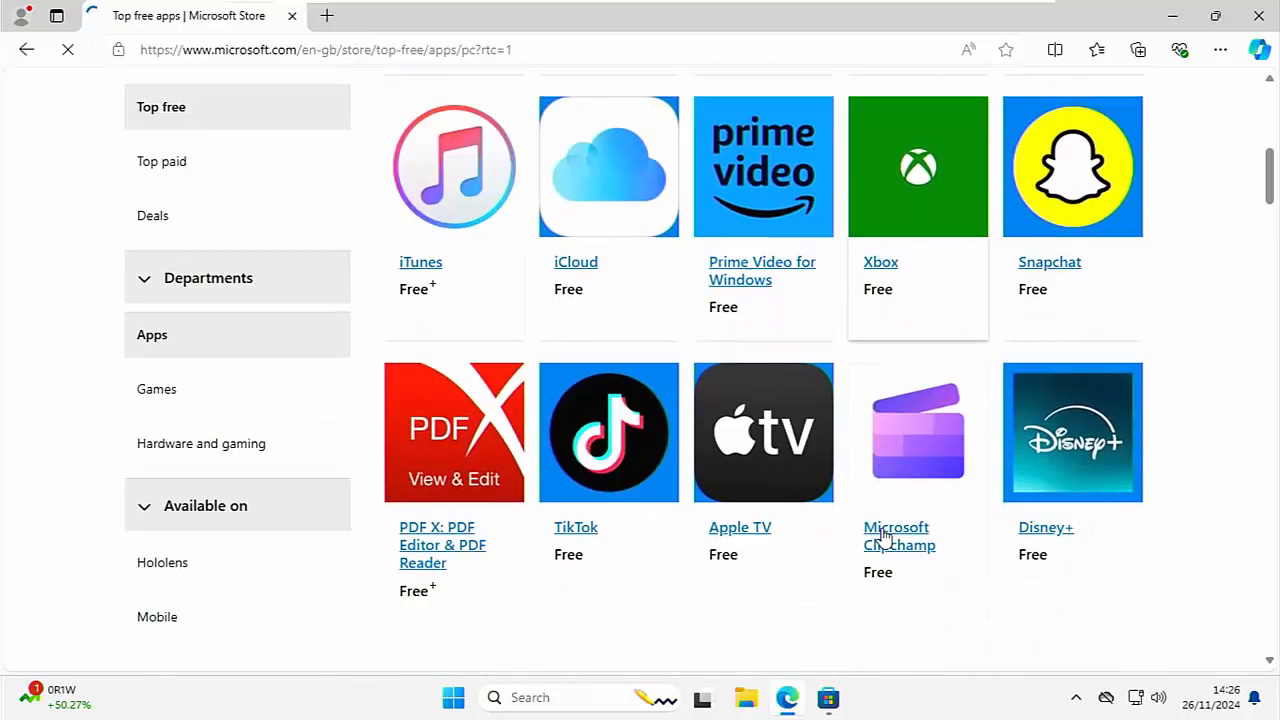
scroll("down", 3)
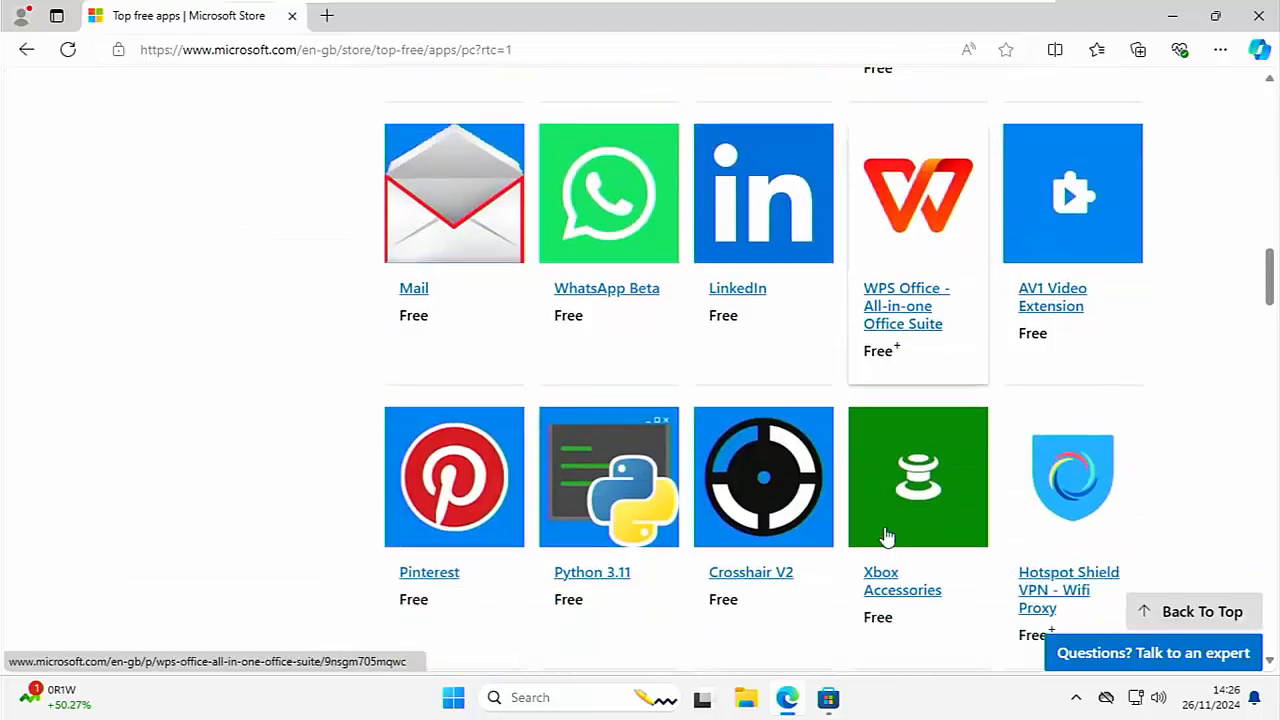
scroll("down", 3)
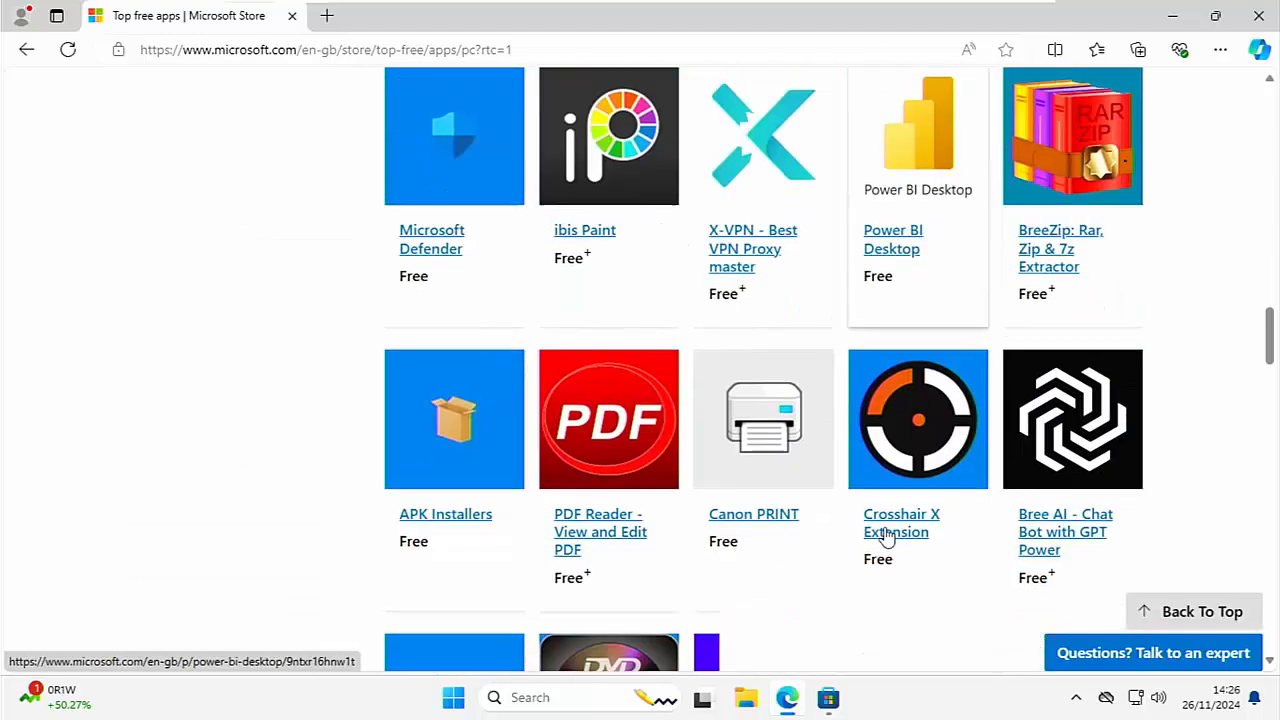
scroll("down", 3)
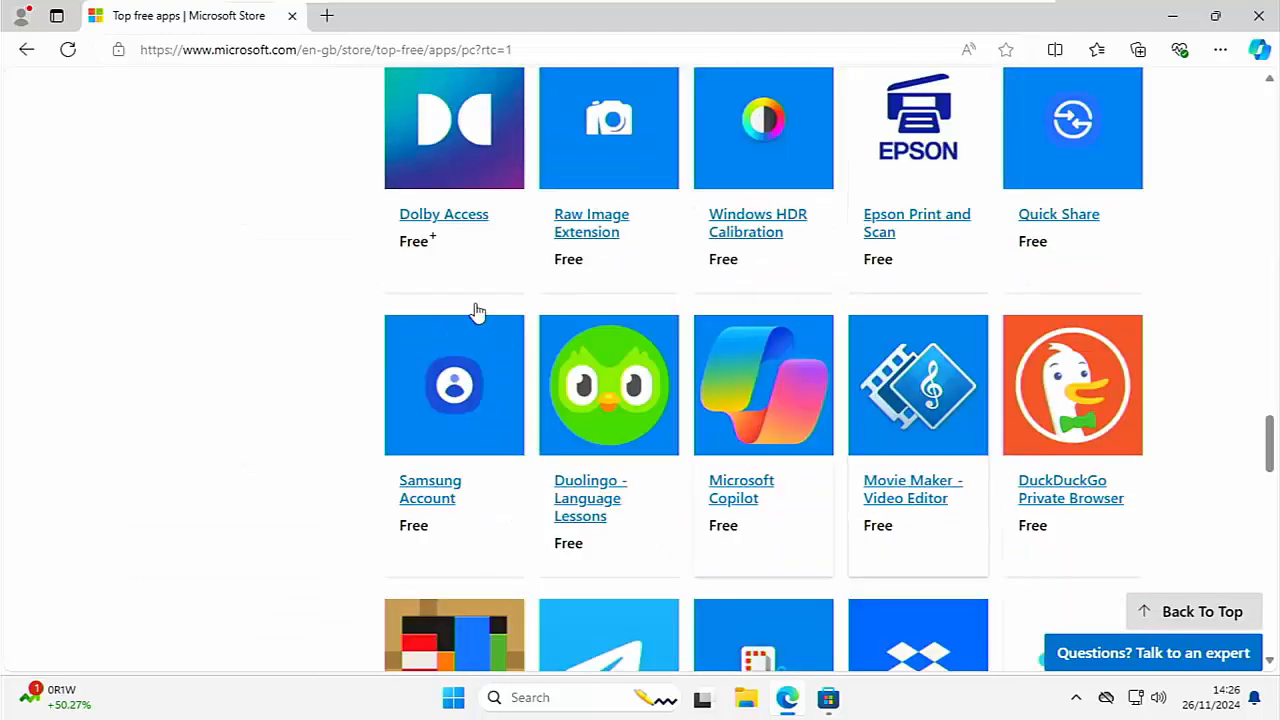
mouse_move(730, 476)
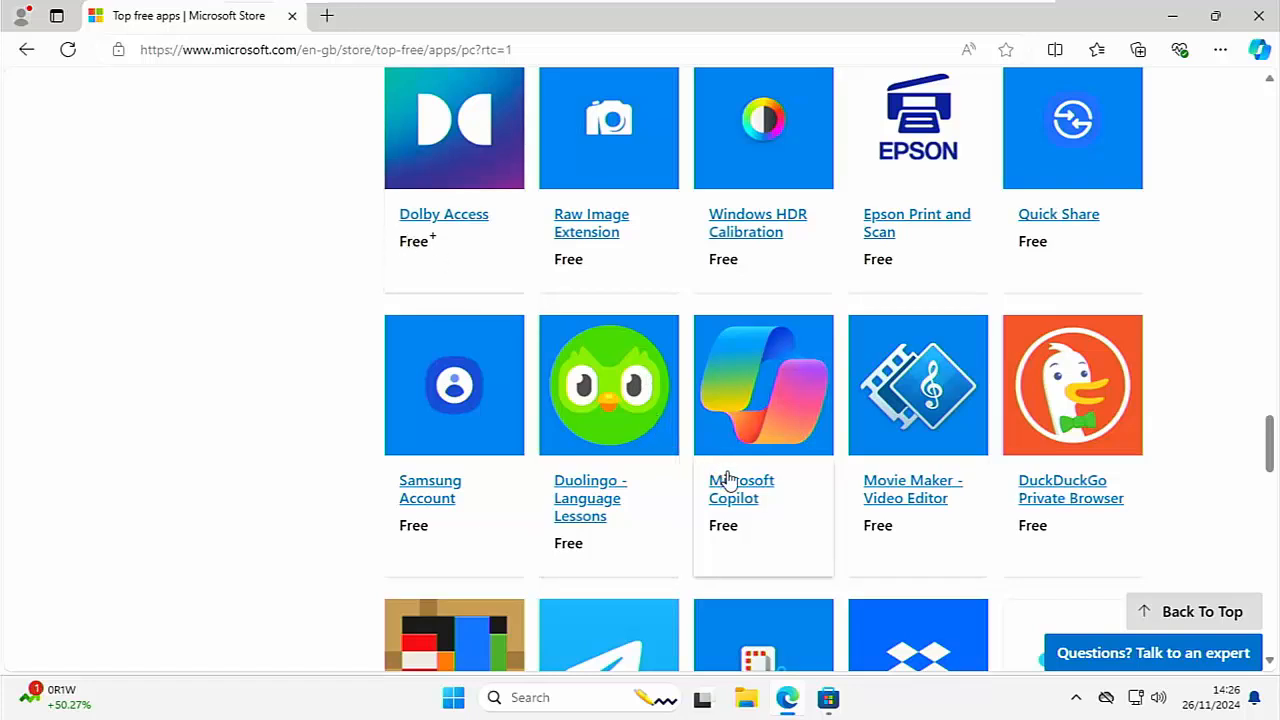
- Download the Microsoft Copilot installer from its Store listing, run it, and launch Copilot
left_click(742, 488)
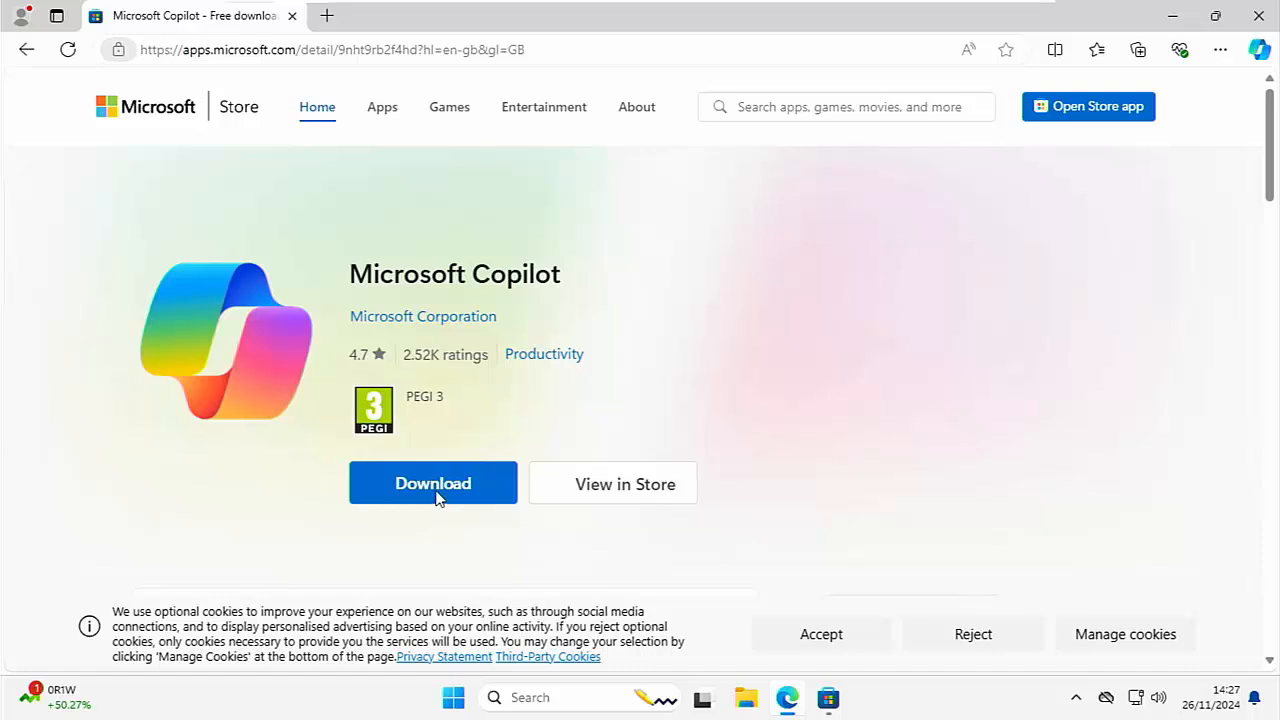
left_click(432, 482)
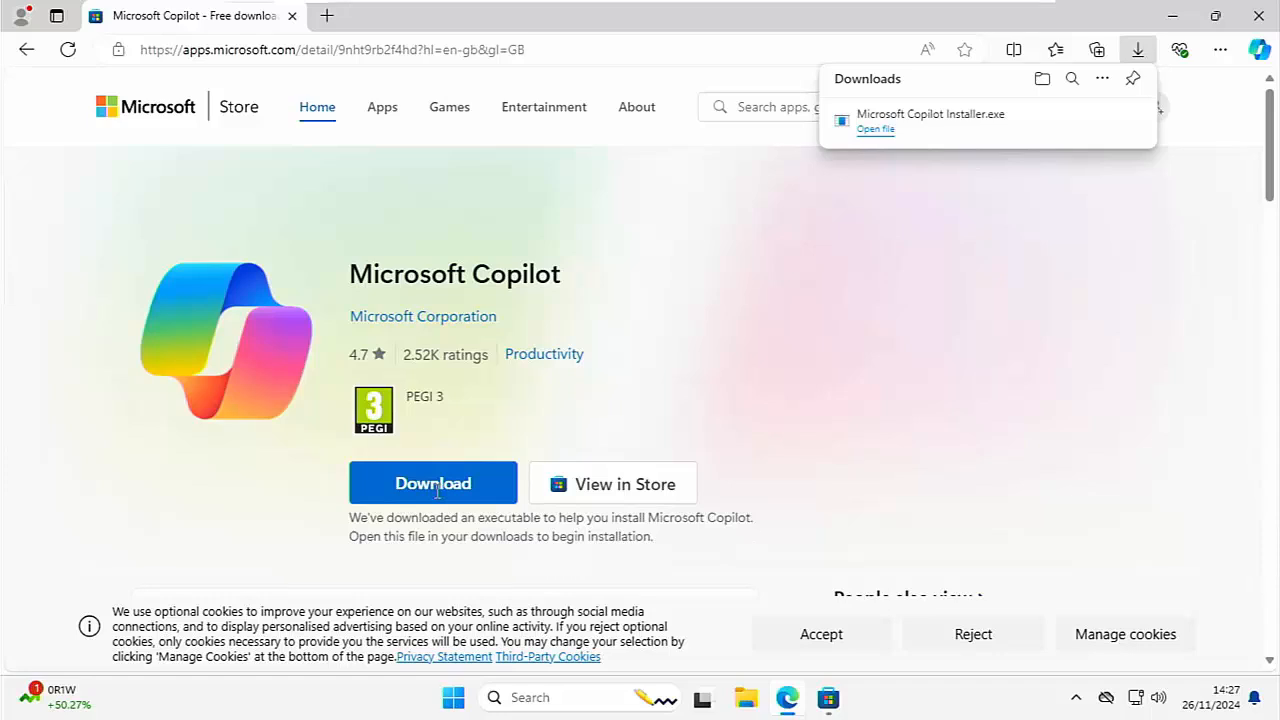
mouse_move(412, 358)
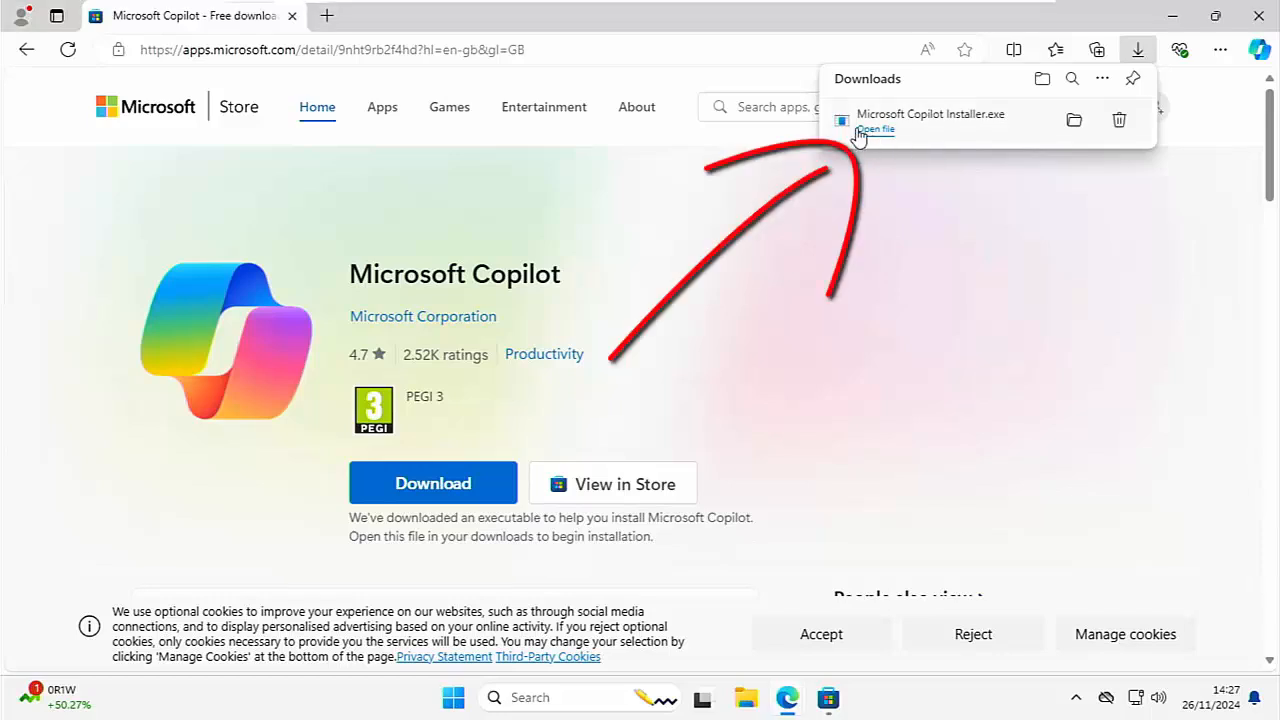
left_click(876, 128)
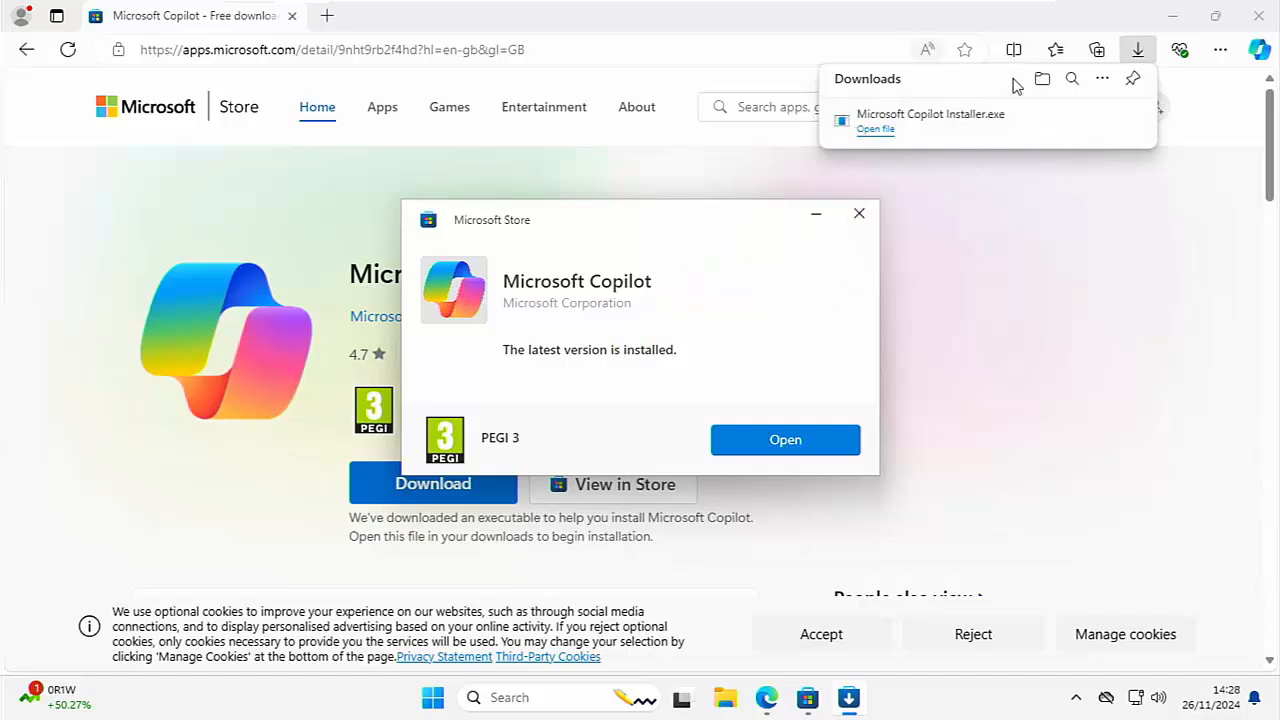
mouse_move(824, 422)
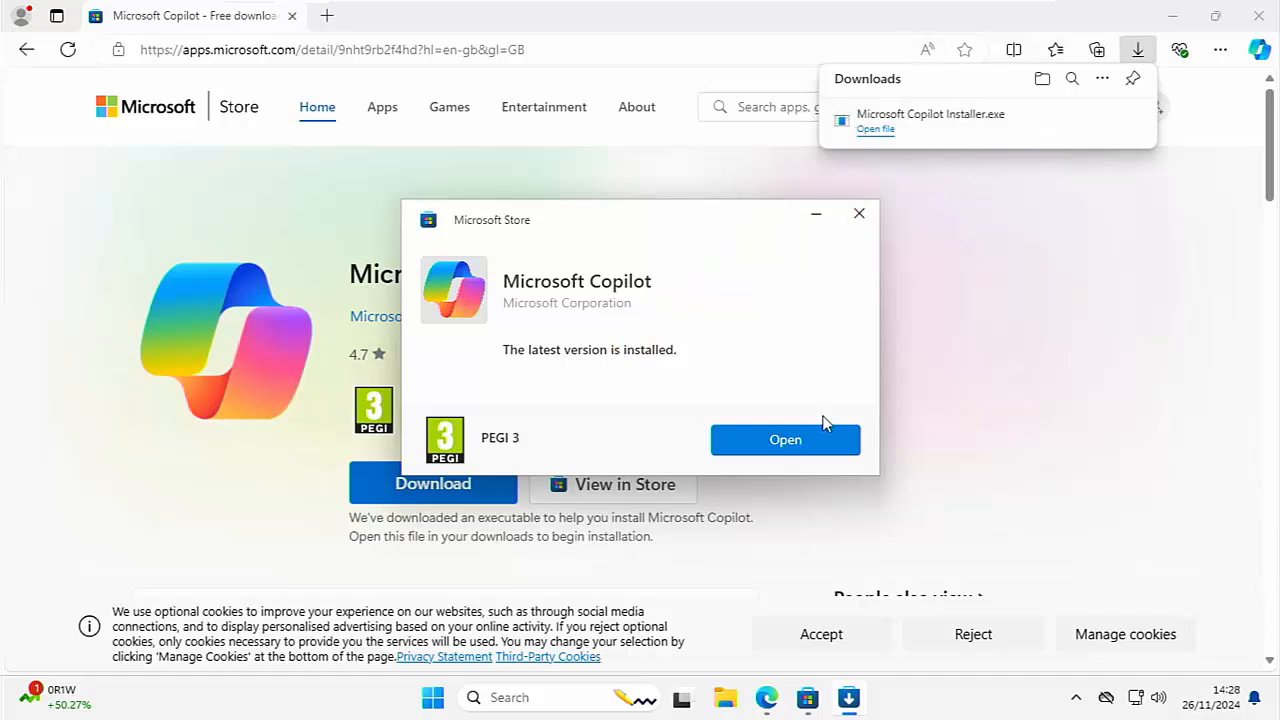
left_click(858, 212)
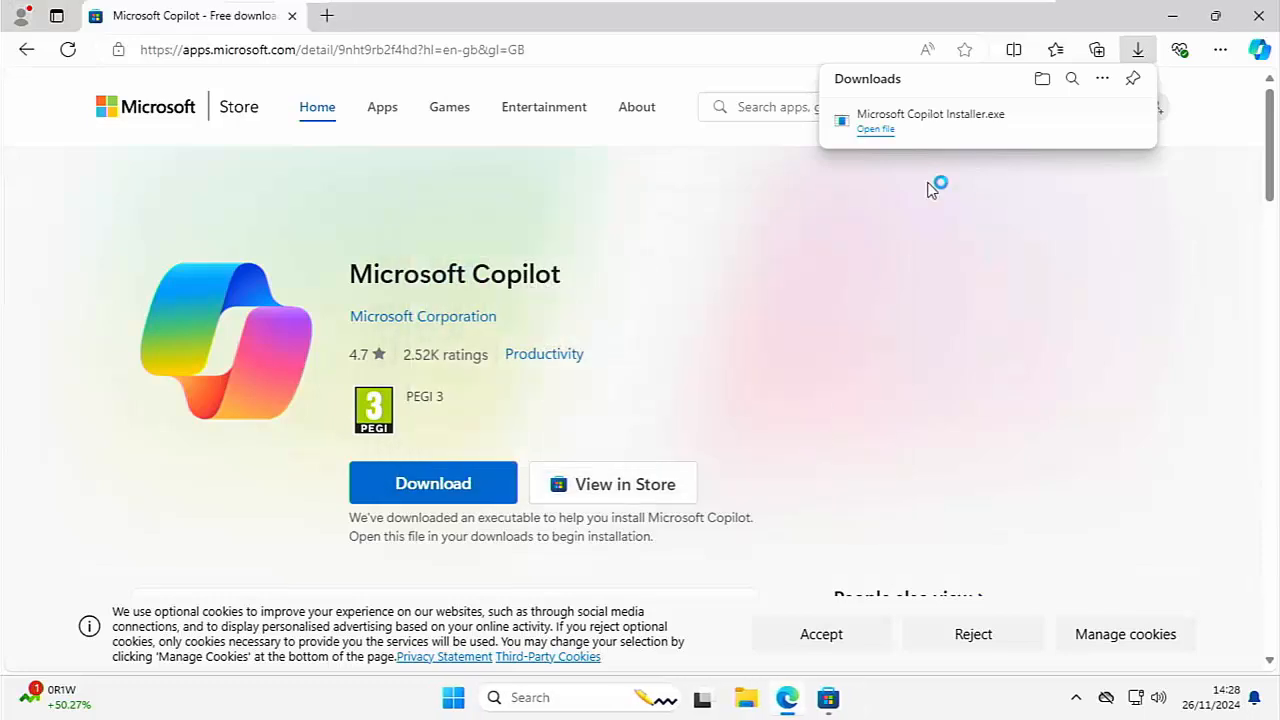
- Allow the App installed prompt, keeping Copilot pinned to the taskbar and Start
left_click(876, 128)
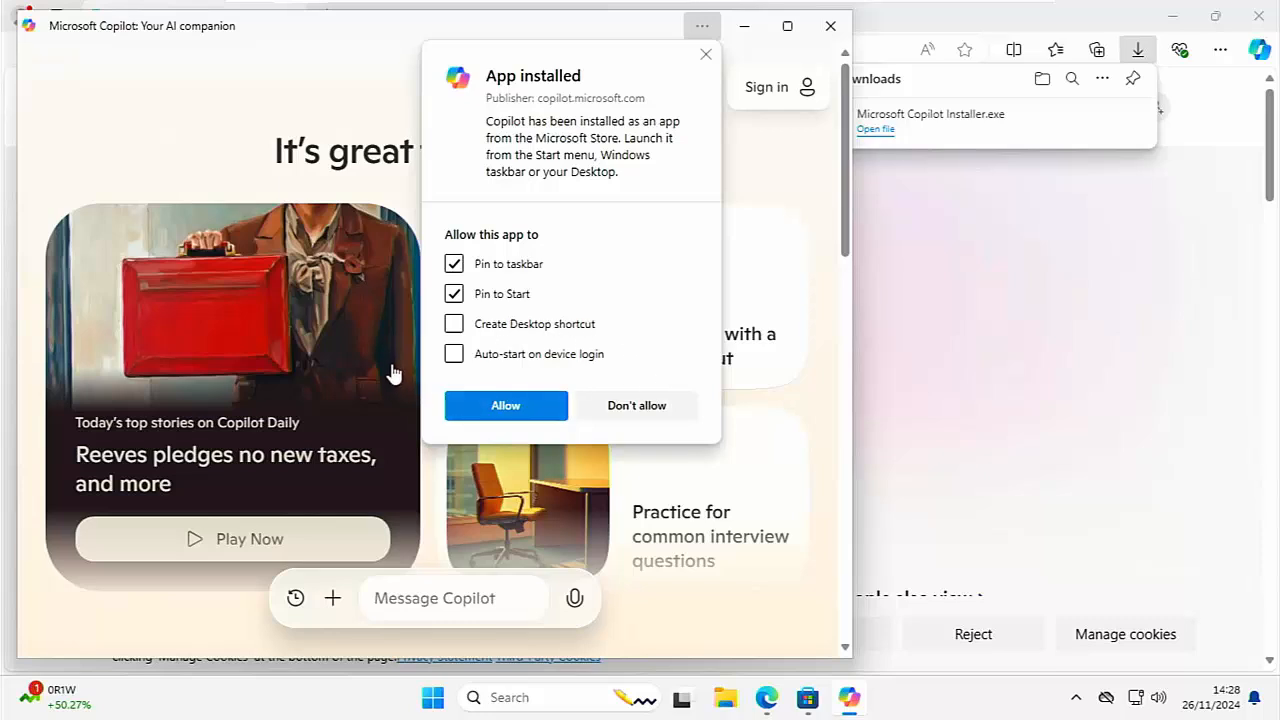
mouse_move(604, 376)
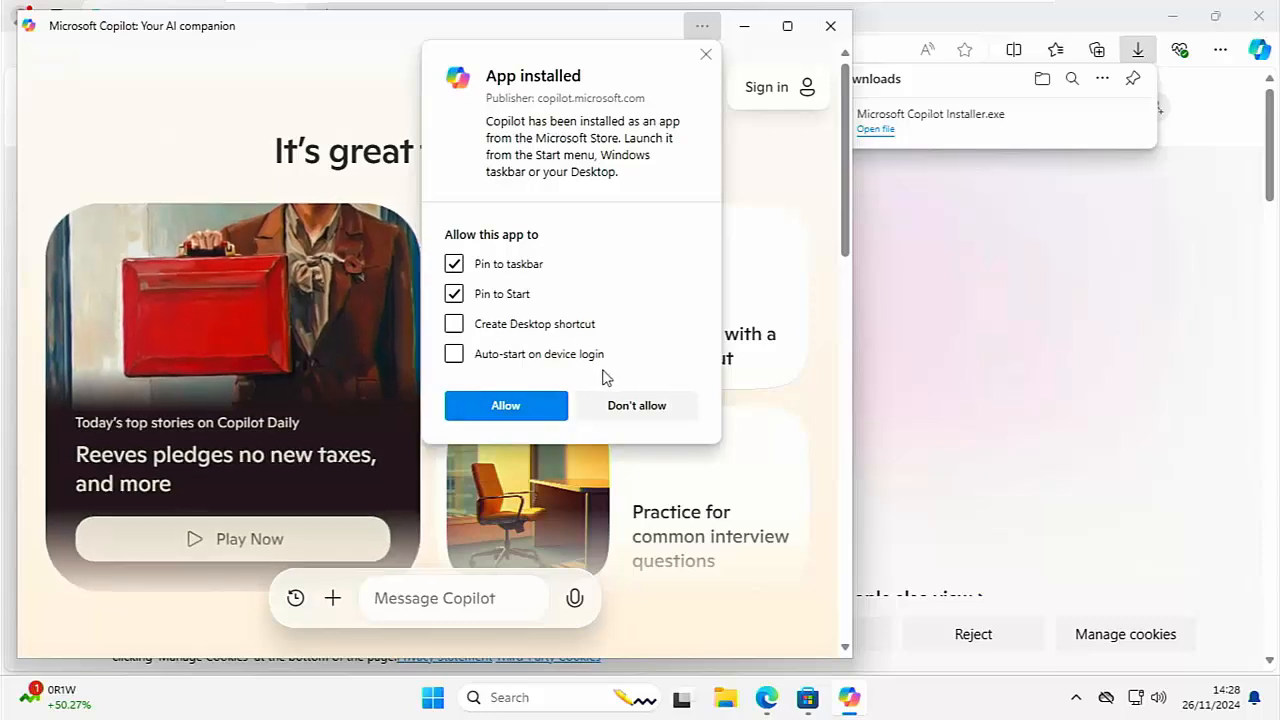
mouse_move(604, 250)
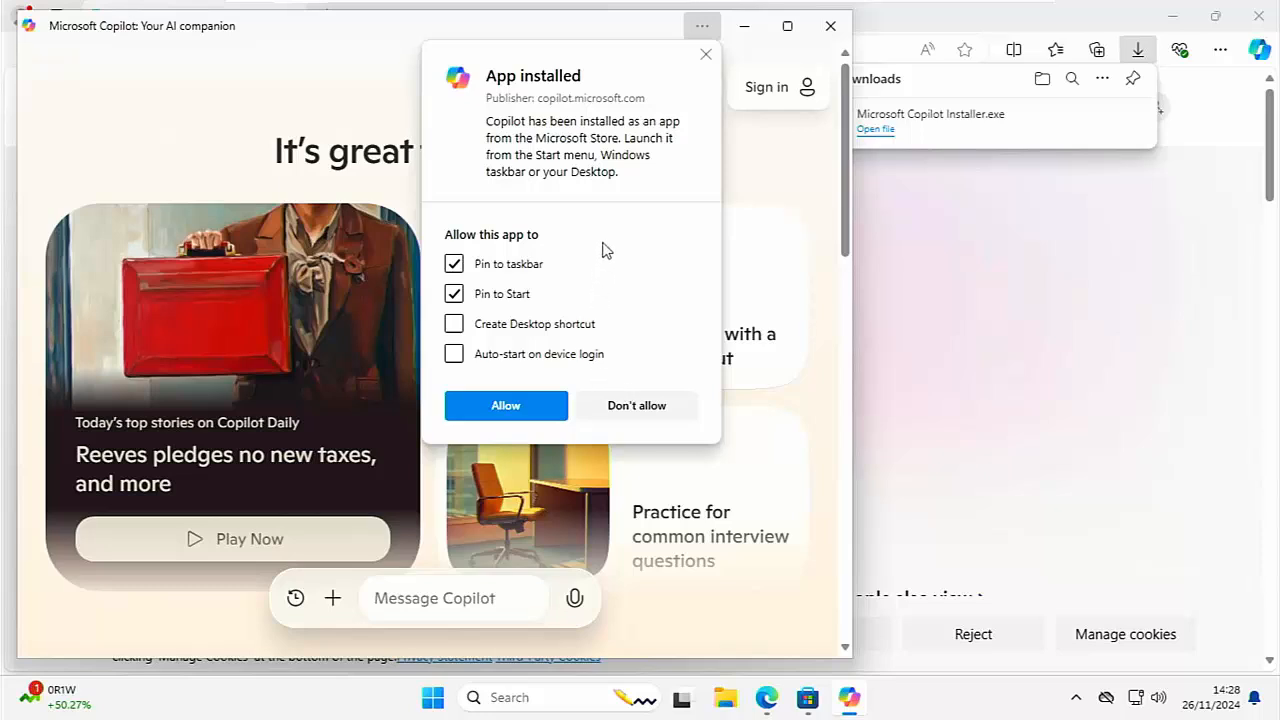
mouse_move(620, 96)
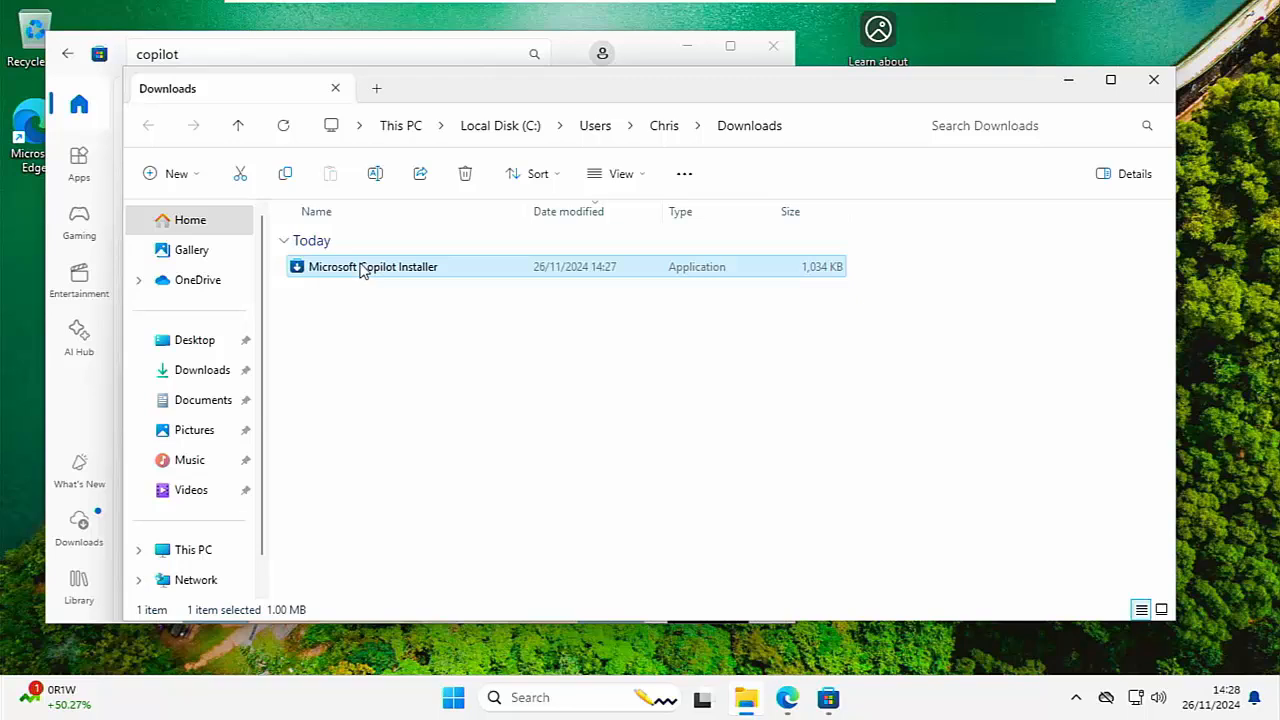
- Delete Microsoft Copilot Installer from Downloads, then close File Explorer and the Store window
right_click(372, 266)
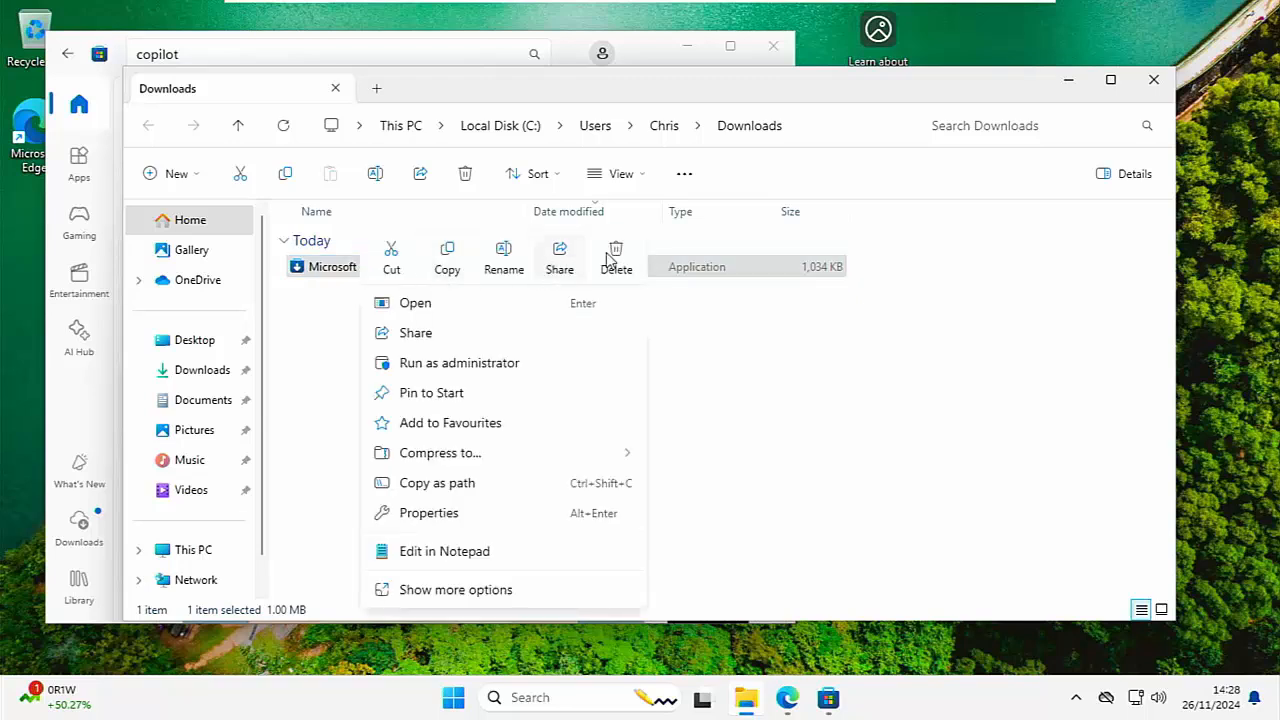
left_click(616, 258)
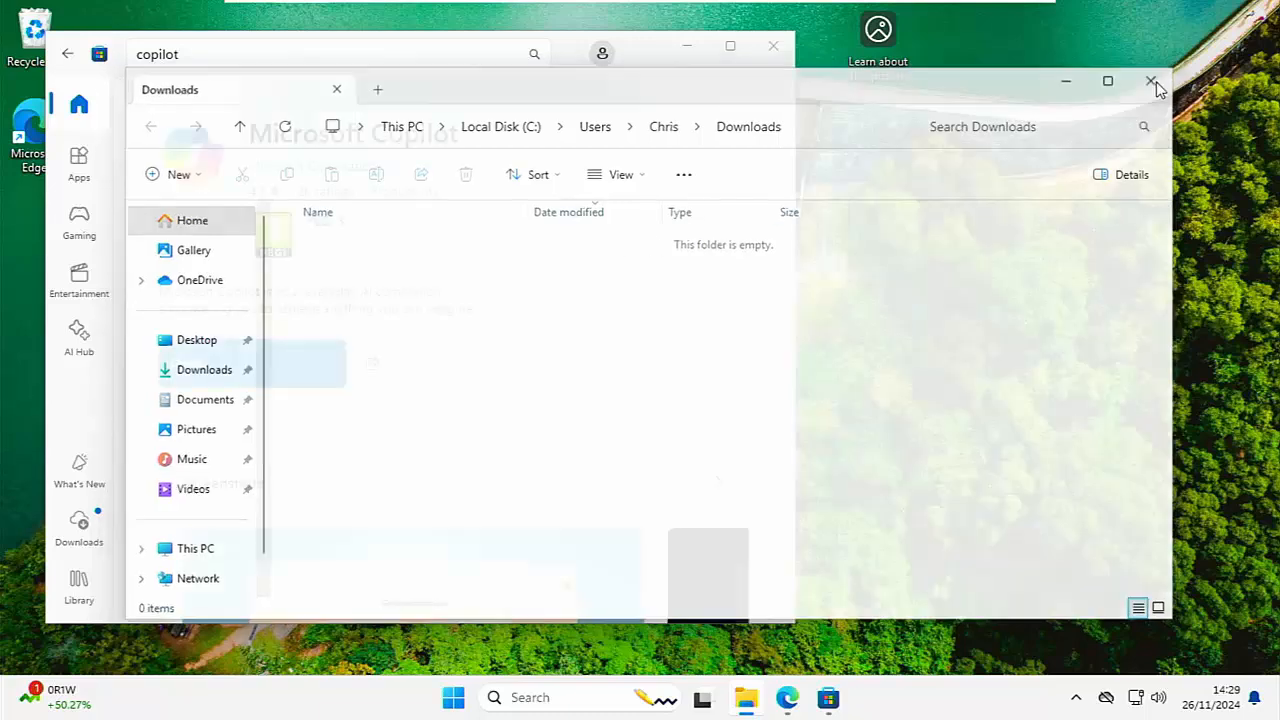
left_click(1152, 80)
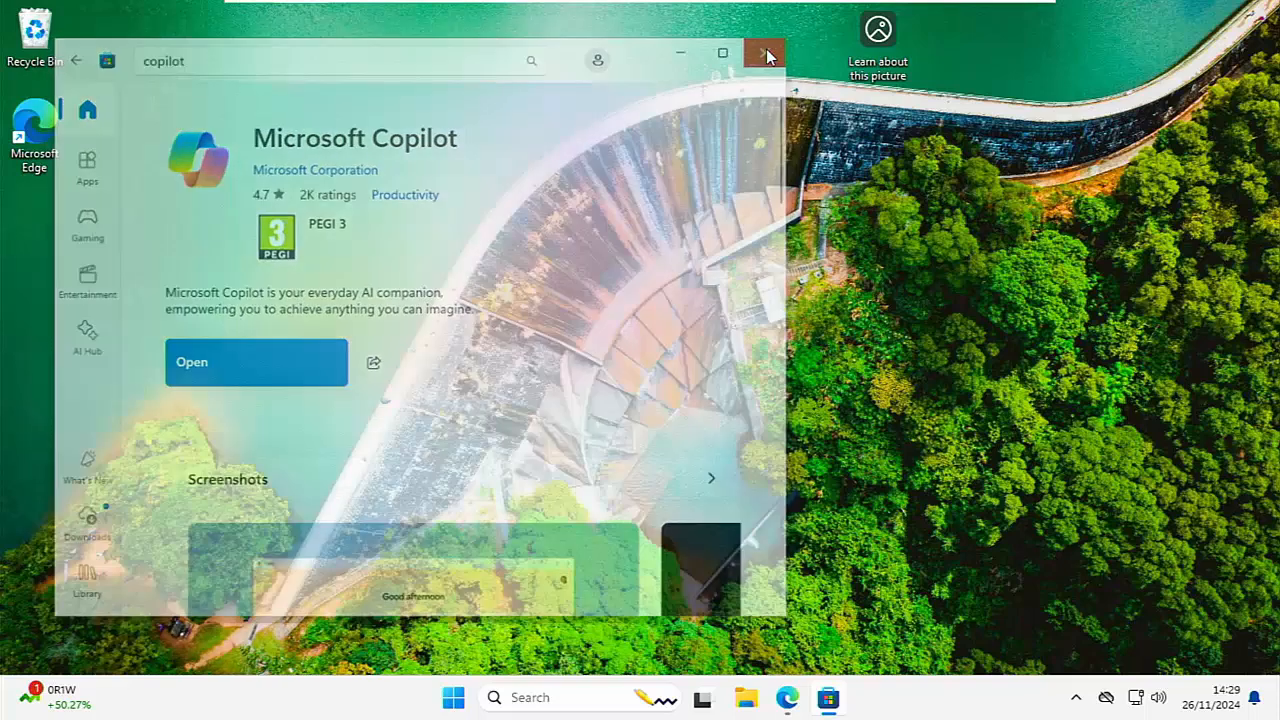
left_click(764, 54)
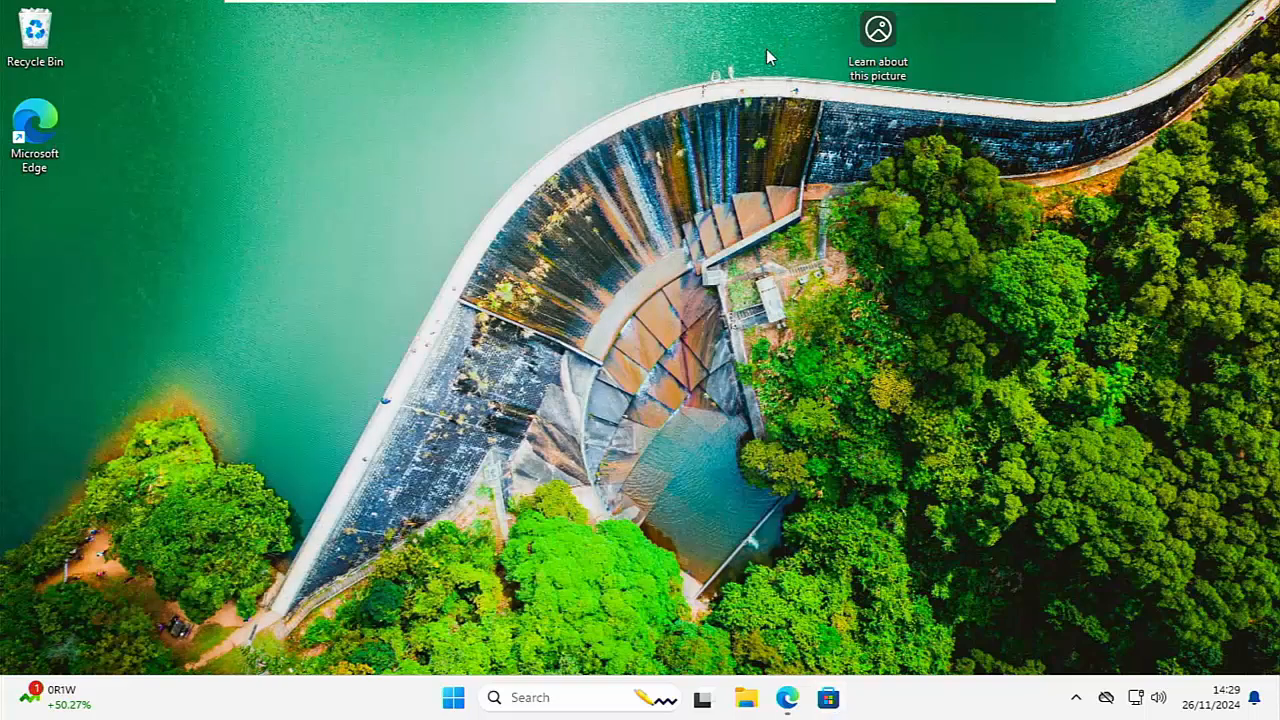
mouse_move(790, 684)
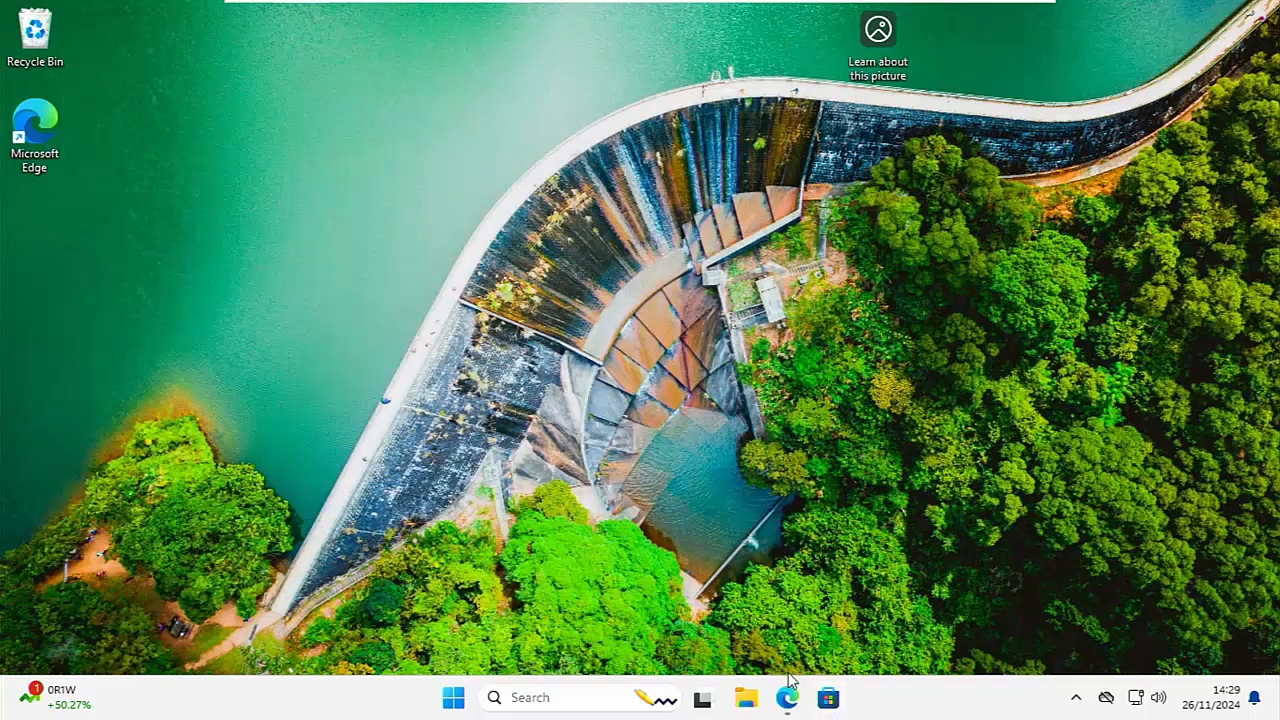
- On the YouTube video, try Super Thanks amounts £5.00 and £75.00, then cancel without buying
left_click(788, 696)
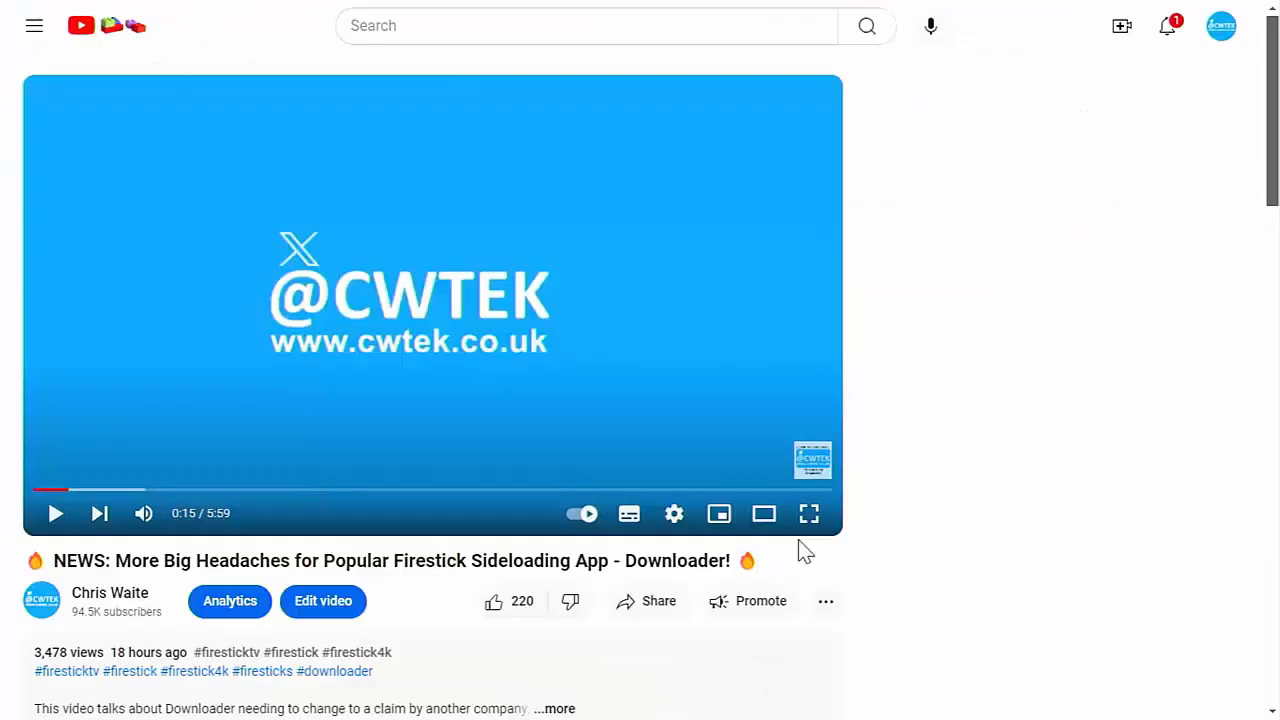
left_click(826, 600)
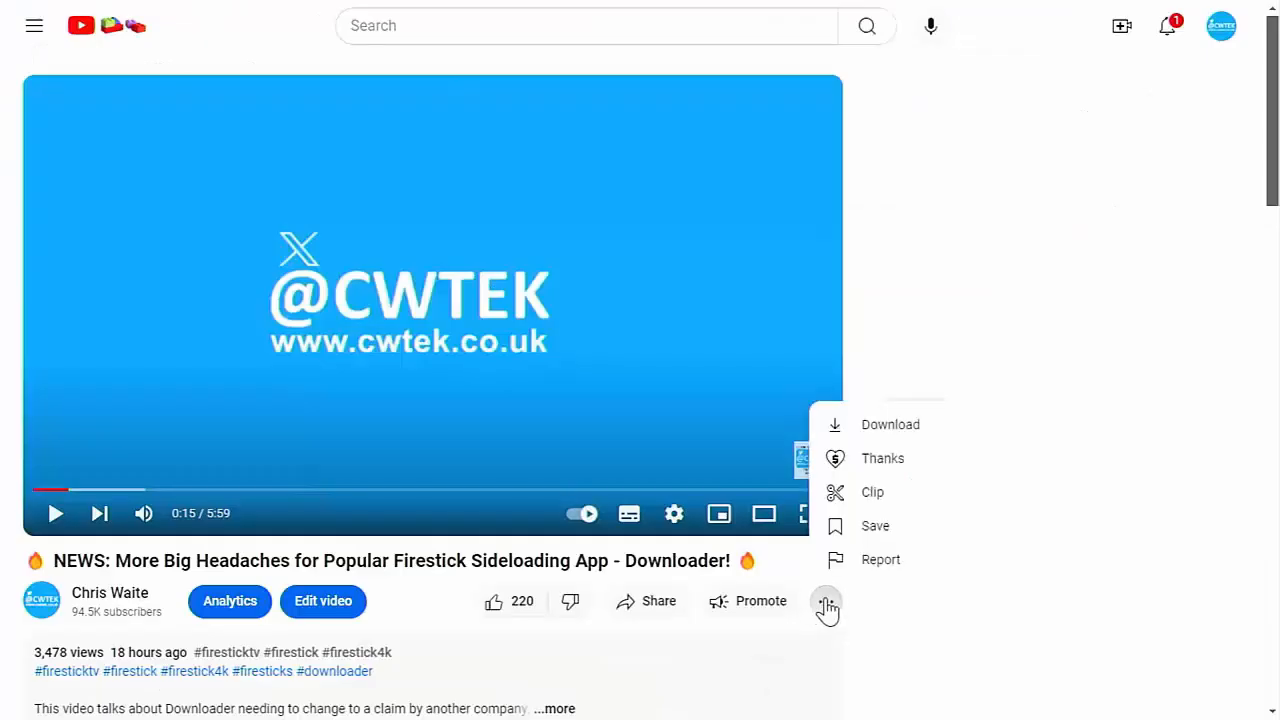
left_click(882, 458)
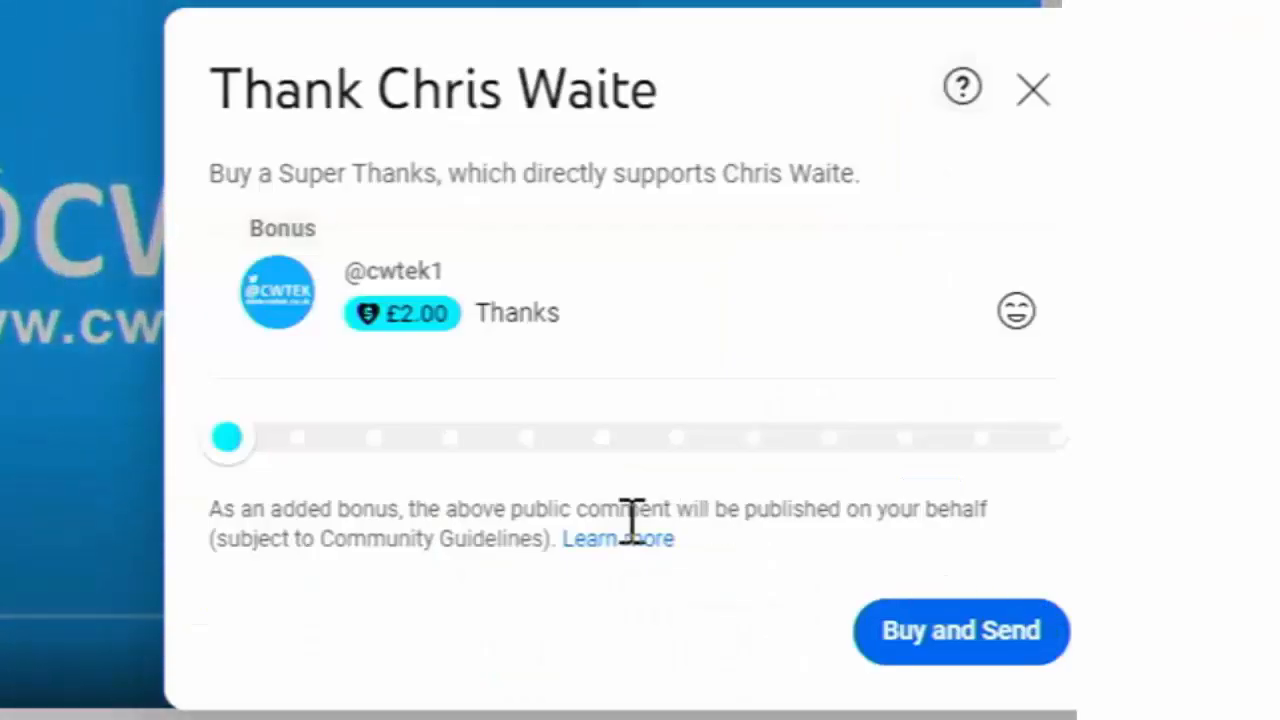
left_click_drag(228, 436, 304, 436)
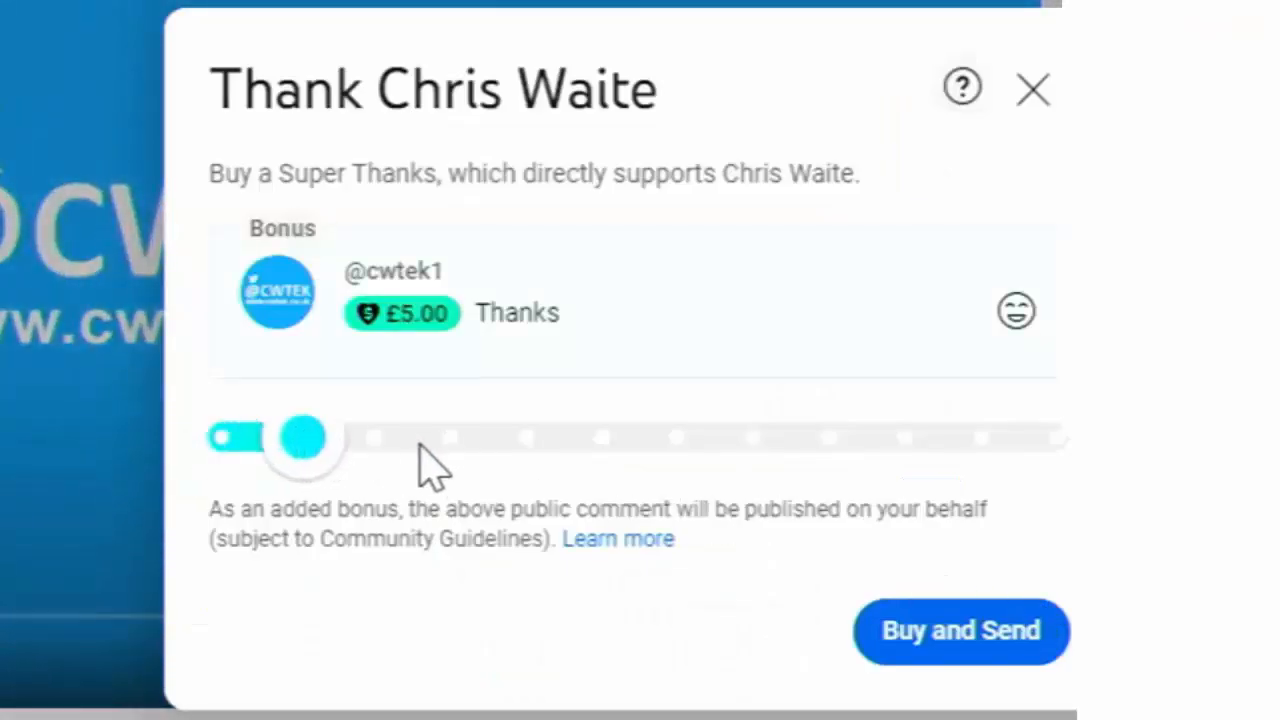
left_click_drag(304, 436, 756, 436)
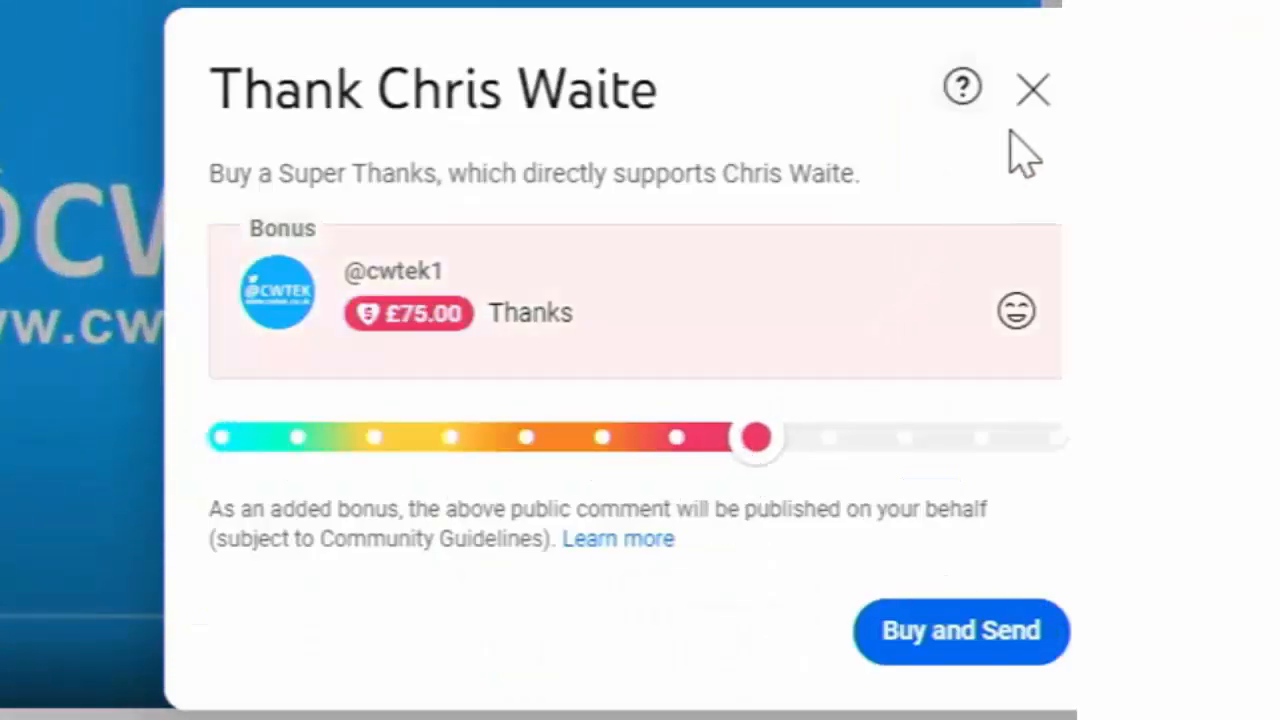
left_click(1032, 88)
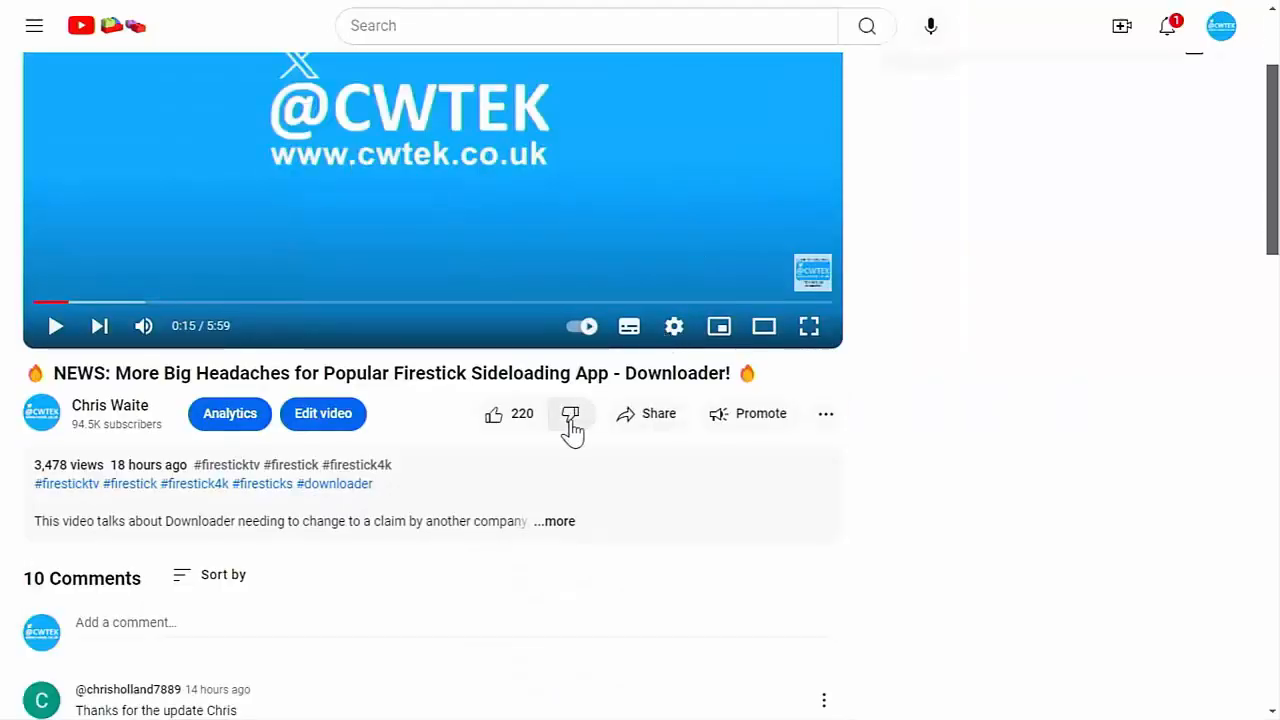
- Expand the full video description, then try a £15.00 Super Thanks and cancel again
left_click(552, 520)
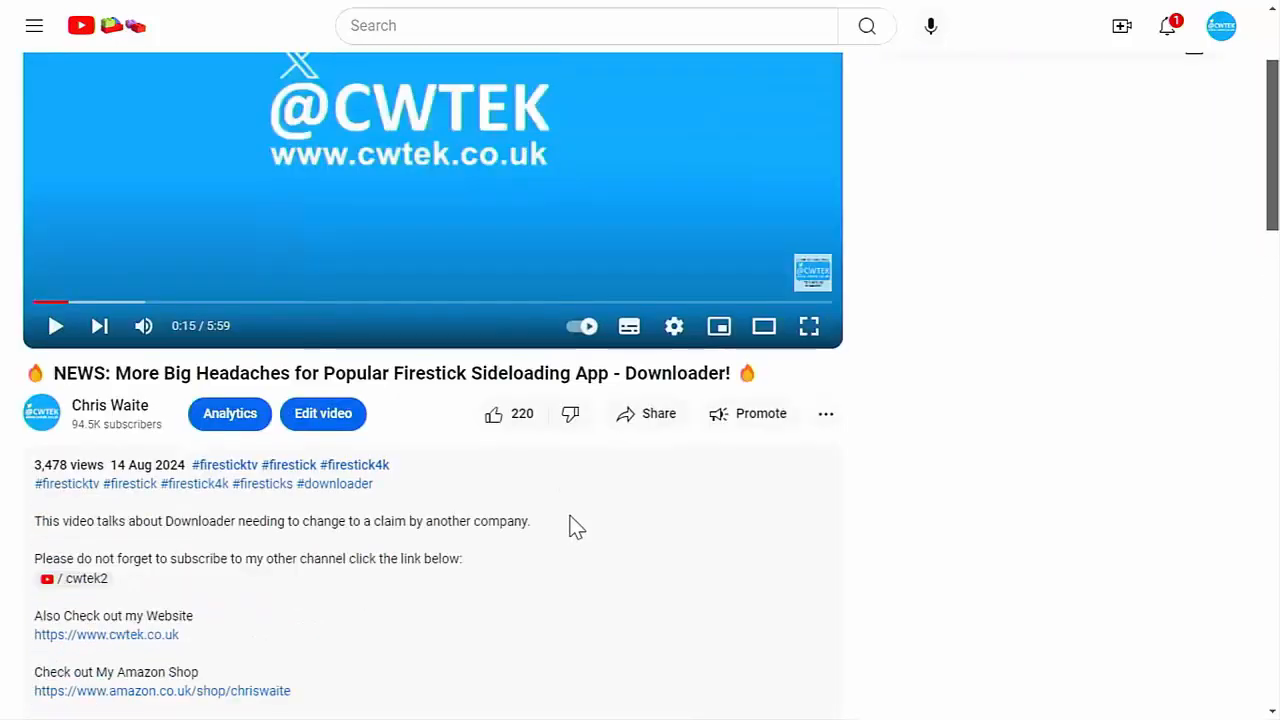
left_click(824, 412)
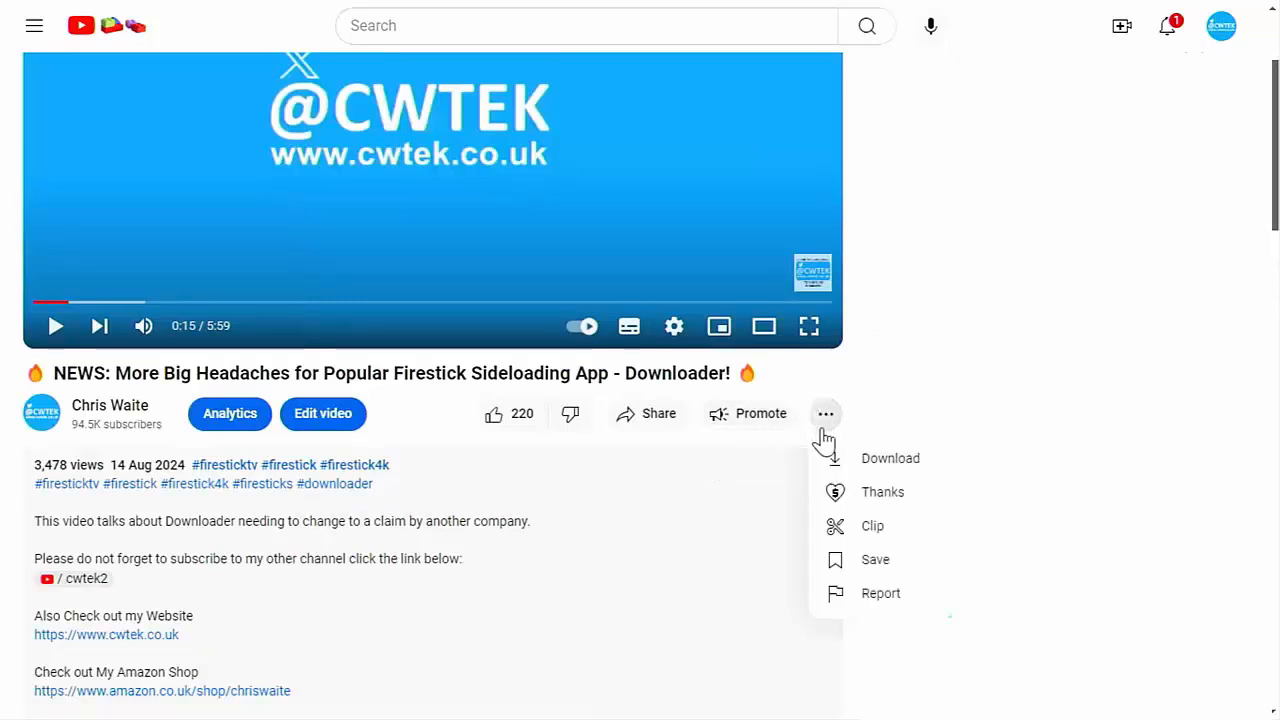
left_click(882, 492)
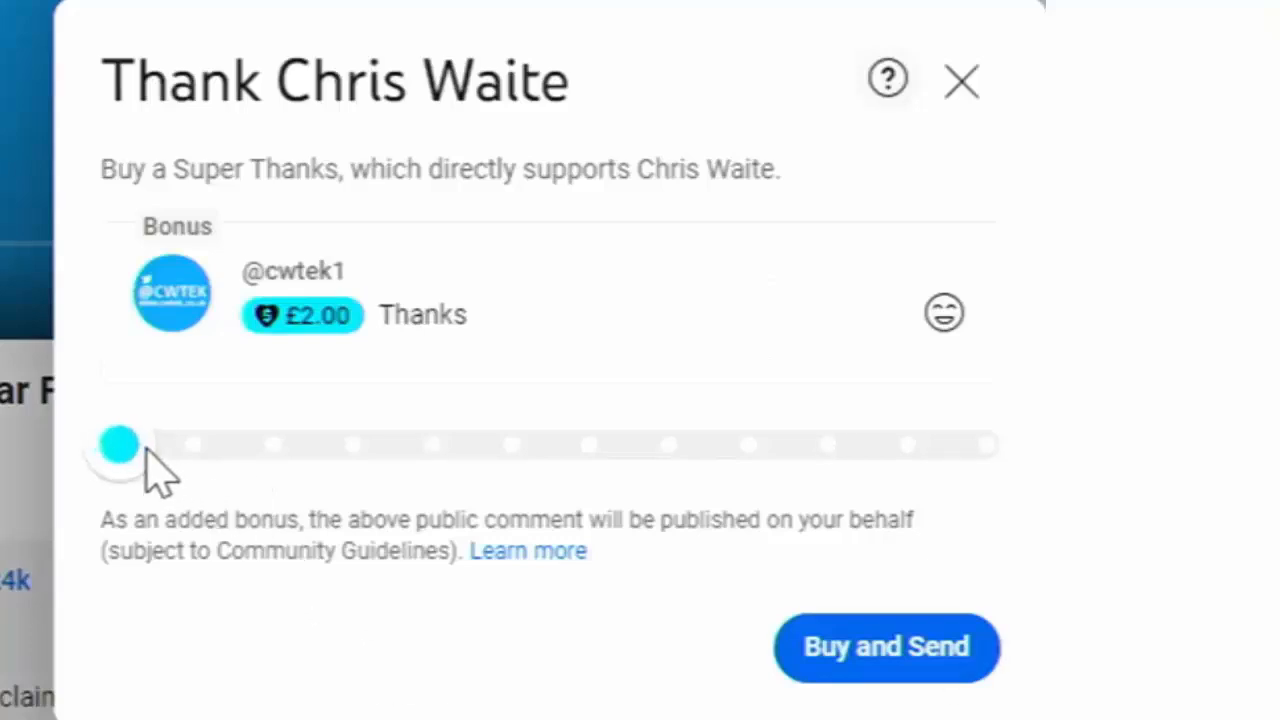
left_click_drag(118, 444, 356, 444)
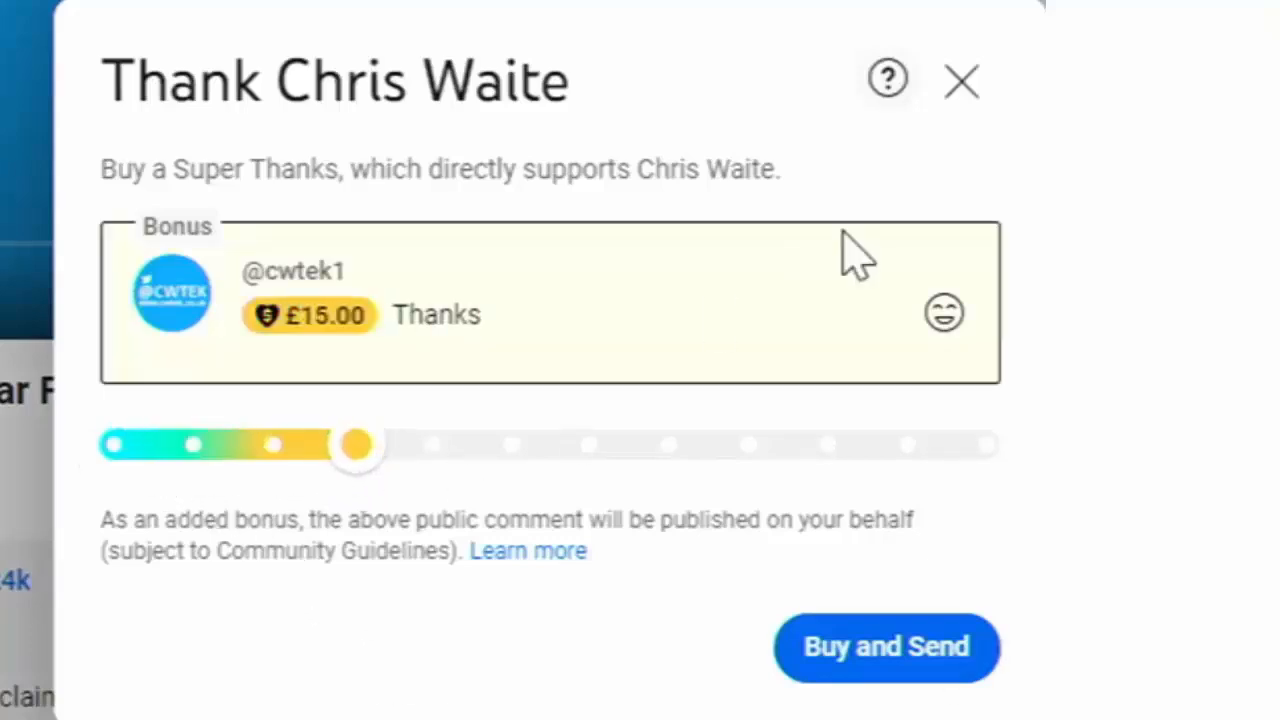
left_click(960, 80)
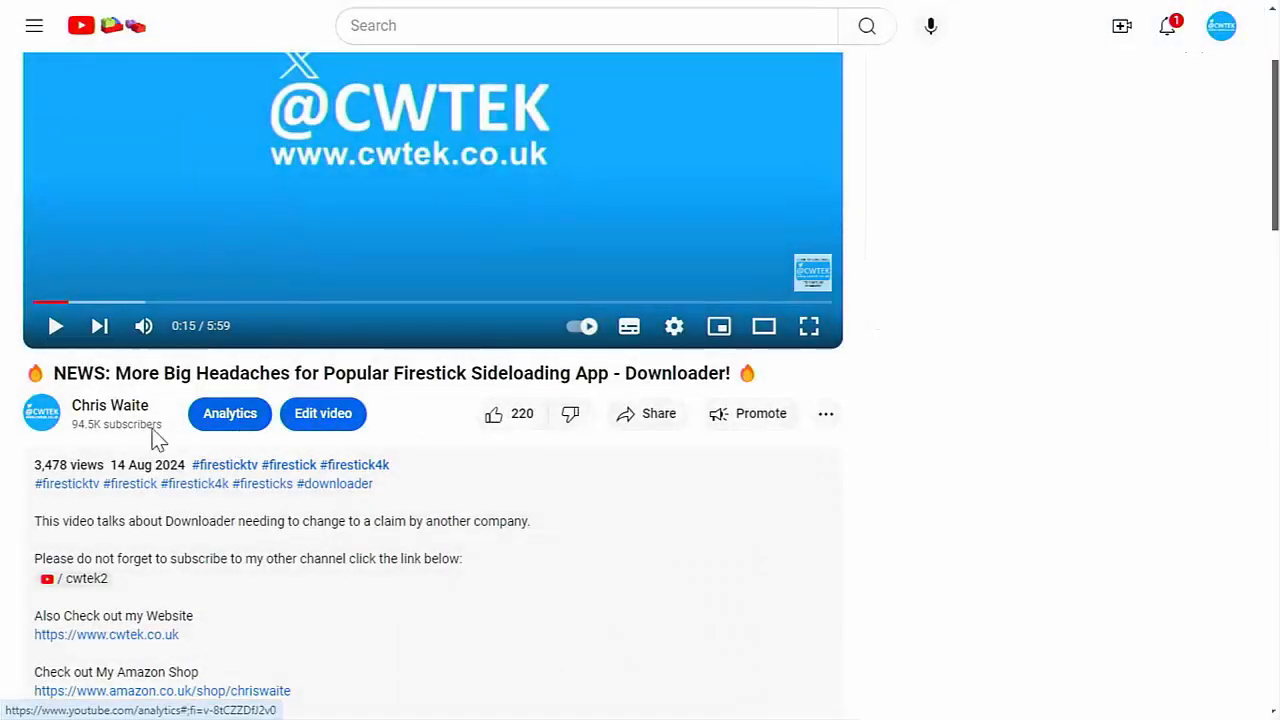
mouse_move(42, 412)
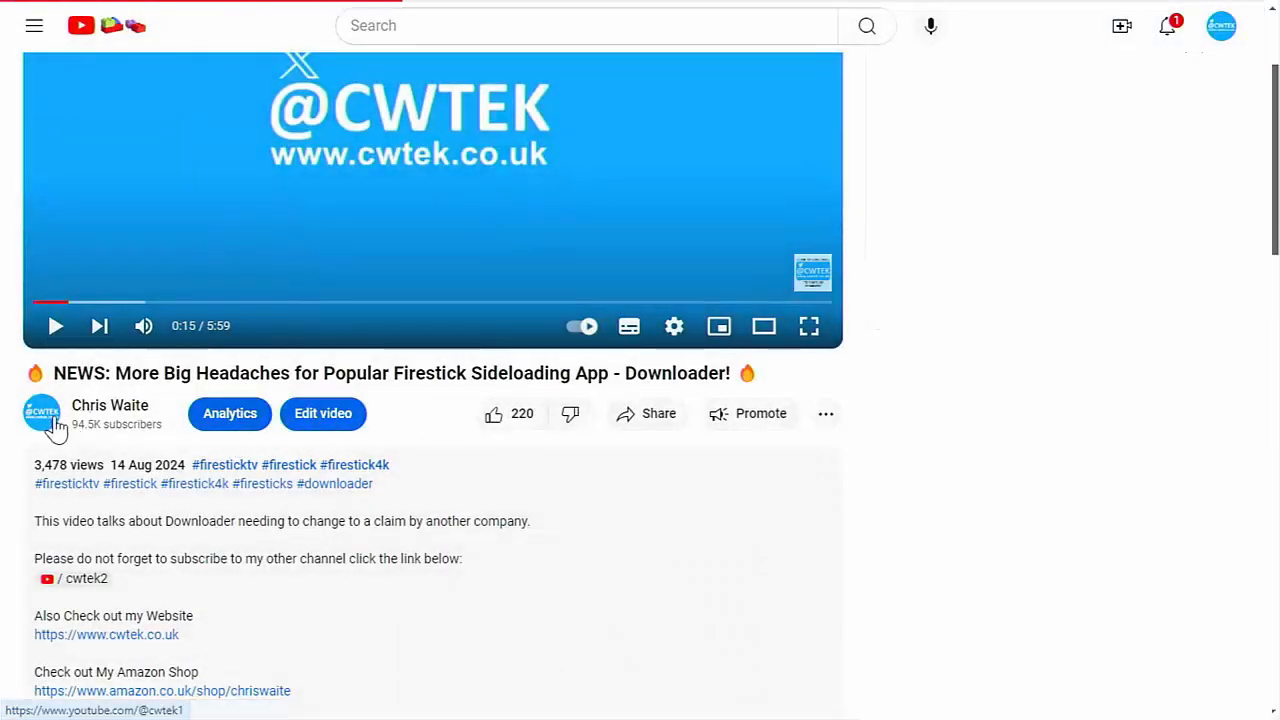
- Browse the channel's home page, return to the video and bring up its Share dialog
left_click(42, 412)
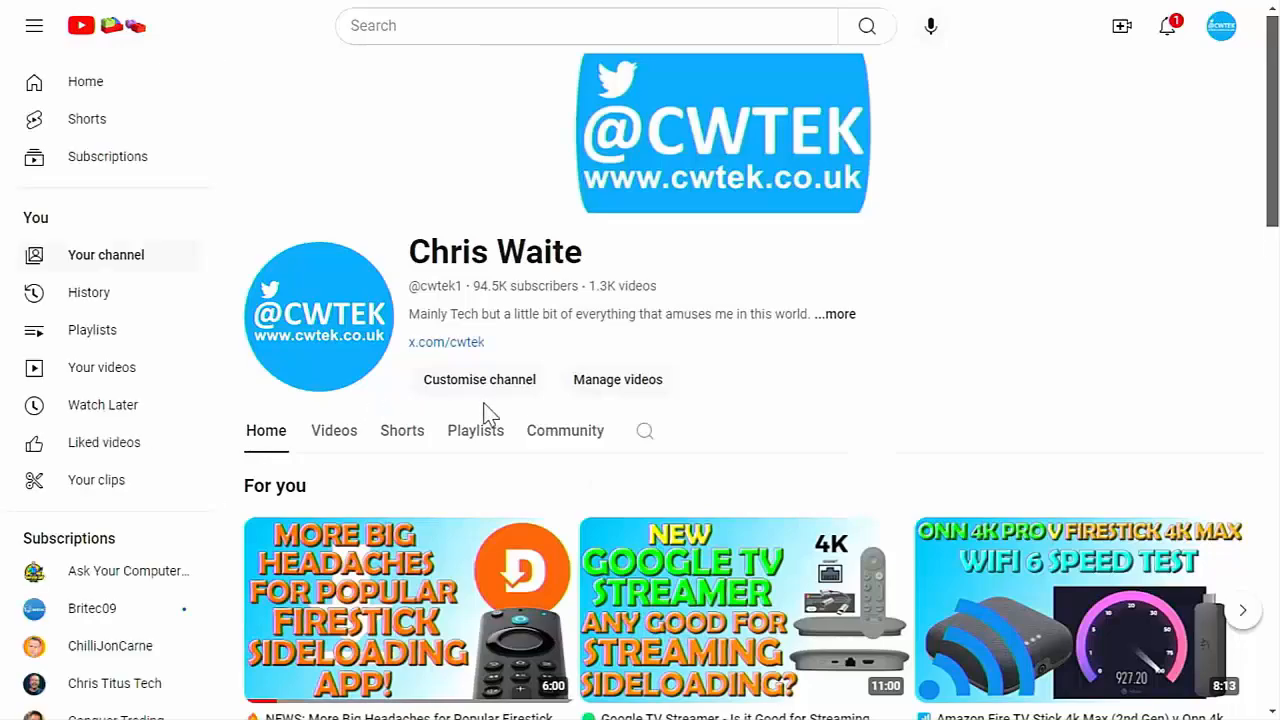
scroll("down", 3)
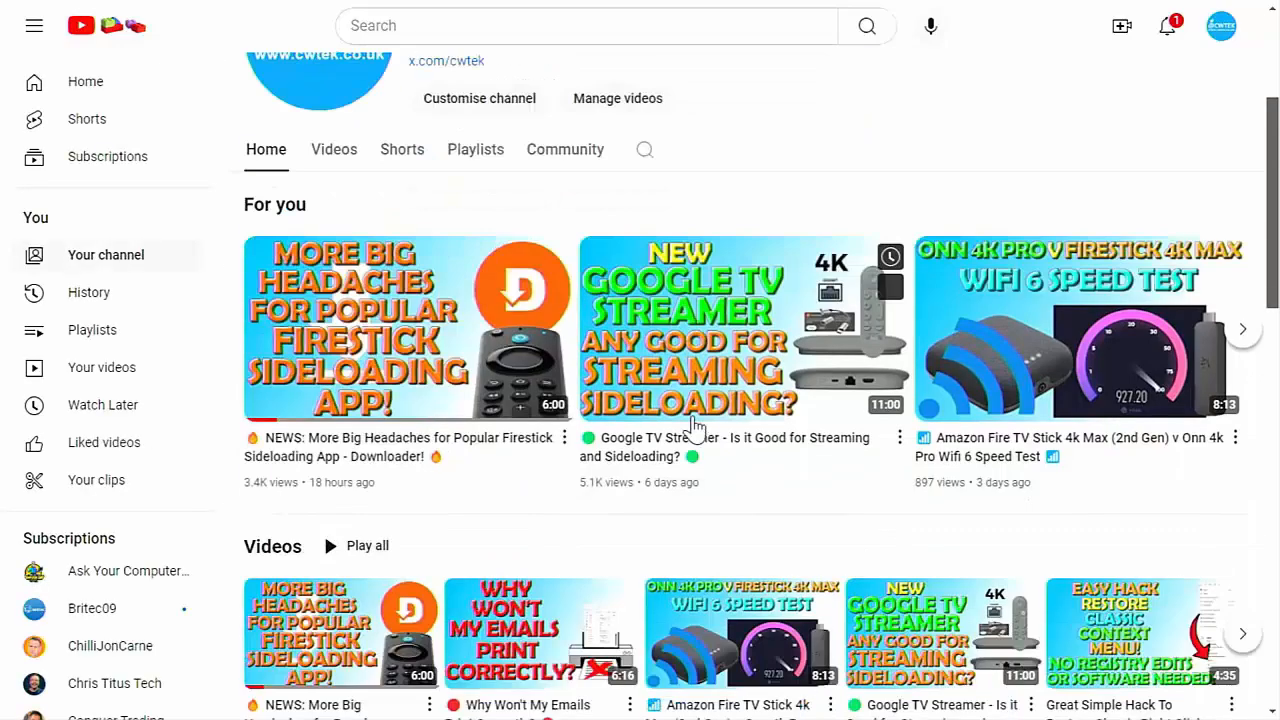
scroll("down", 3)
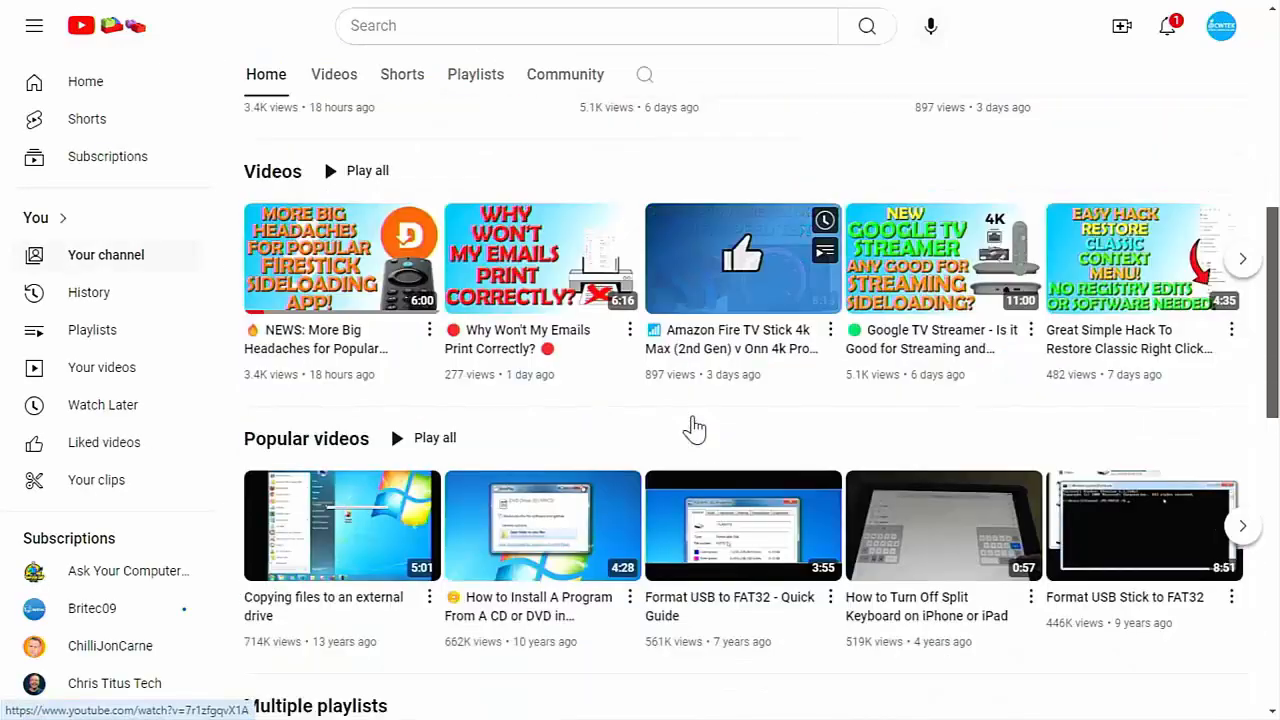
scroll("down", 3)
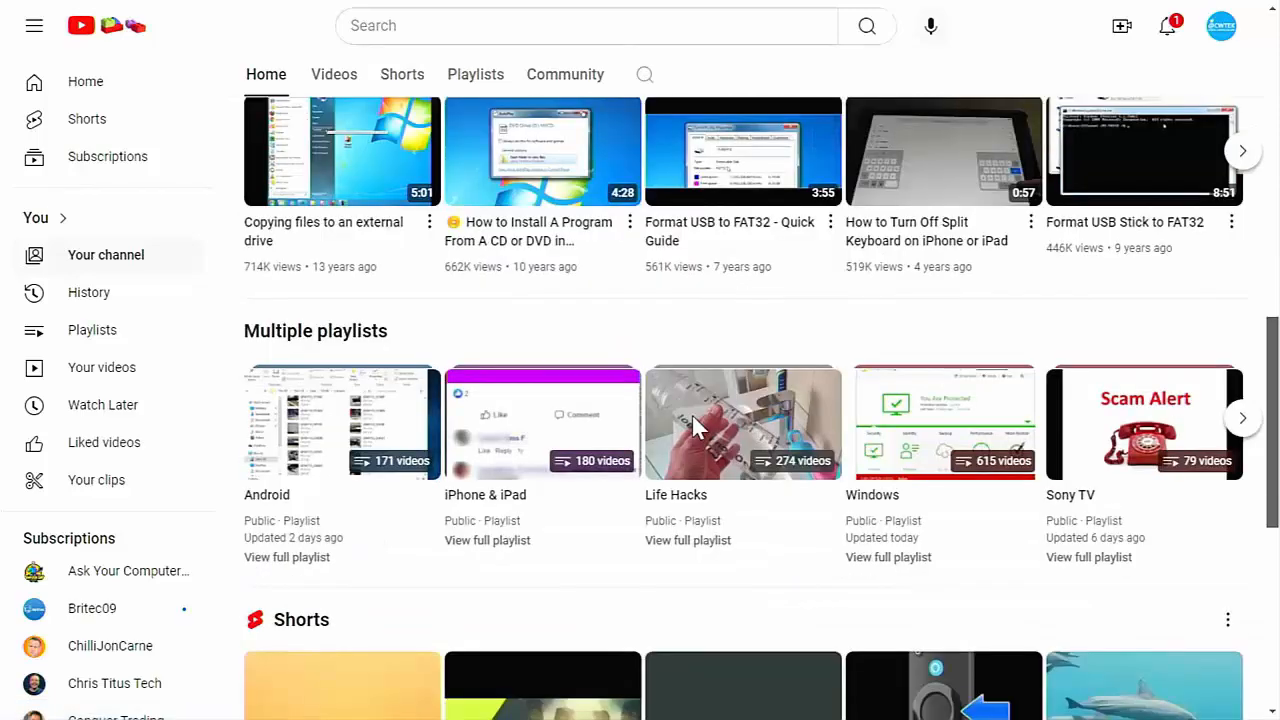
scroll("down", 3)
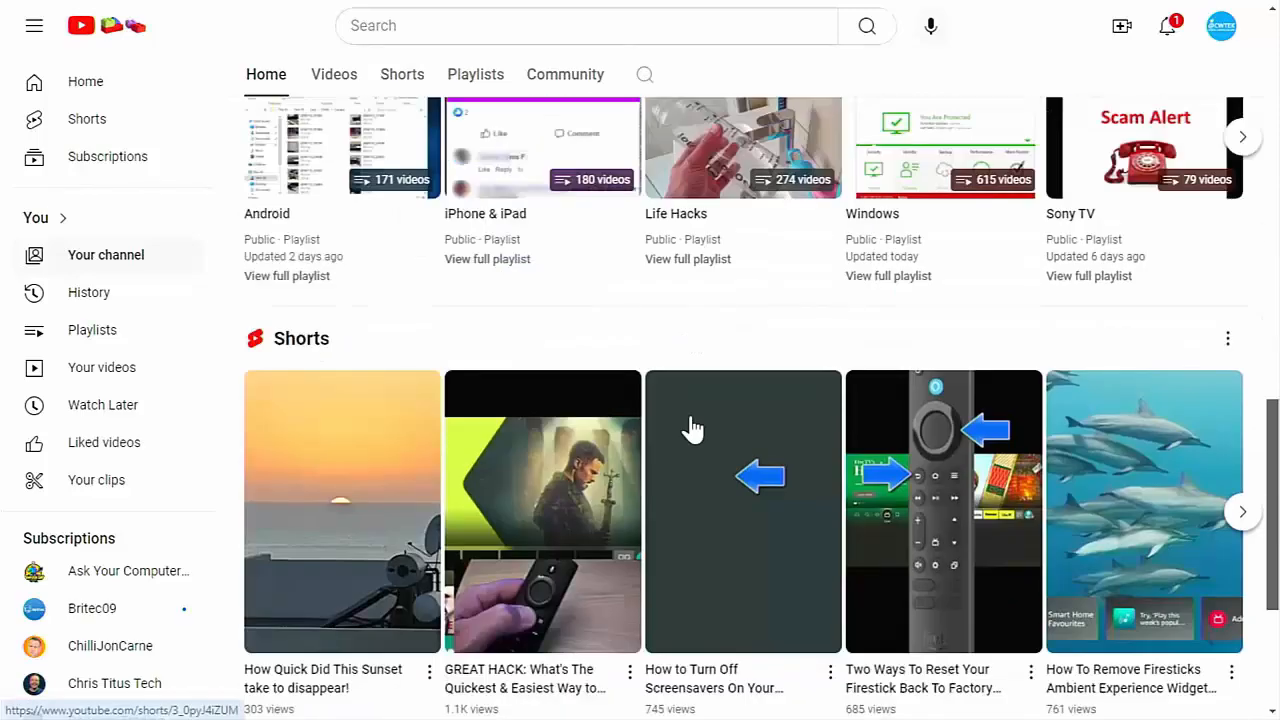
scroll("down", 3)
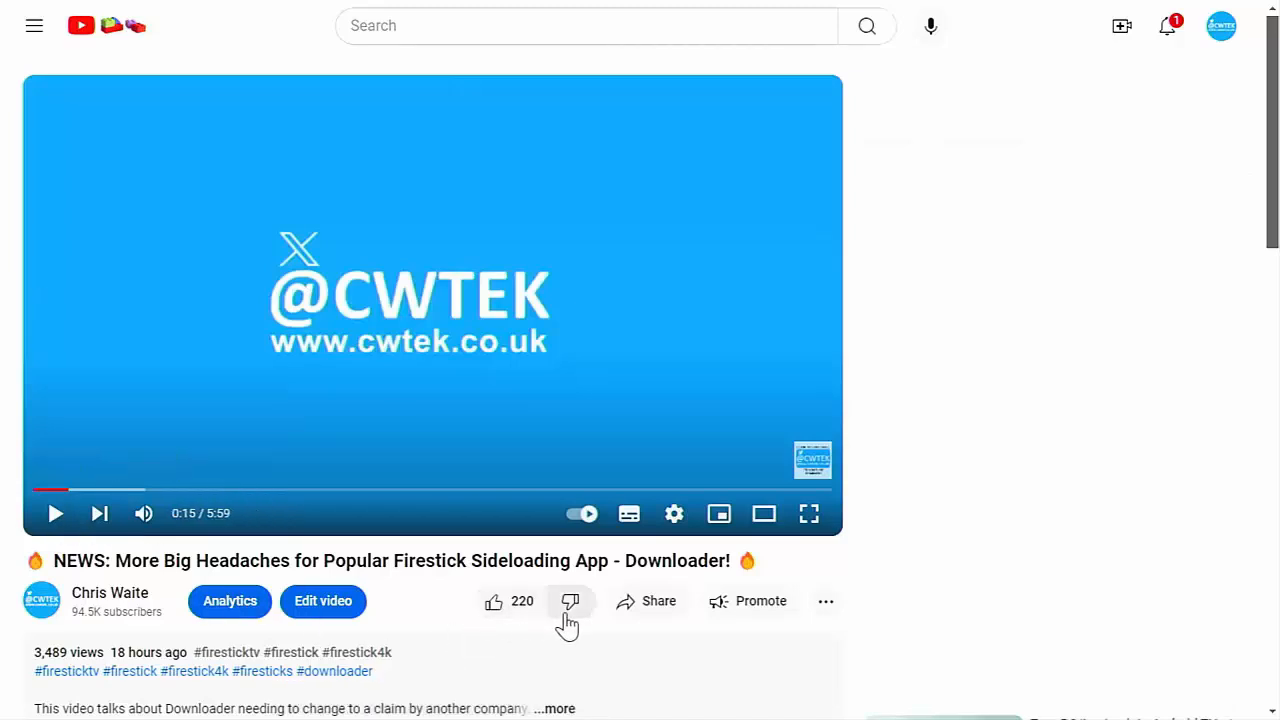
left_click(658, 600)
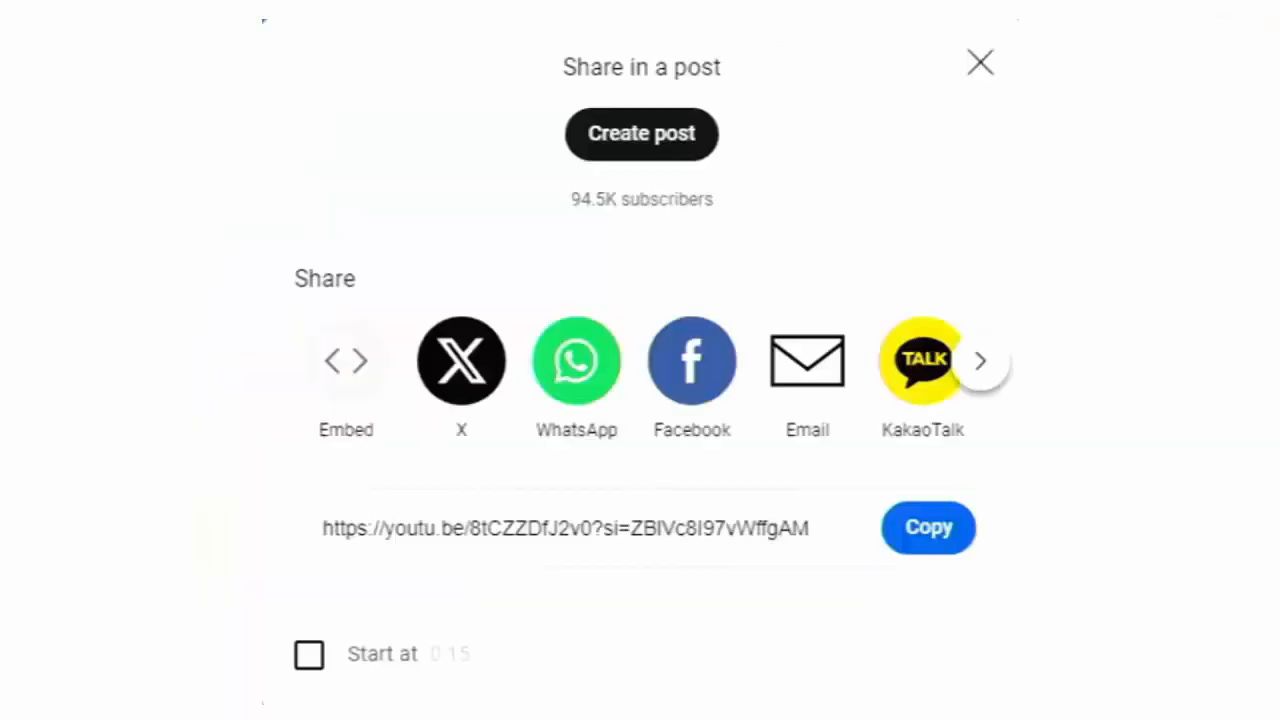